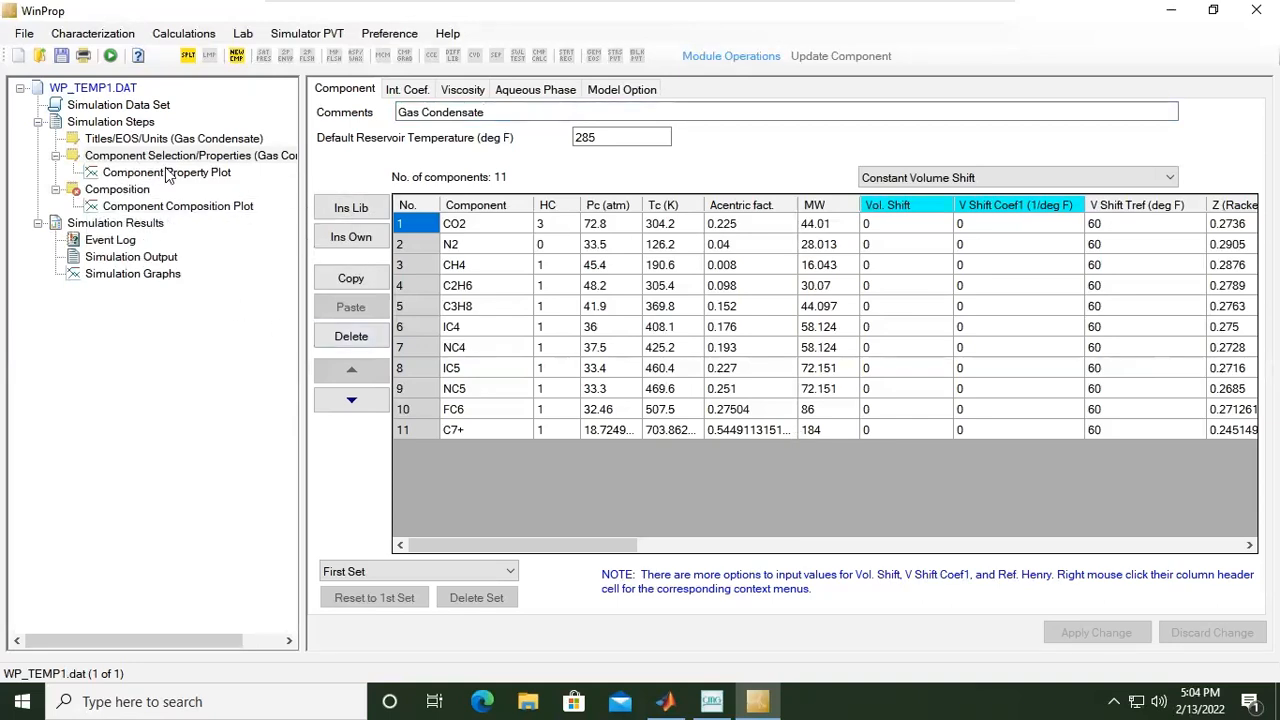
{"action": "mouse_move", "coordinate": [155, 180]}
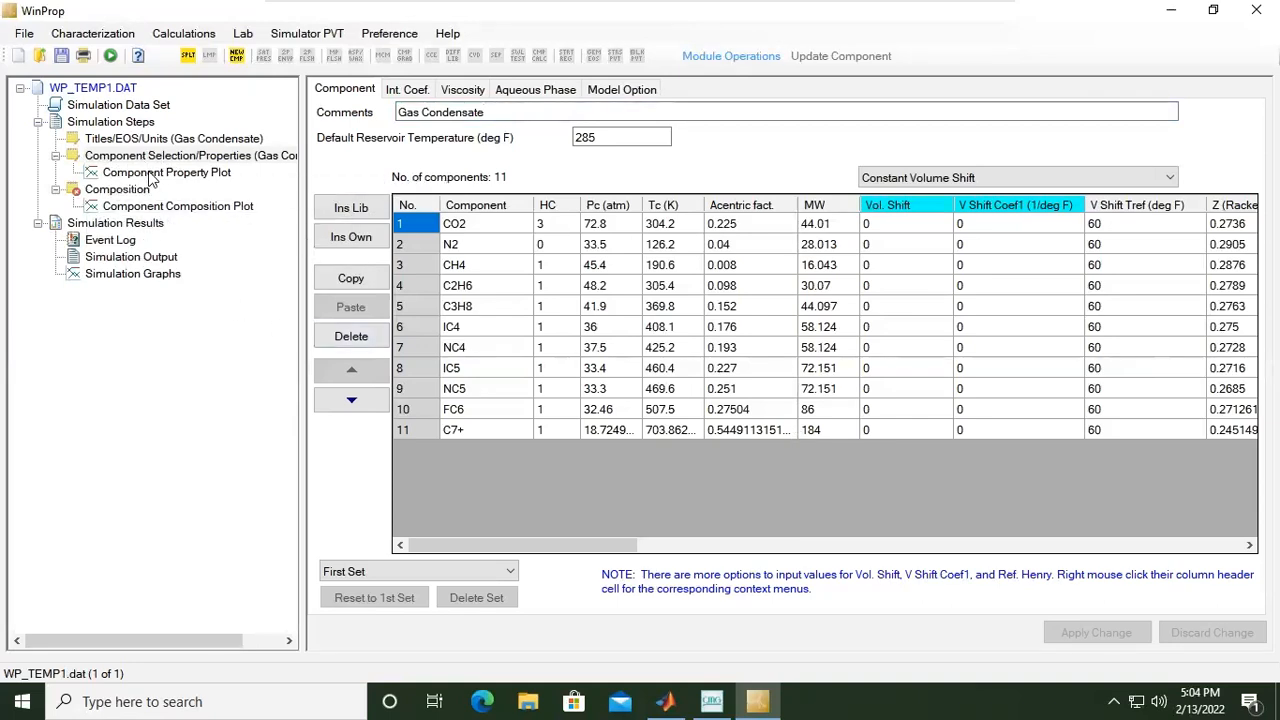
Display the Component Property Plot of Pc, Tc and acentric factor versus molecular weight
{"action": "left_click", "coordinate": [166, 172]}
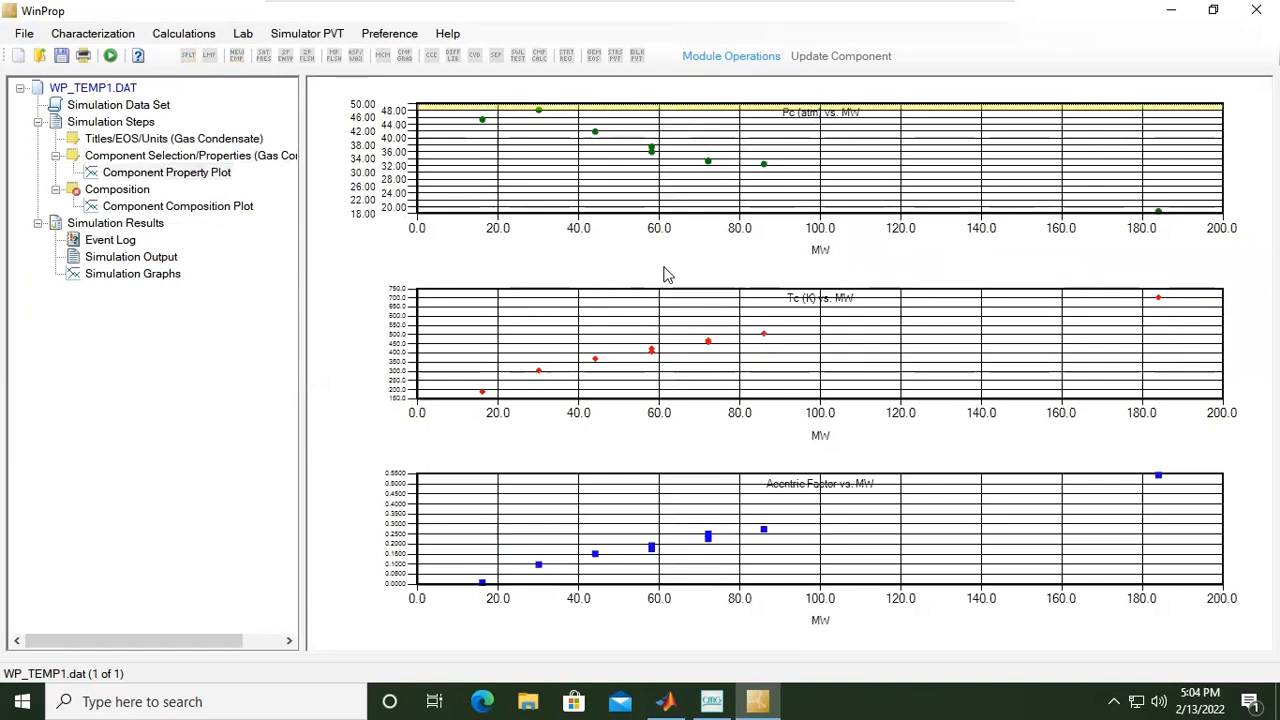
{"action": "mouse_move", "coordinate": [805, 127]}
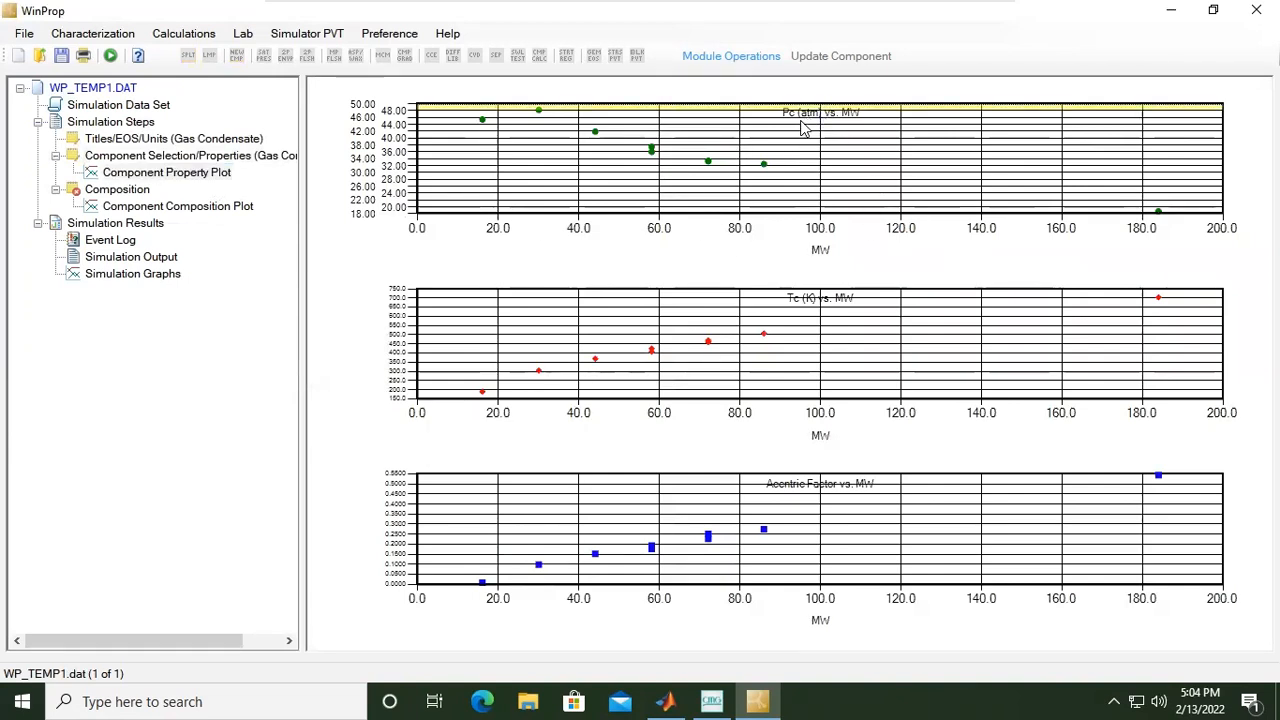
{"action": "mouse_move", "coordinate": [838, 128]}
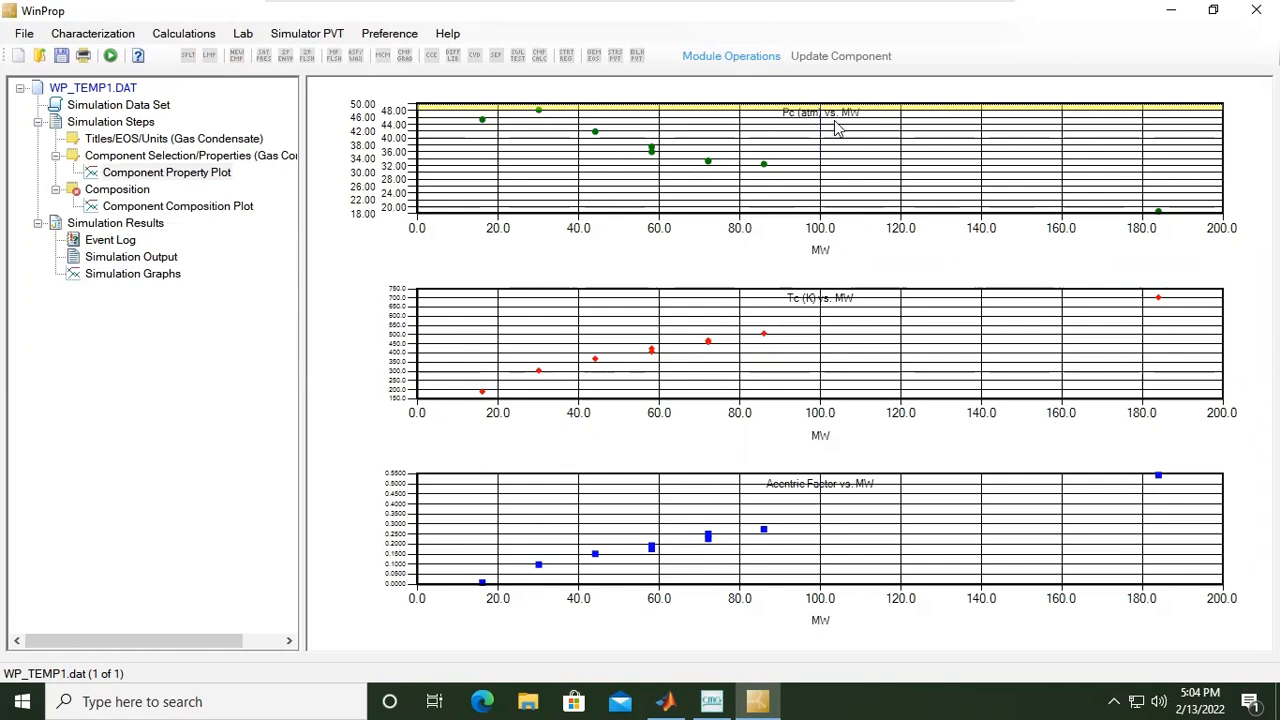
{"action": "mouse_move", "coordinate": [860, 128]}
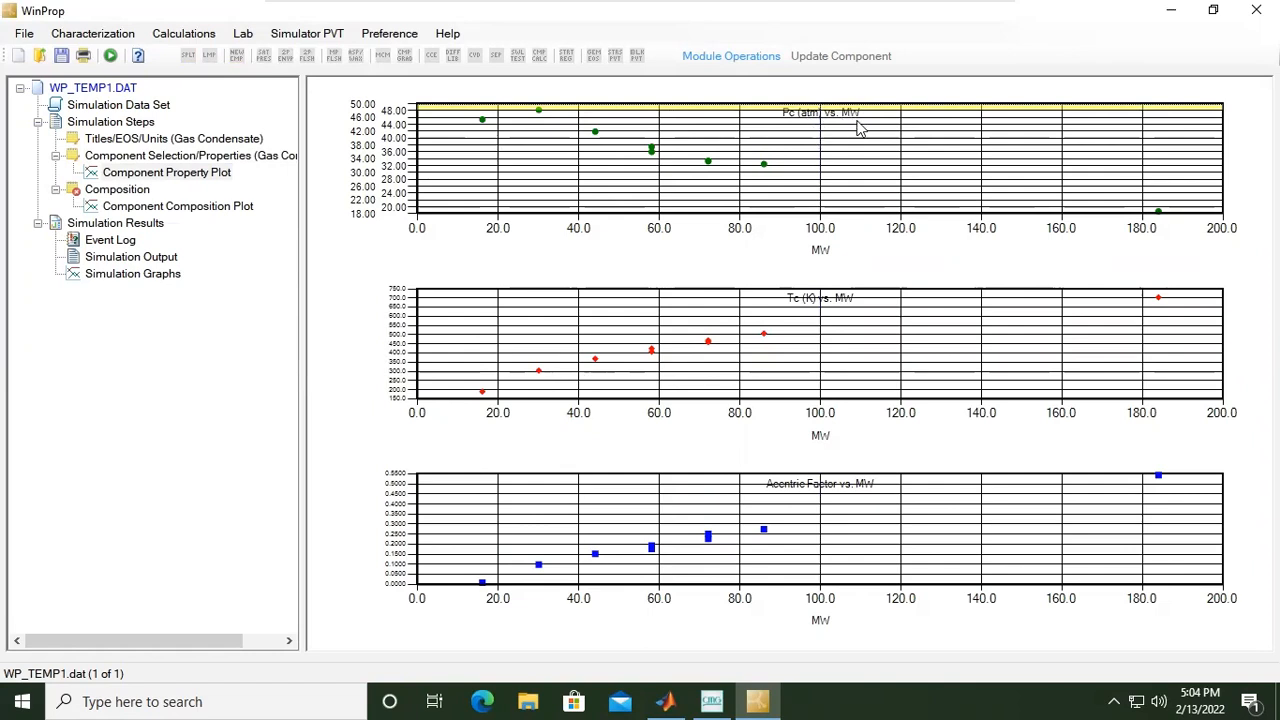
{"action": "mouse_move", "coordinate": [810, 313]}
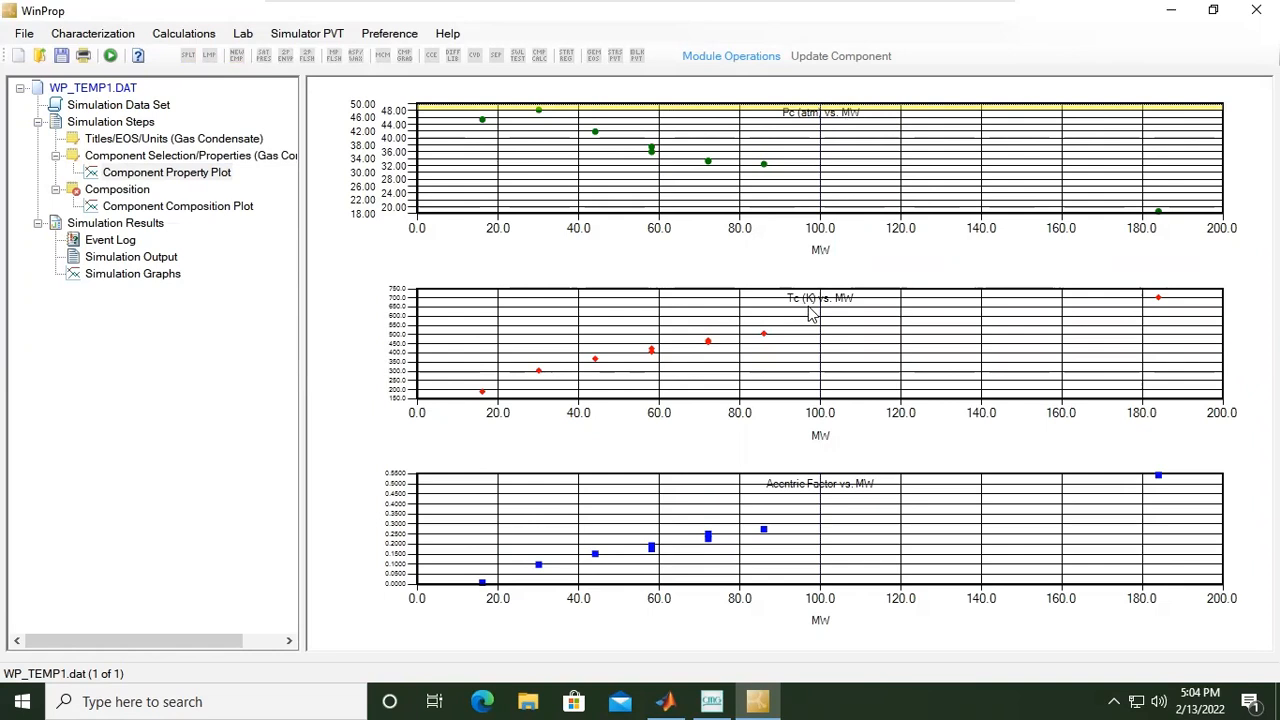
{"action": "mouse_move", "coordinate": [838, 447]}
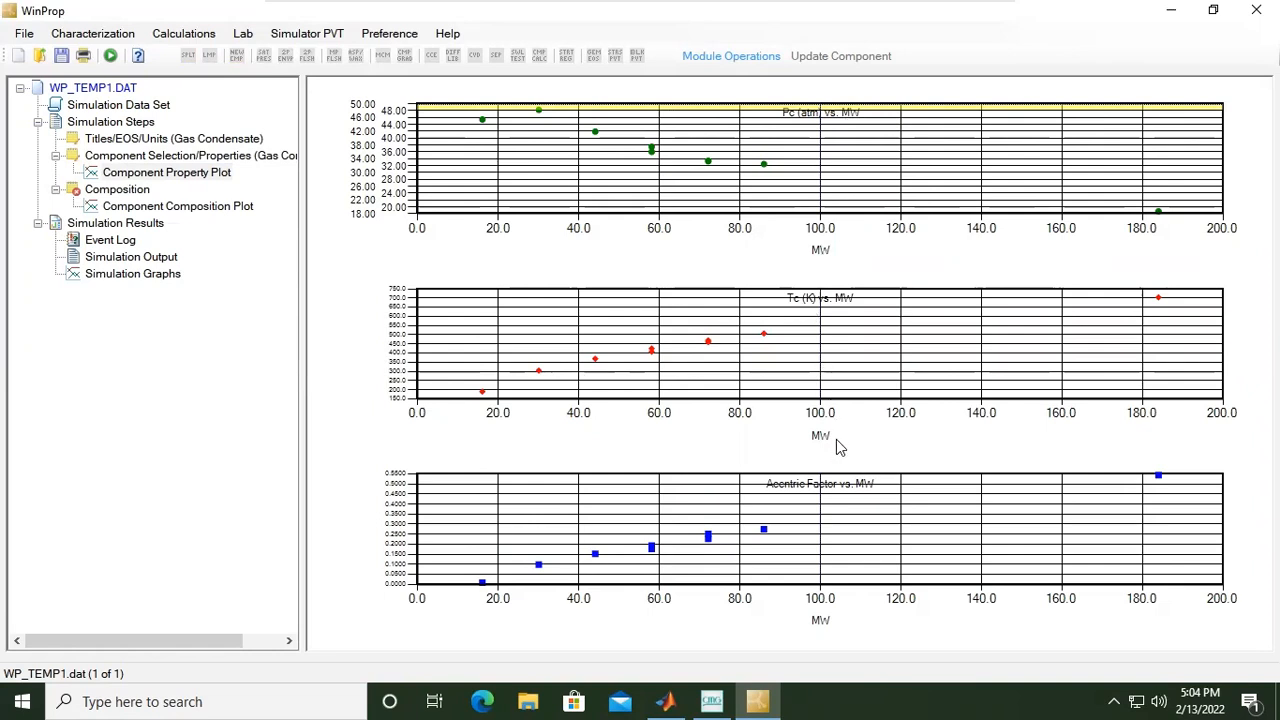
{"action": "mouse_move", "coordinate": [823, 510]}
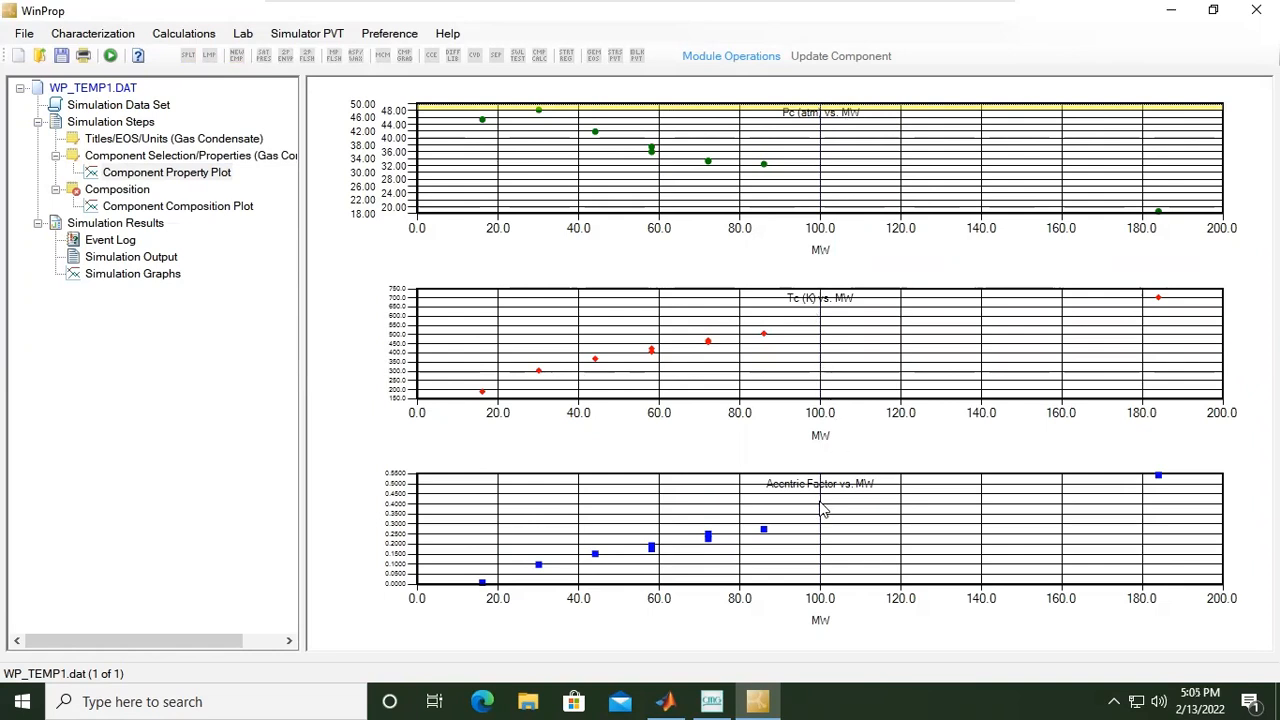
{"action": "mouse_move", "coordinate": [810, 512]}
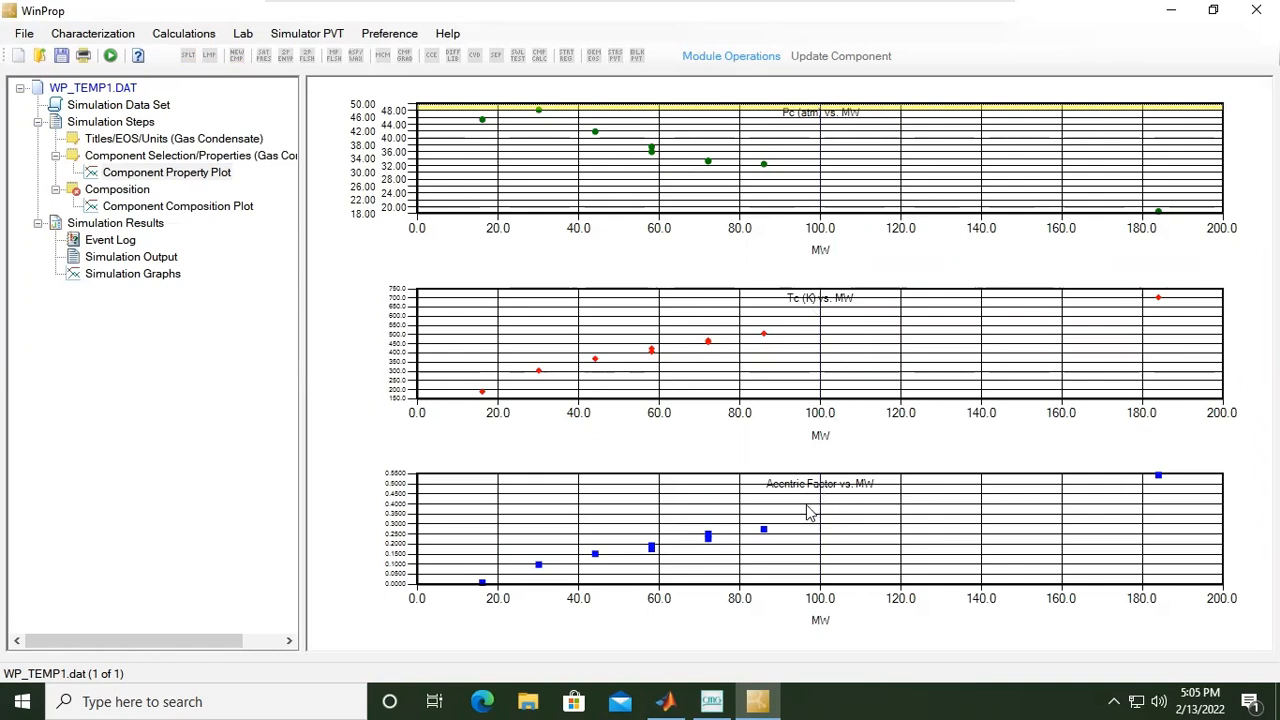
{"action": "mouse_move", "coordinate": [828, 637]}
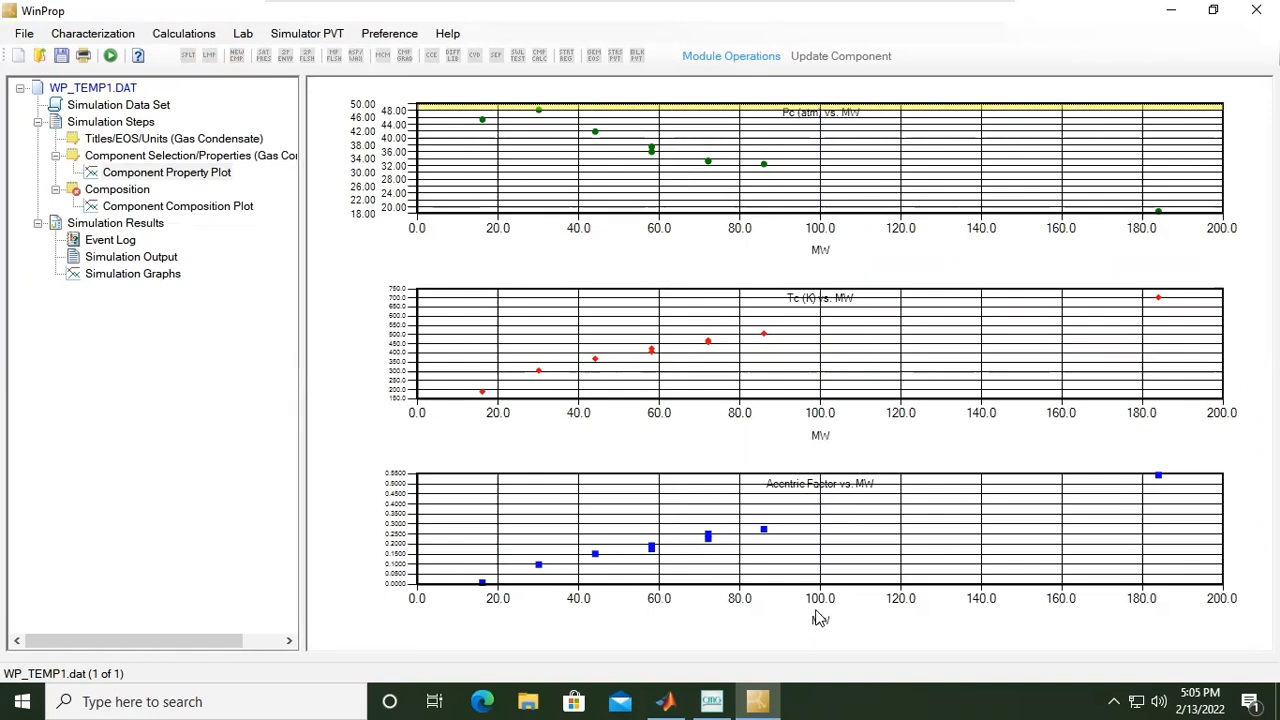
Open the Composition table, view the empty composition bar chart, then return to the table
{"action": "left_click", "coordinate": [117, 189]}
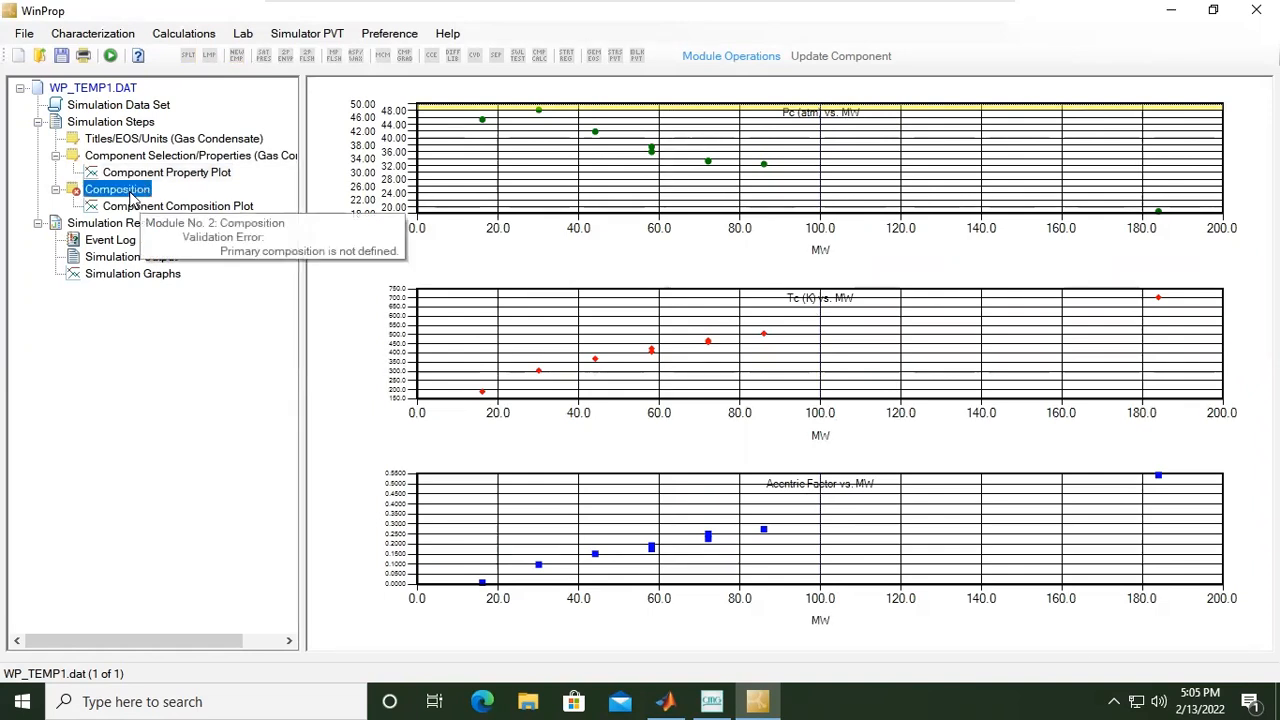
{"action": "left_click", "coordinate": [117, 189]}
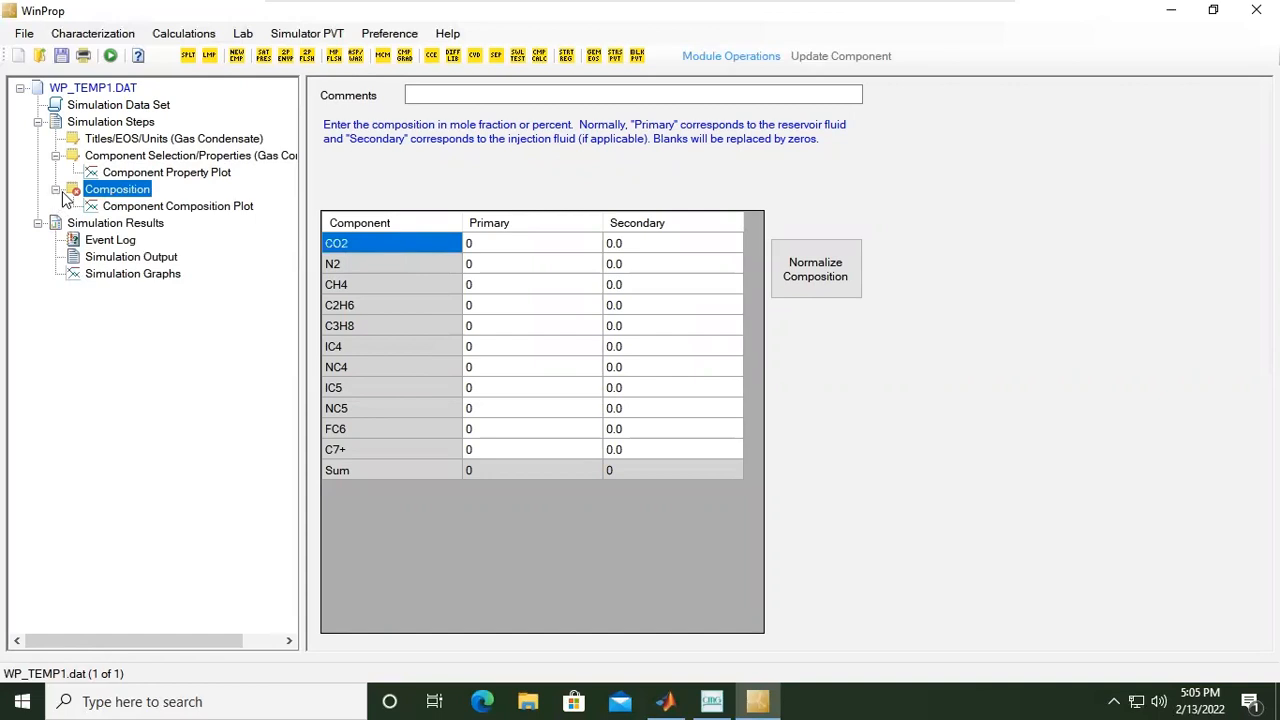
{"action": "left_click", "coordinate": [177, 205]}
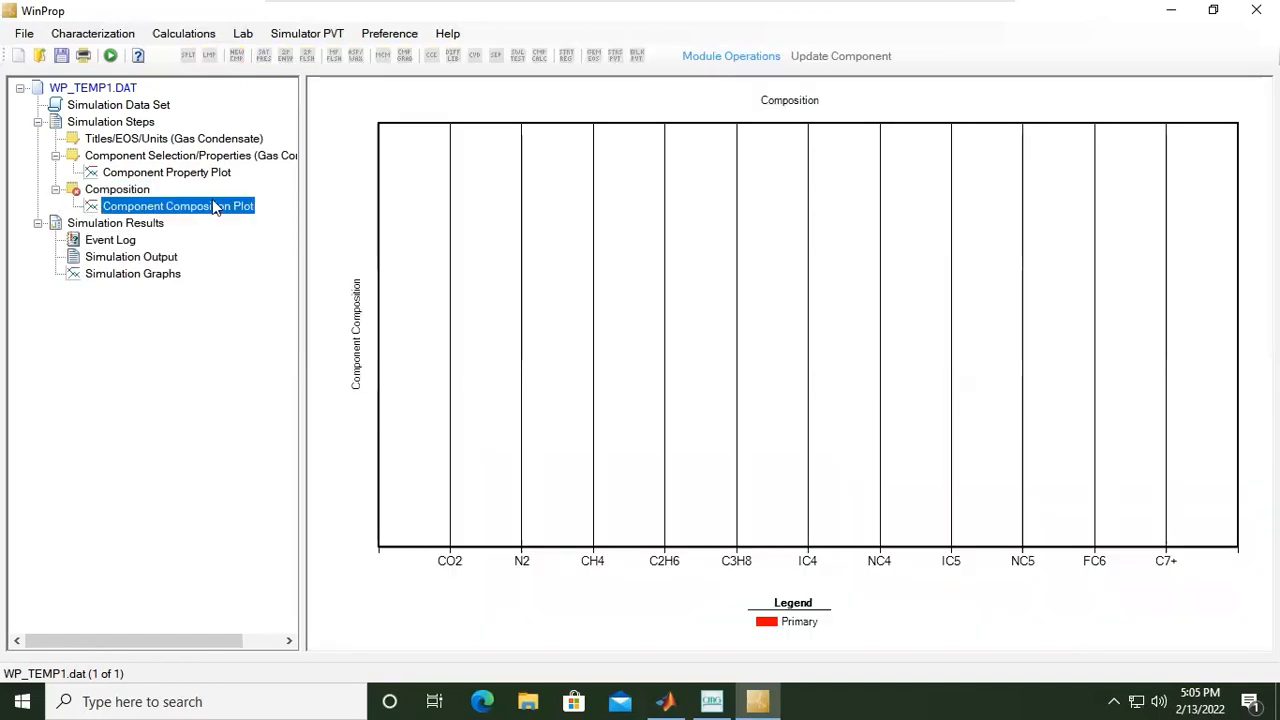
{"action": "mouse_move", "coordinate": [225, 222]}
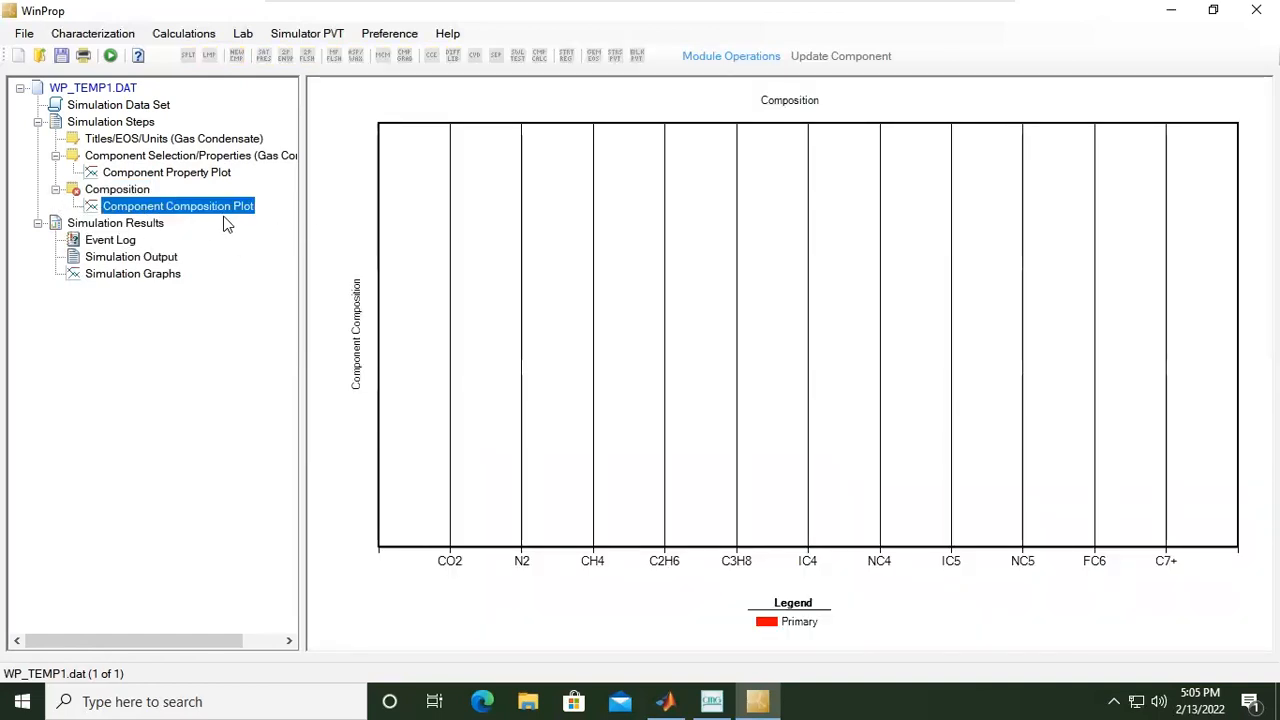
{"action": "left_click", "coordinate": [117, 189]}
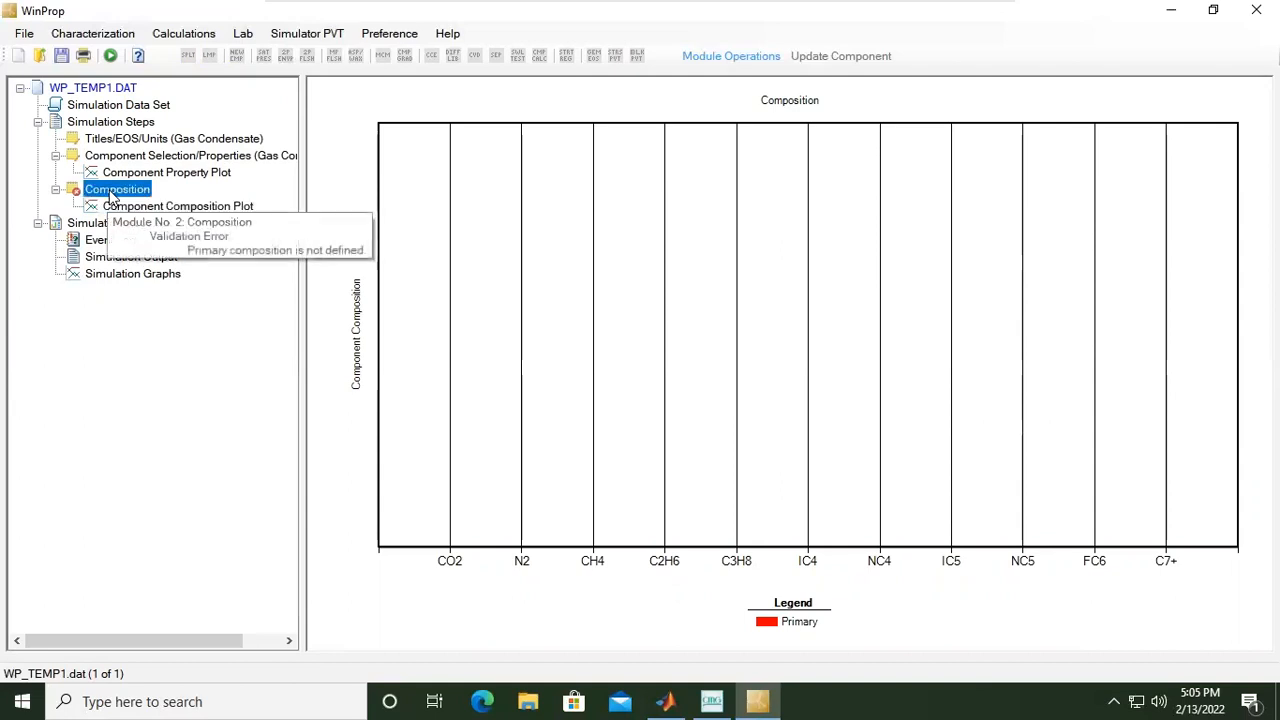
{"action": "left_click", "coordinate": [118, 189]}
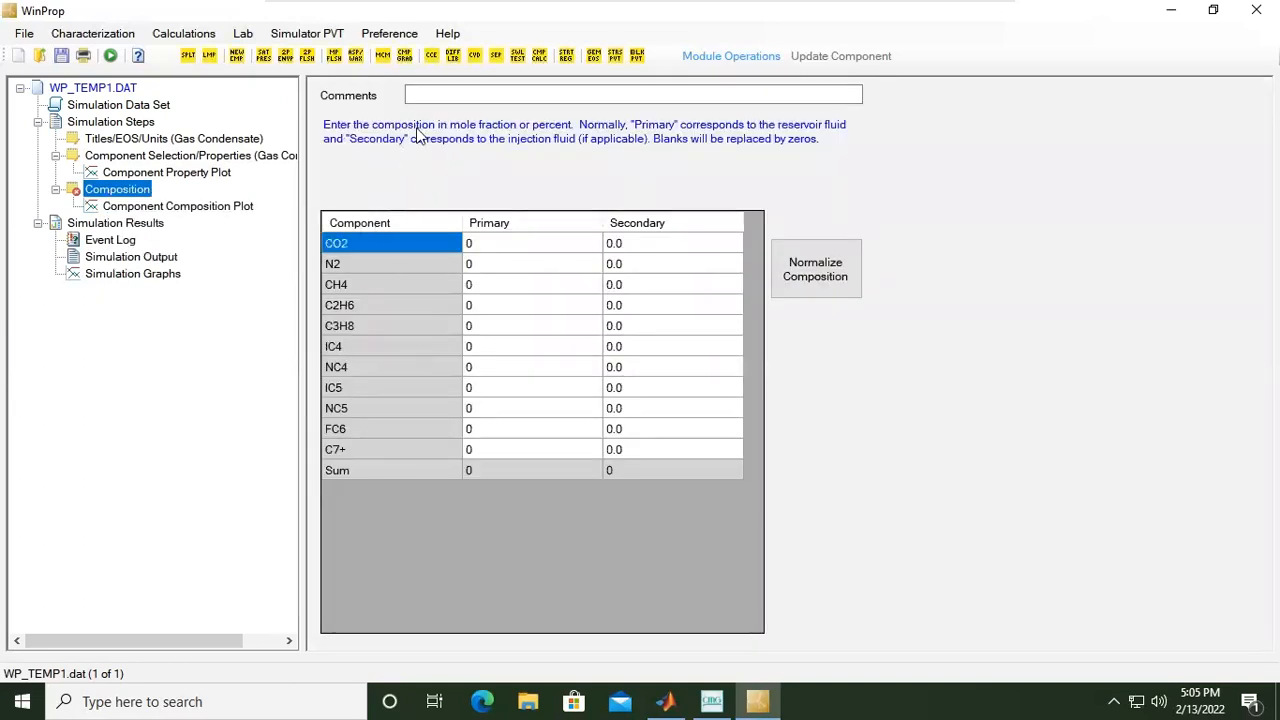
Enter 'Composition' as the composition comment and select the CO2 primary cell
{"action": "type", "text": "Com"}
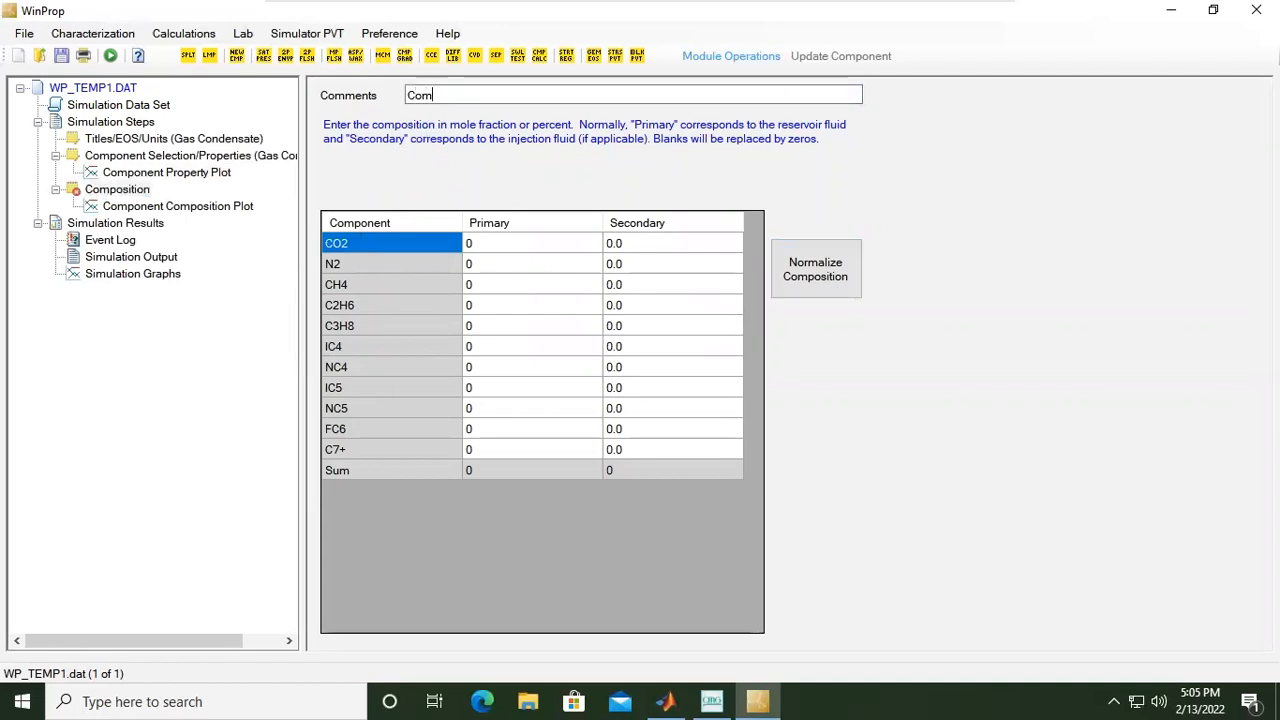
{"action": "type", "text": "posit"}
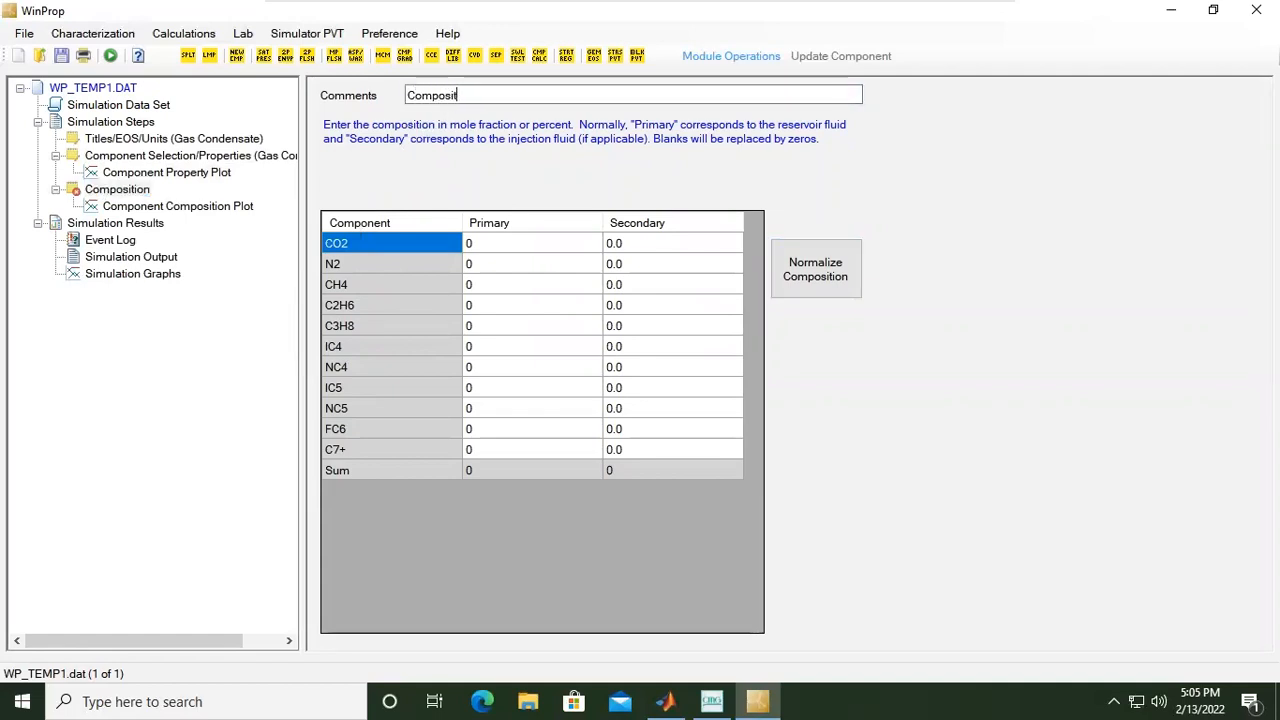
{"action": "type", "text": "ion"}
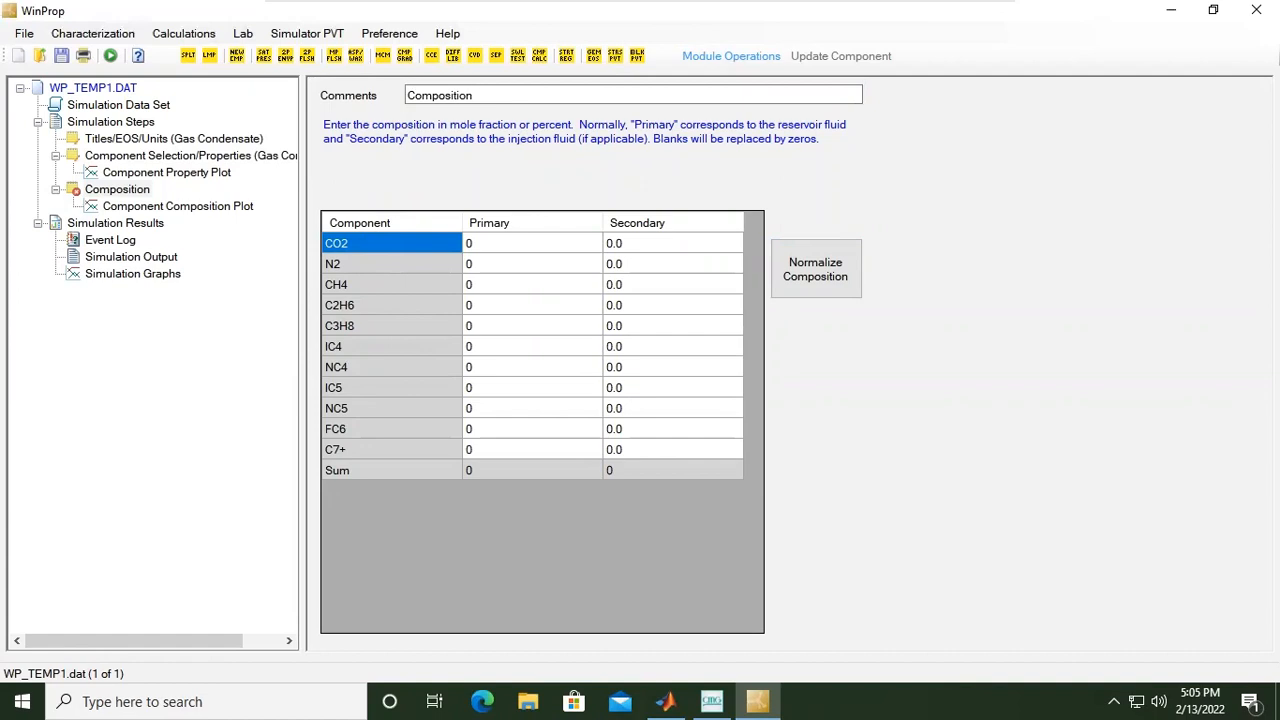
{"action": "left_click", "coordinate": [632, 94]}
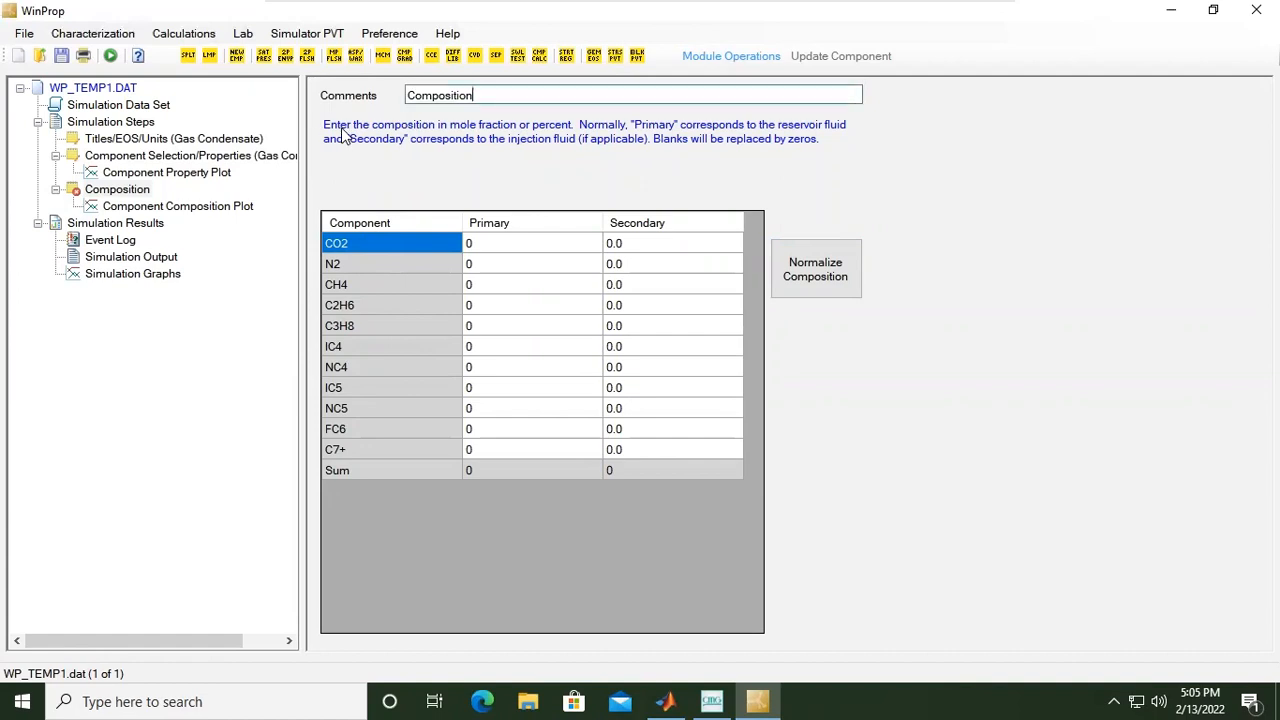
{"action": "mouse_move", "coordinate": [444, 142]}
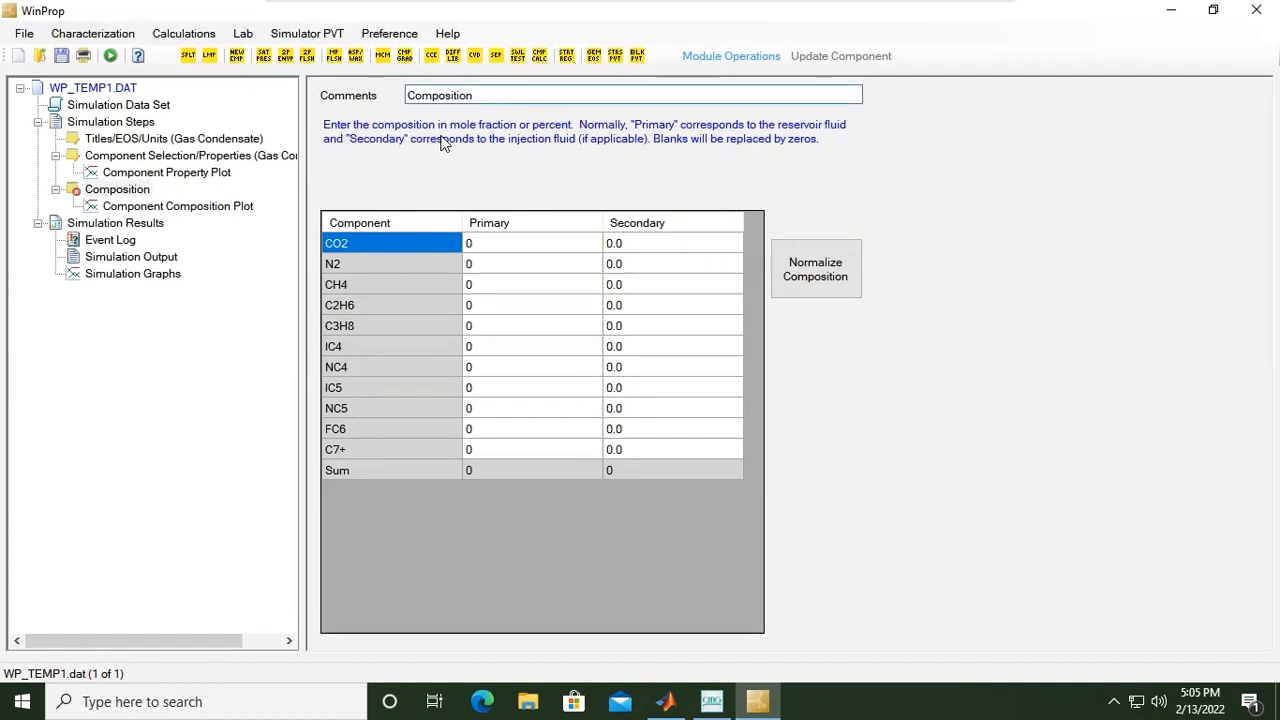
{"action": "mouse_move", "coordinate": [1013, 40]}
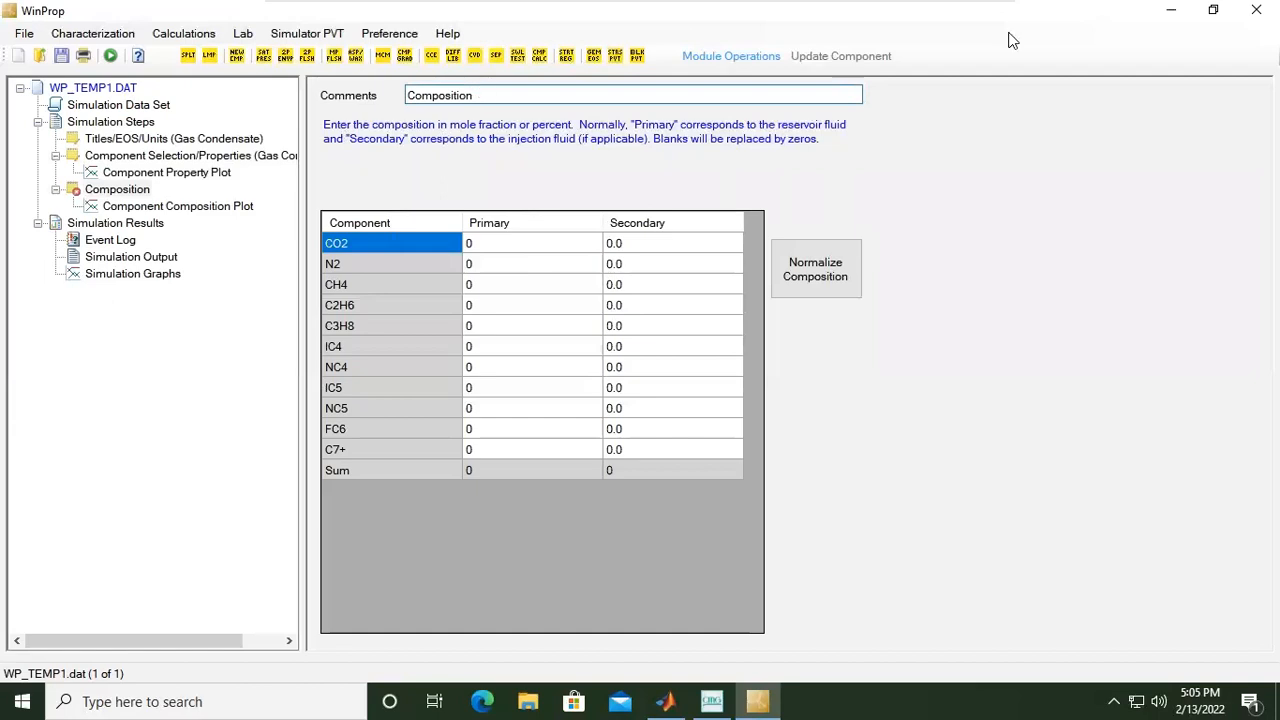
{"action": "mouse_move", "coordinate": [651, 148]}
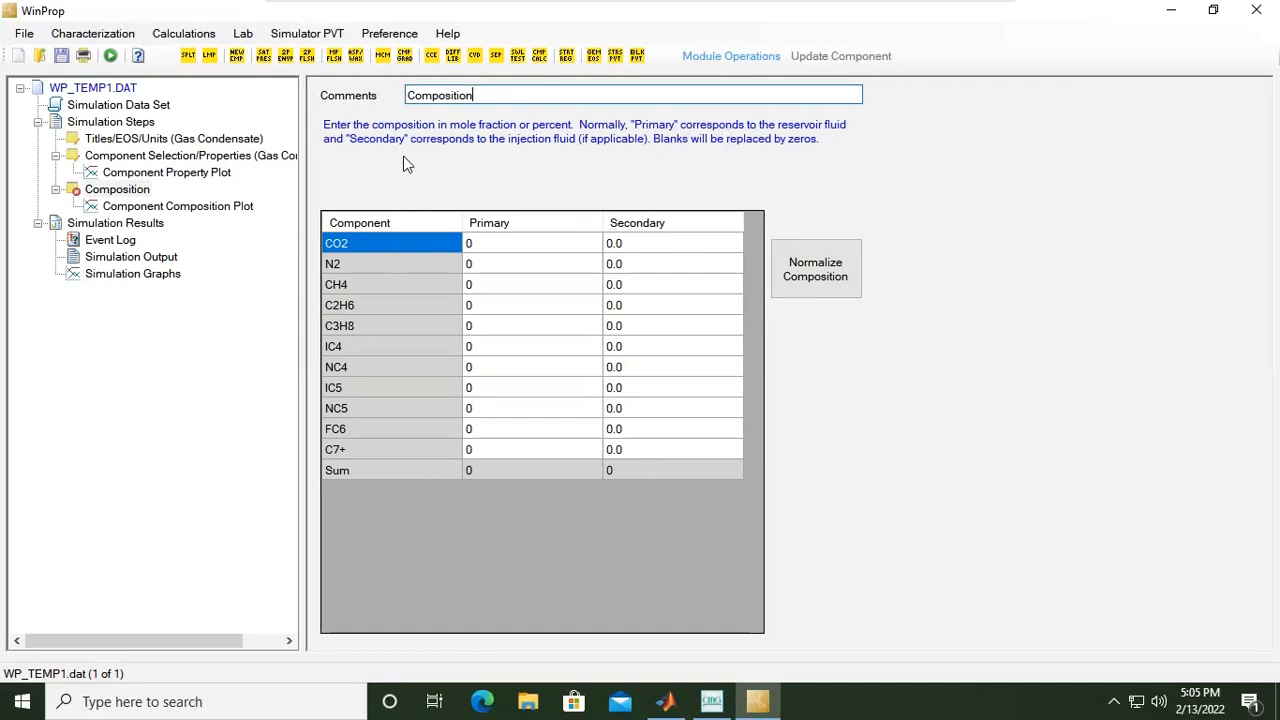
{"action": "mouse_move", "coordinate": [320, 198]}
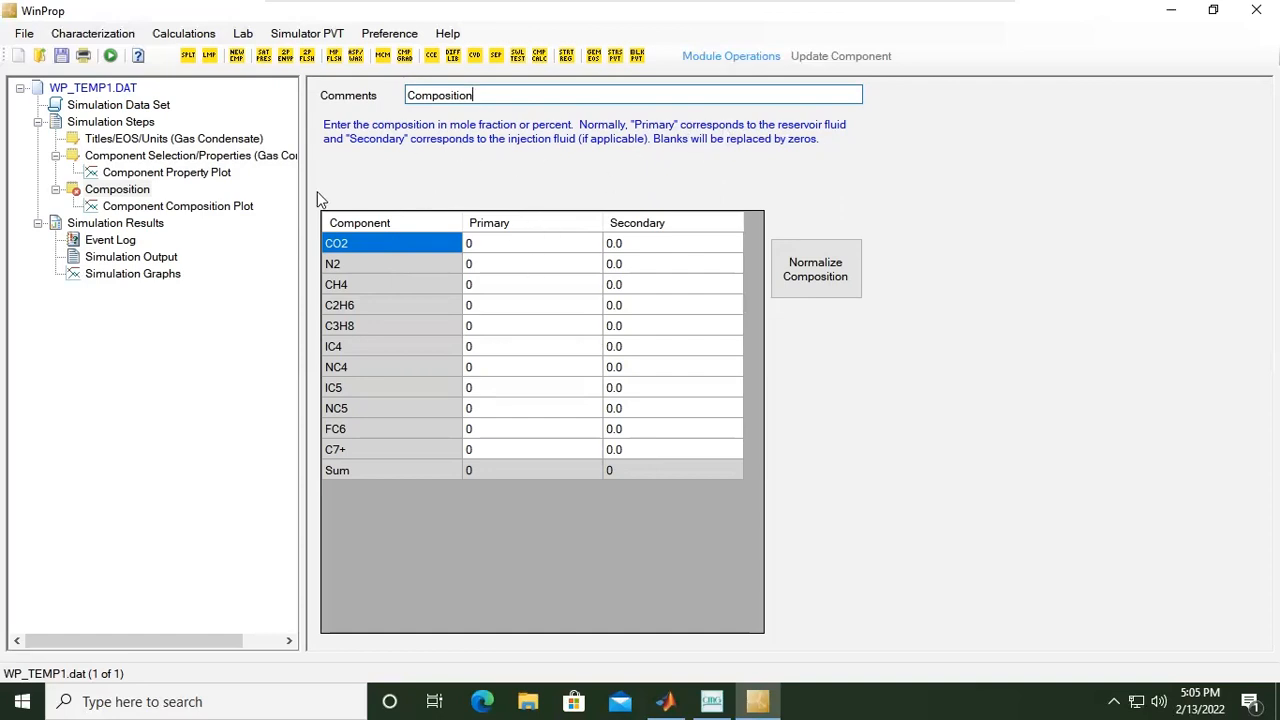
{"action": "mouse_move", "coordinate": [660, 248]}
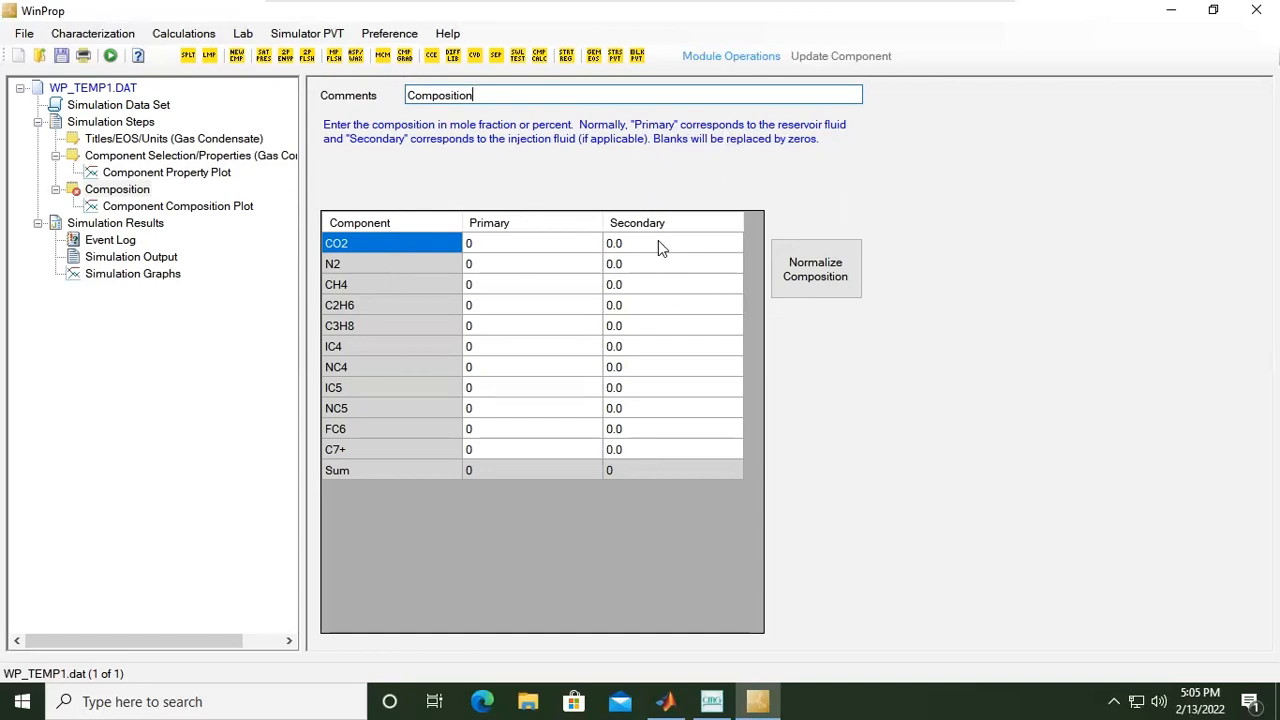
{"action": "mouse_move", "coordinate": [422, 158]}
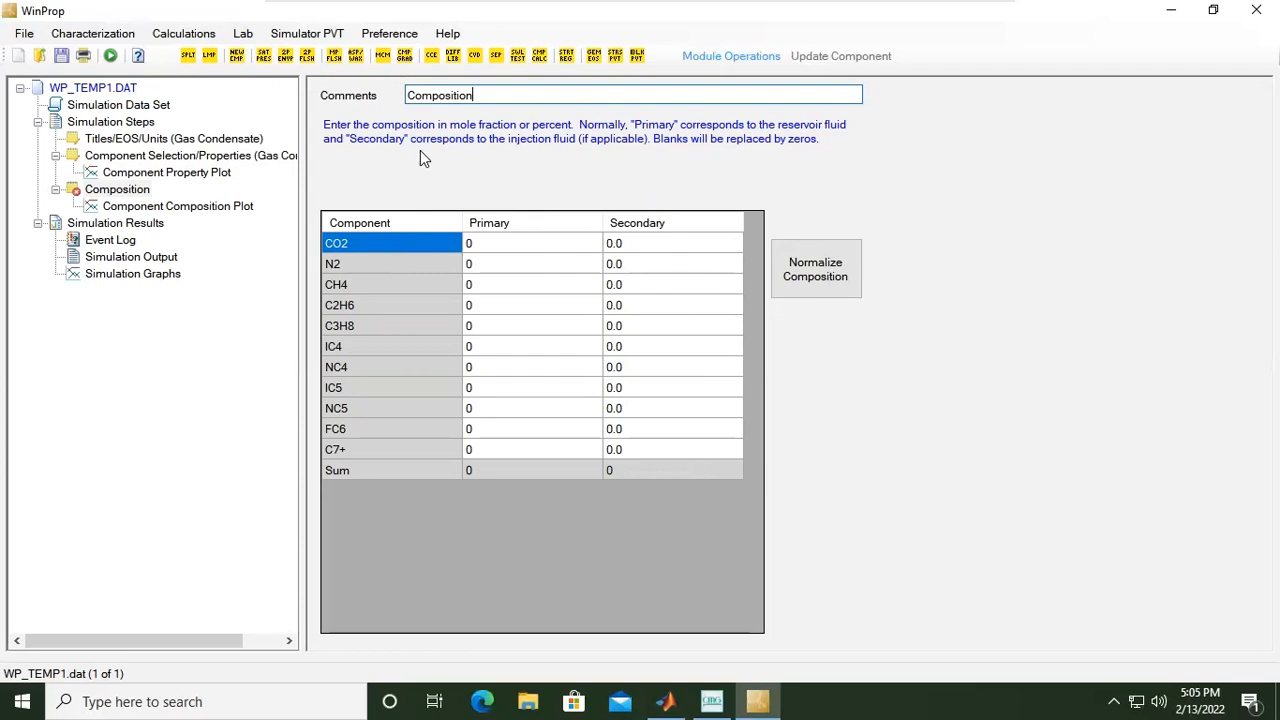
{"action": "mouse_move", "coordinate": [585, 158]}
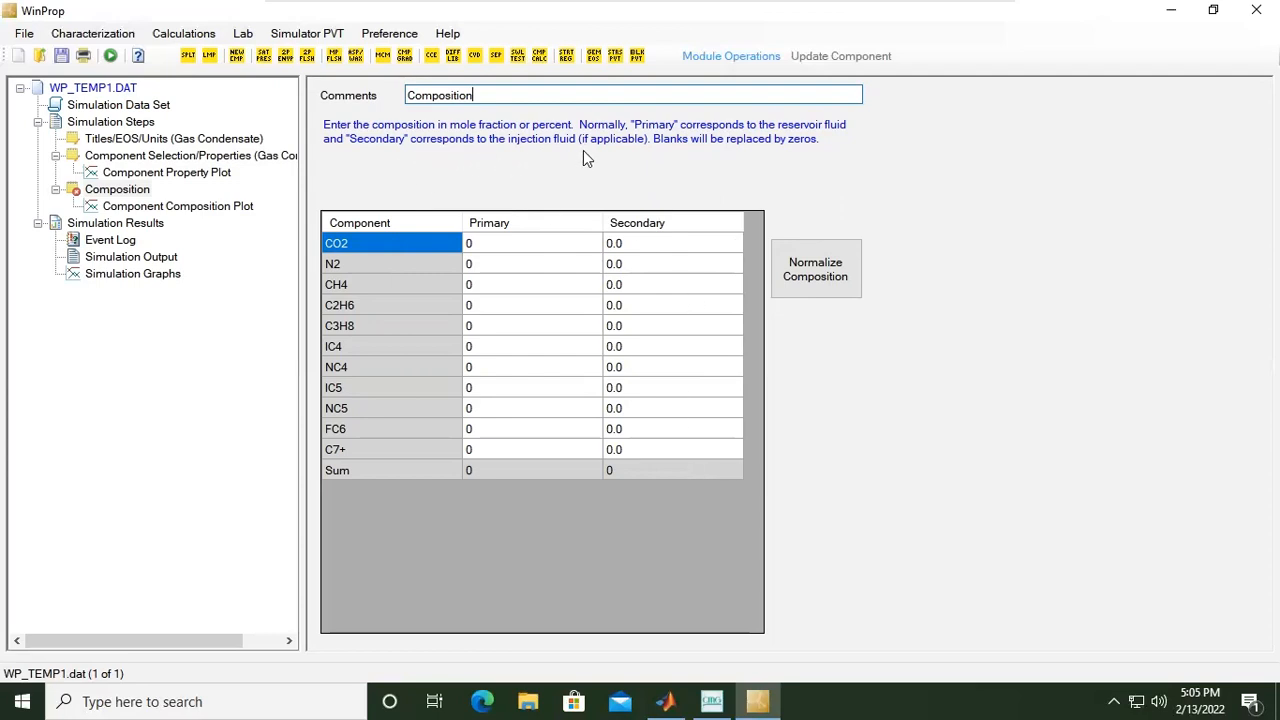
{"action": "mouse_move", "coordinate": [593, 162]}
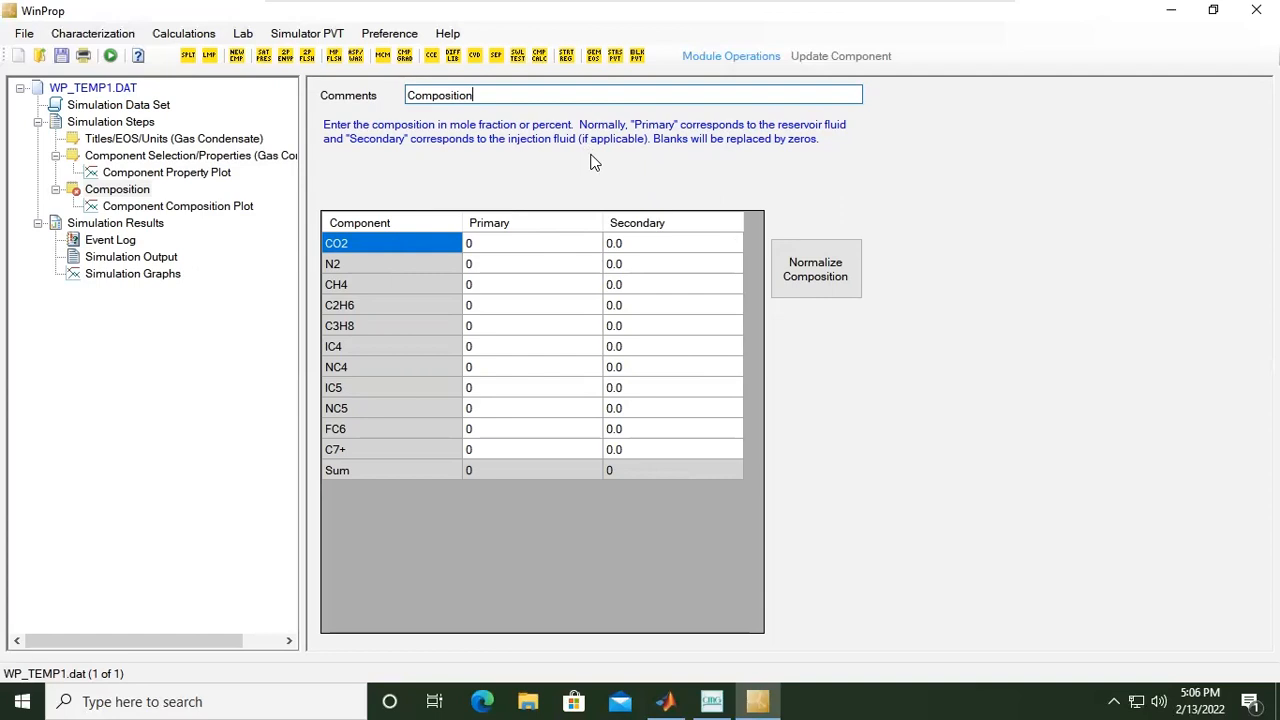
{"action": "mouse_move", "coordinate": [896, 295]}
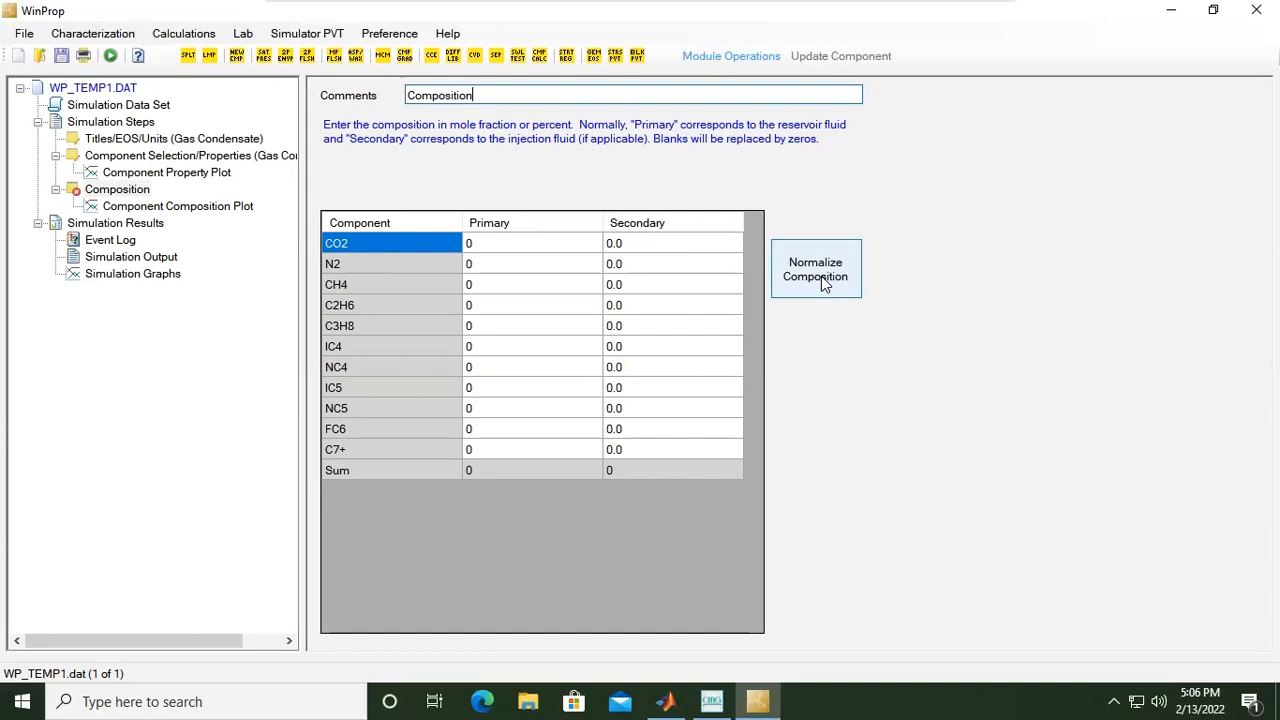
{"action": "left_click", "coordinate": [532, 243]}
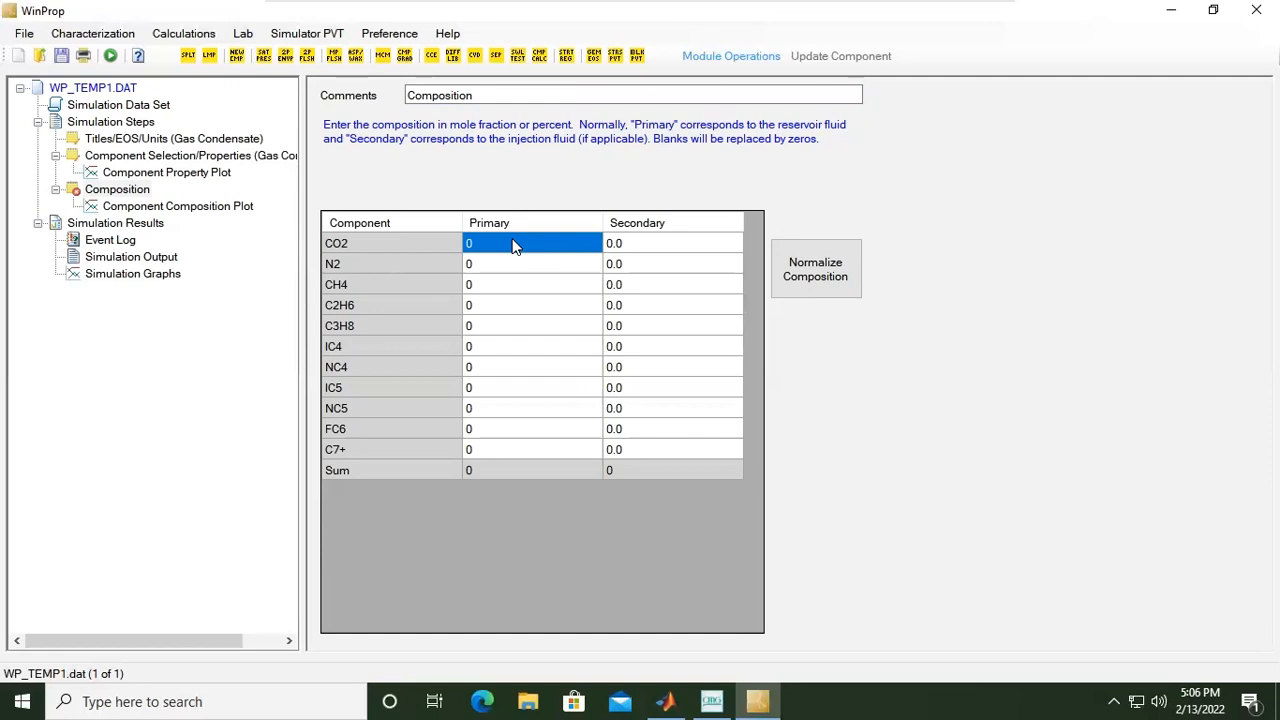
Enter primary fractions CO2 2.37, N2 0.31, CH4 73, C2H6 7.8 and C3H8 3.54
{"action": "type", "text": "2.37"}
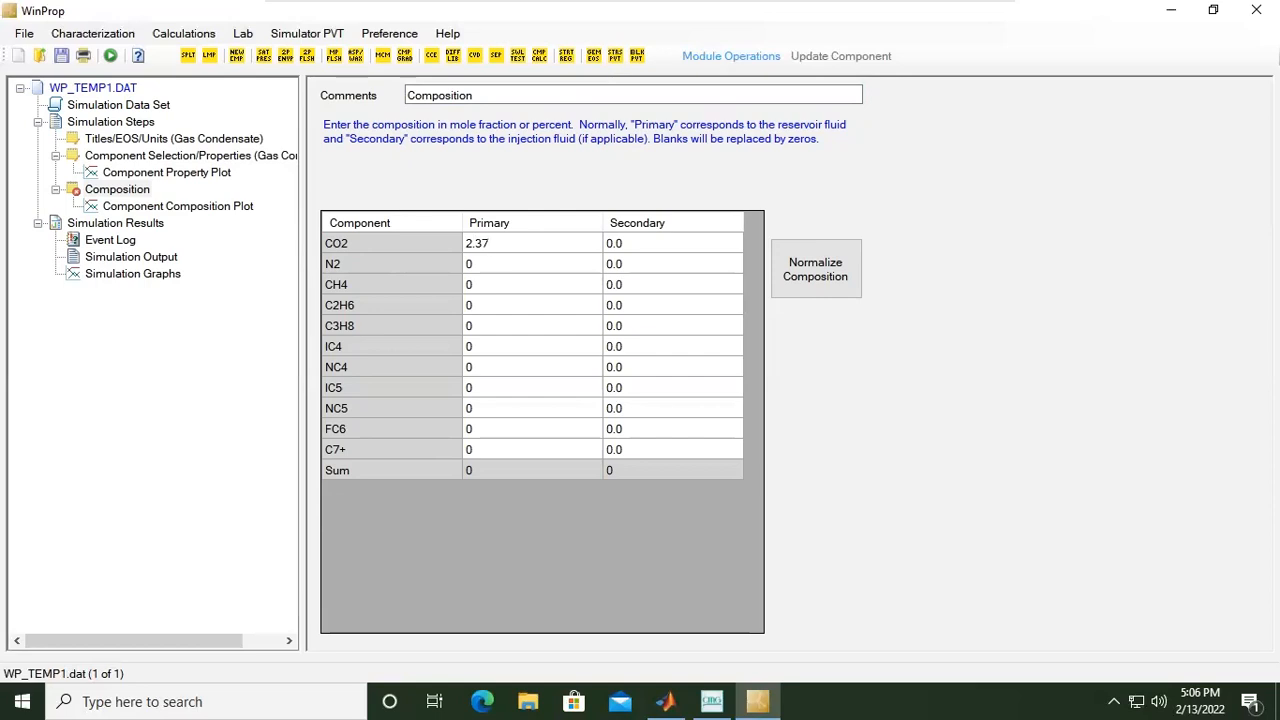
{"action": "left_click", "coordinate": [531, 263]}
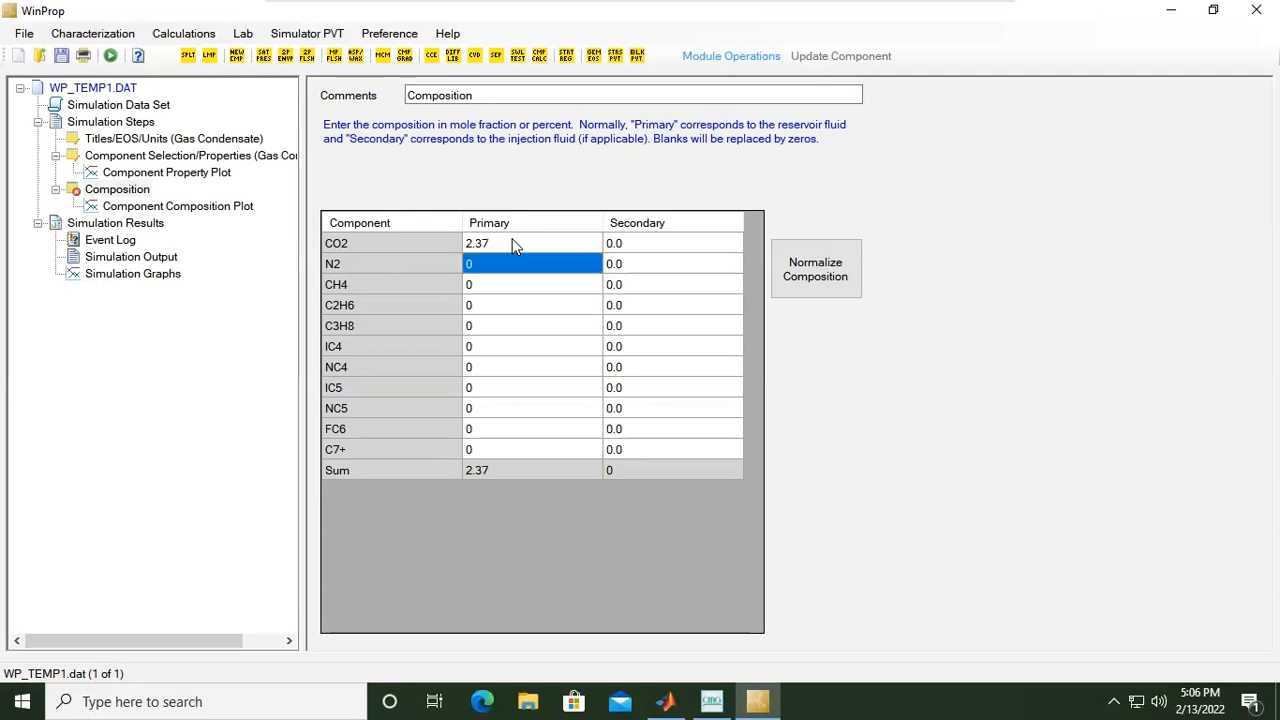
{"action": "type", "text": "0.31"}
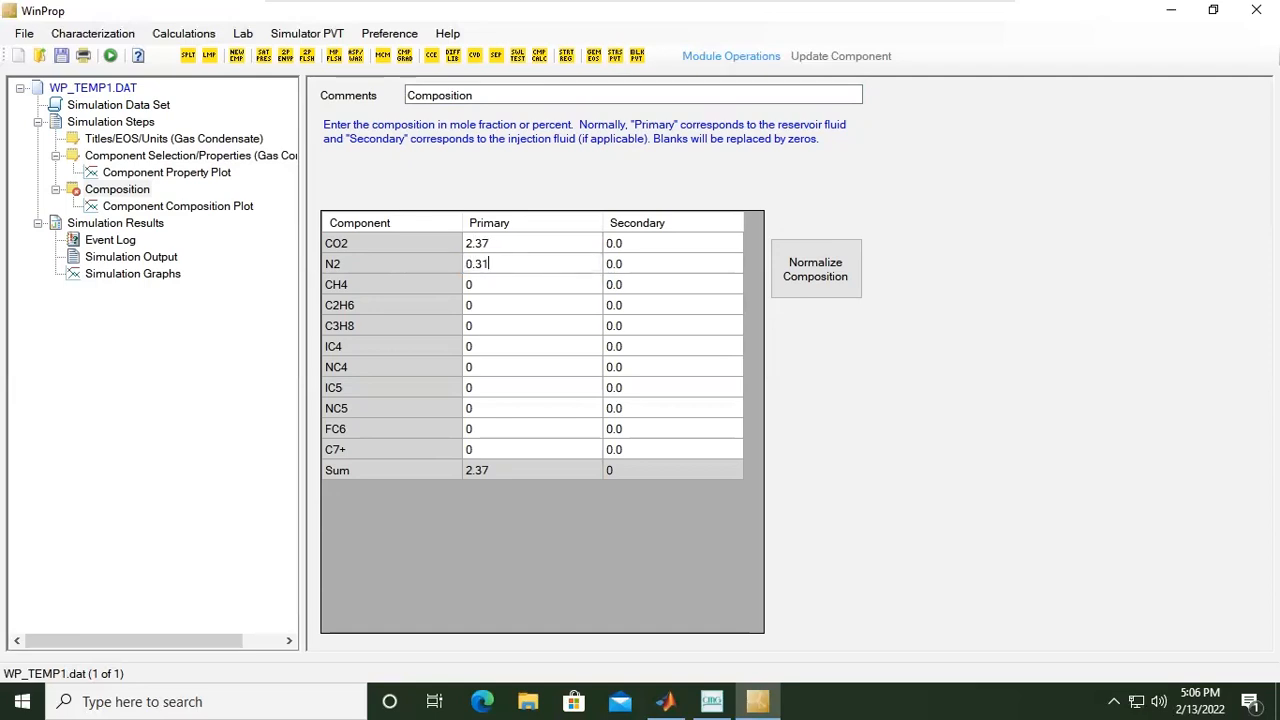
{"action": "left_click", "coordinate": [531, 284]}
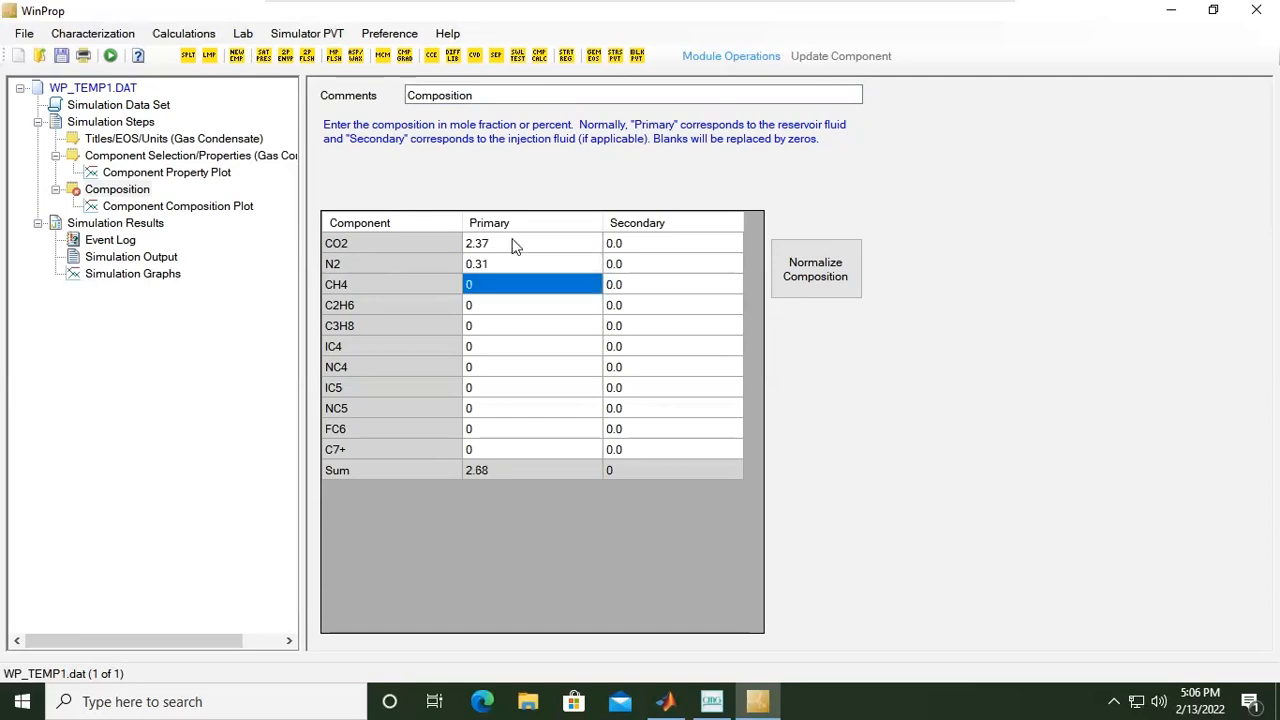
{"action": "type", "text": "7"}
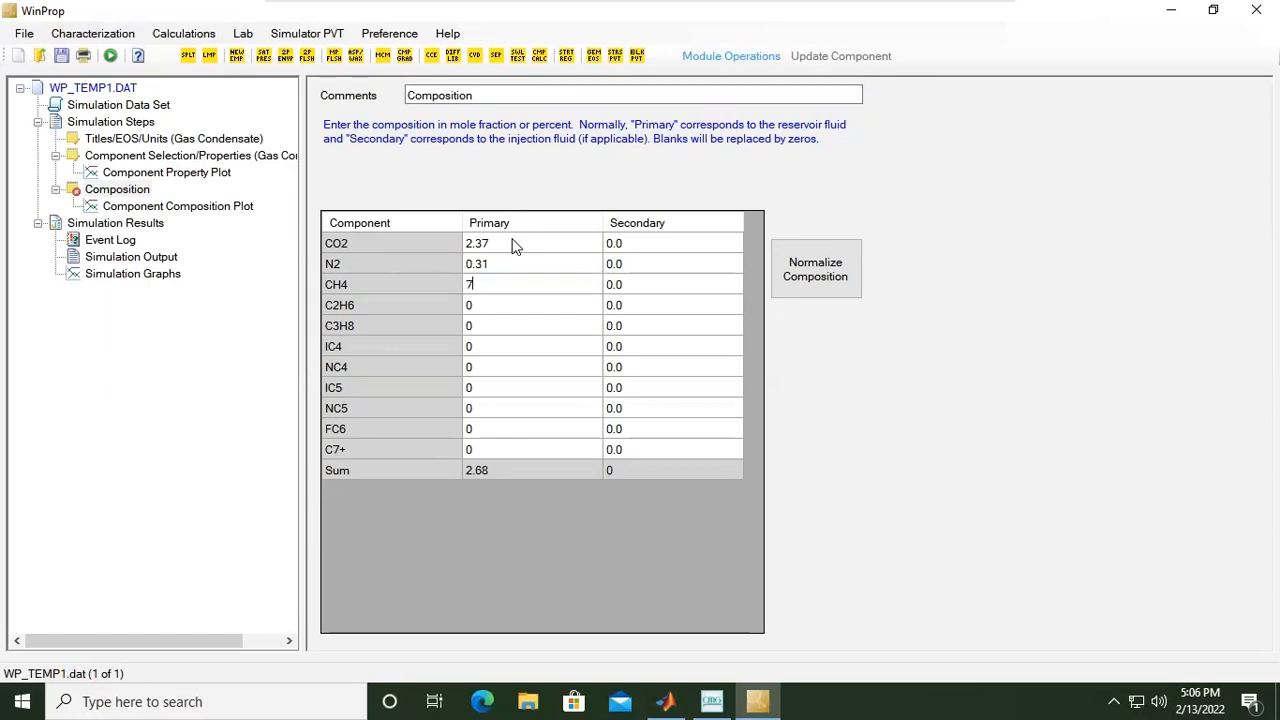
{"action": "type", "text": "3.19"}
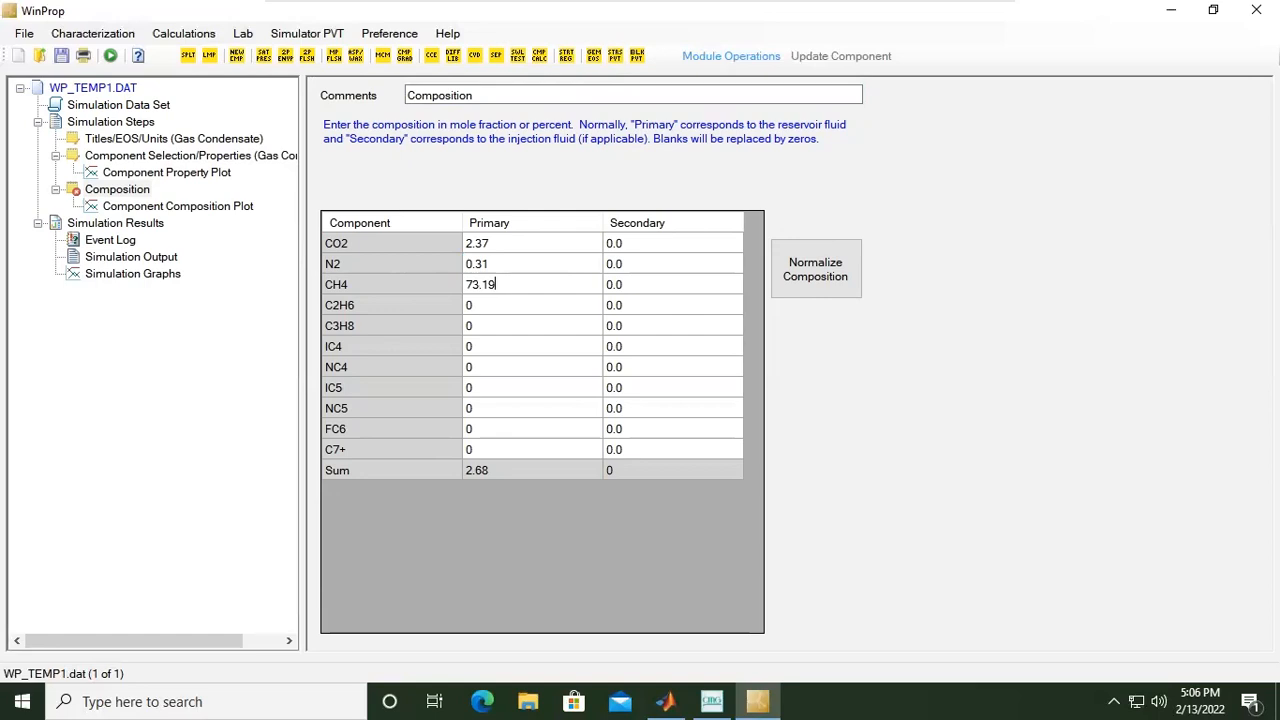
{"action": "left_click", "coordinate": [531, 305]}
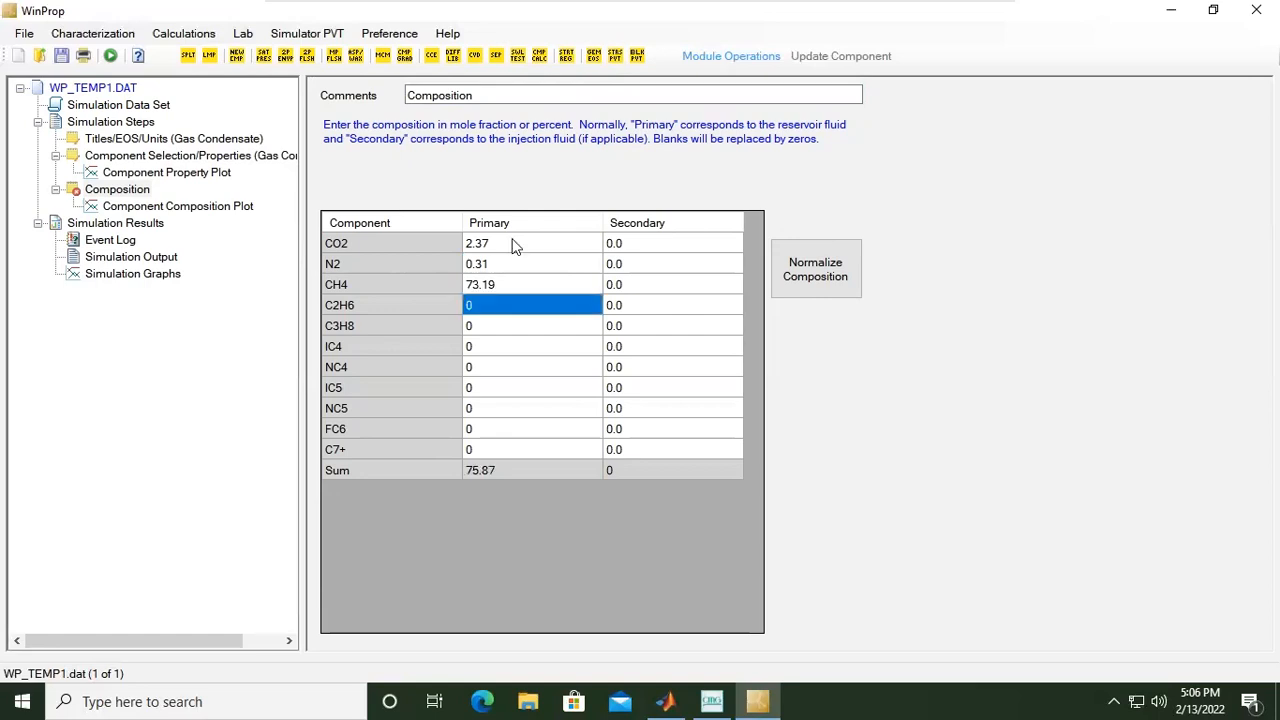
{"action": "type", "text": "7.8"}
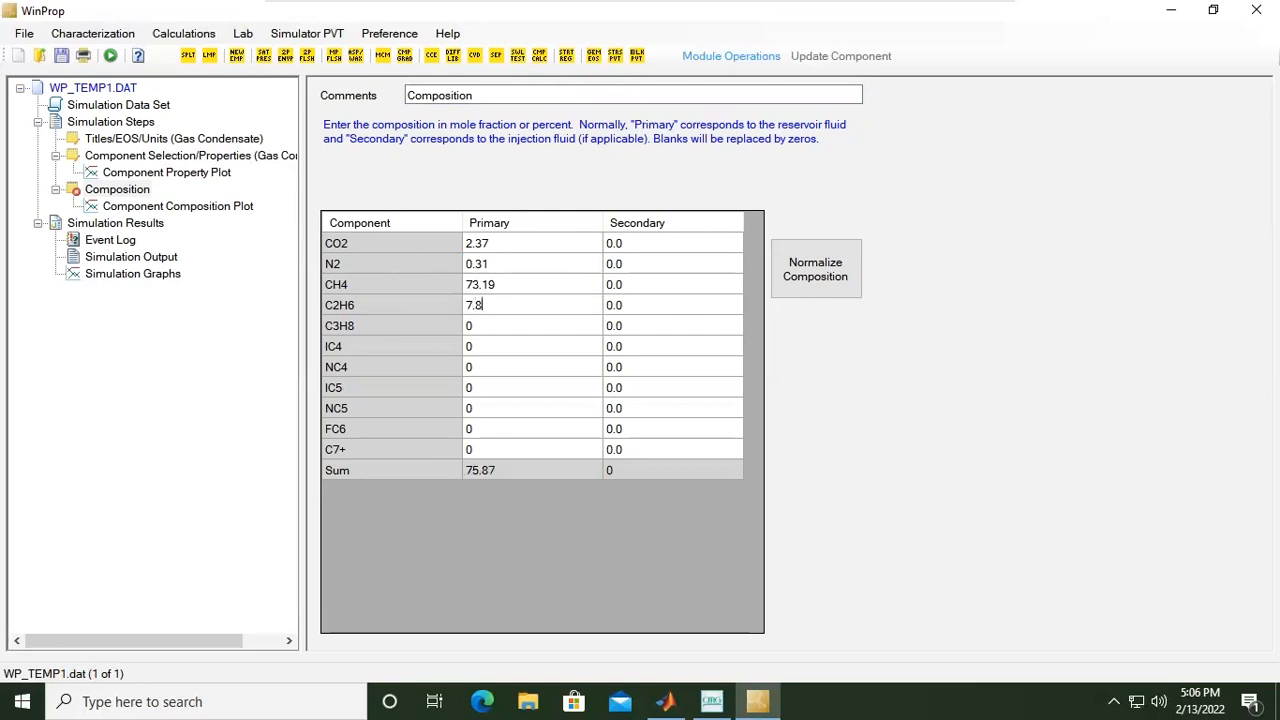
{"action": "left_click", "coordinate": [531, 325]}
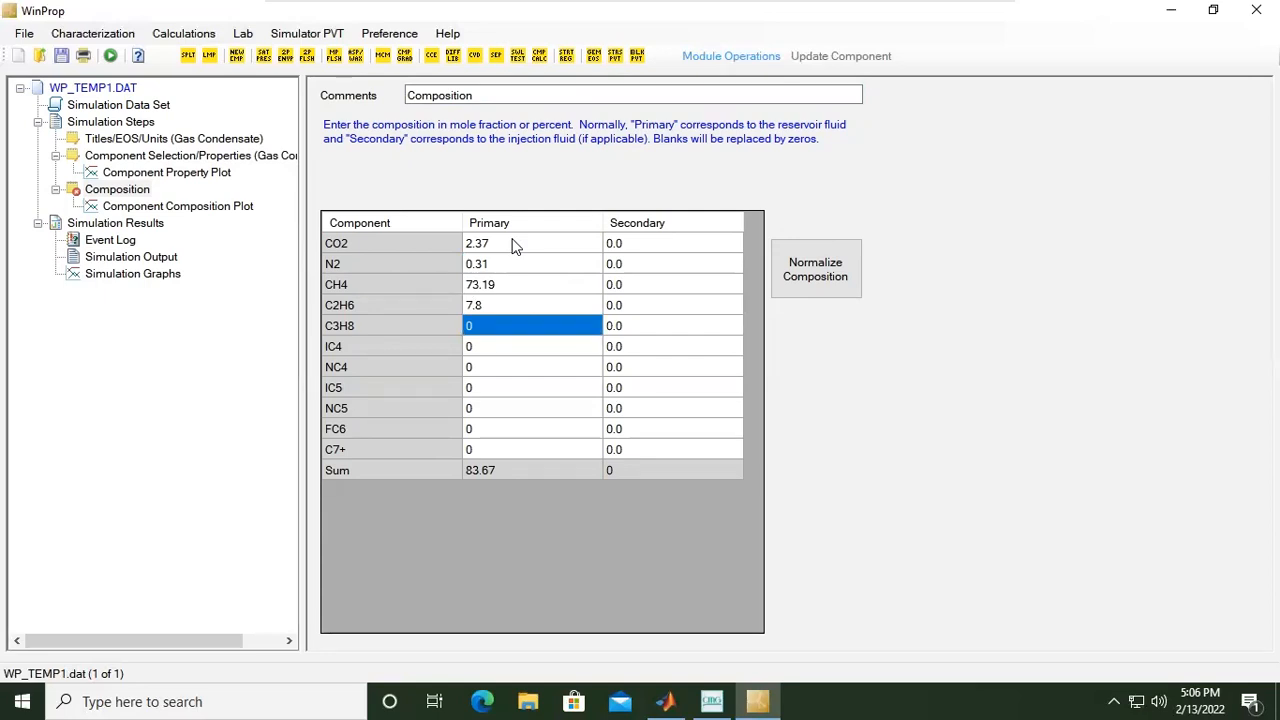
{"action": "type", "text": "35"}
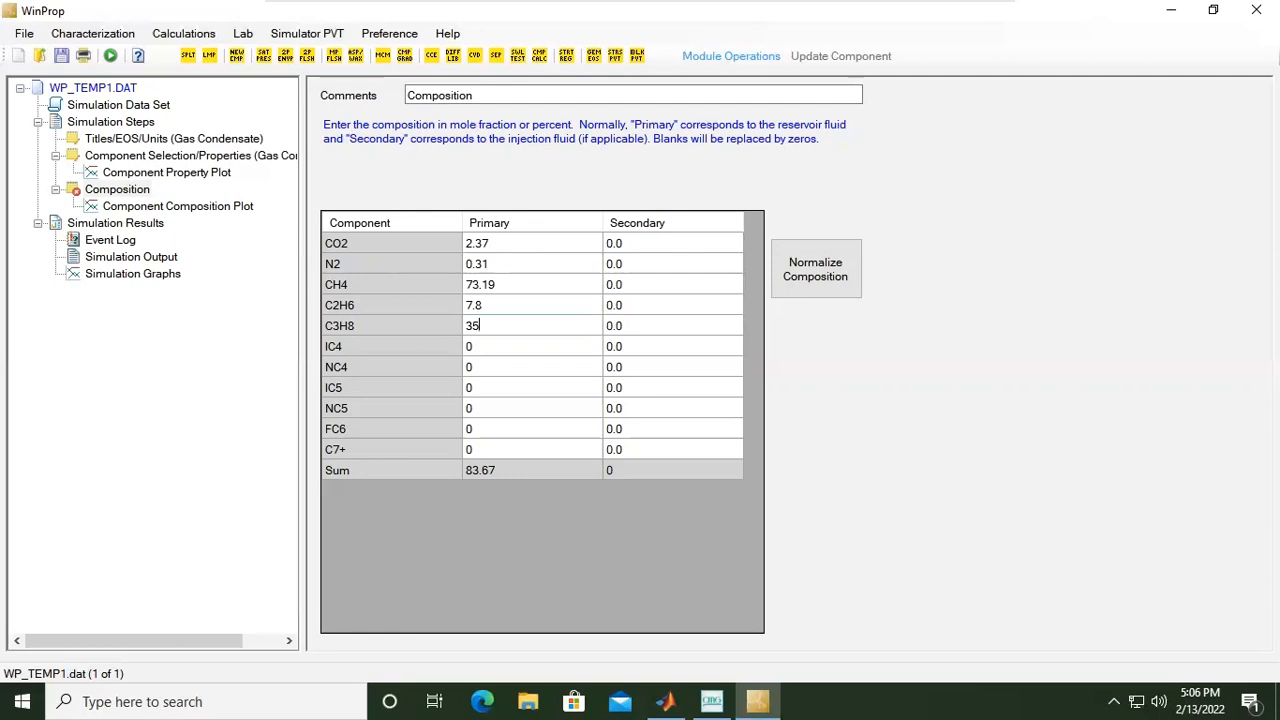
{"action": "type", "text": "3.54"}
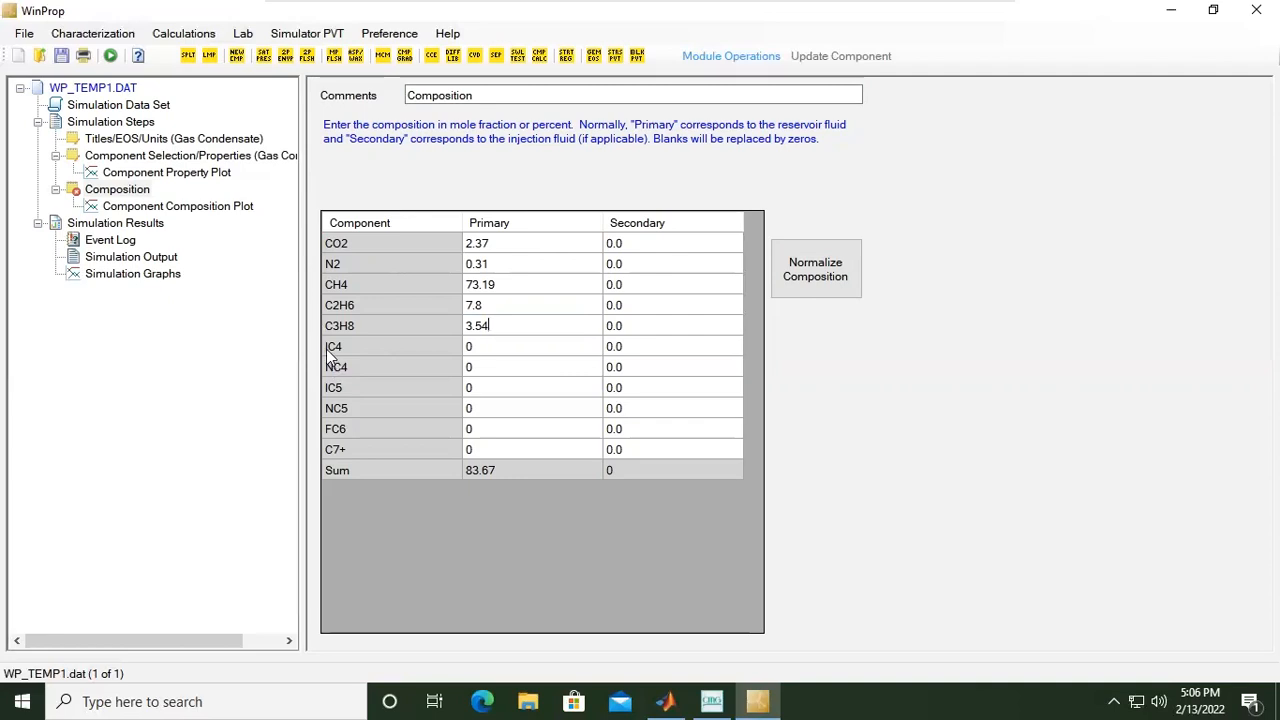
{"action": "left_click", "coordinate": [530, 346]}
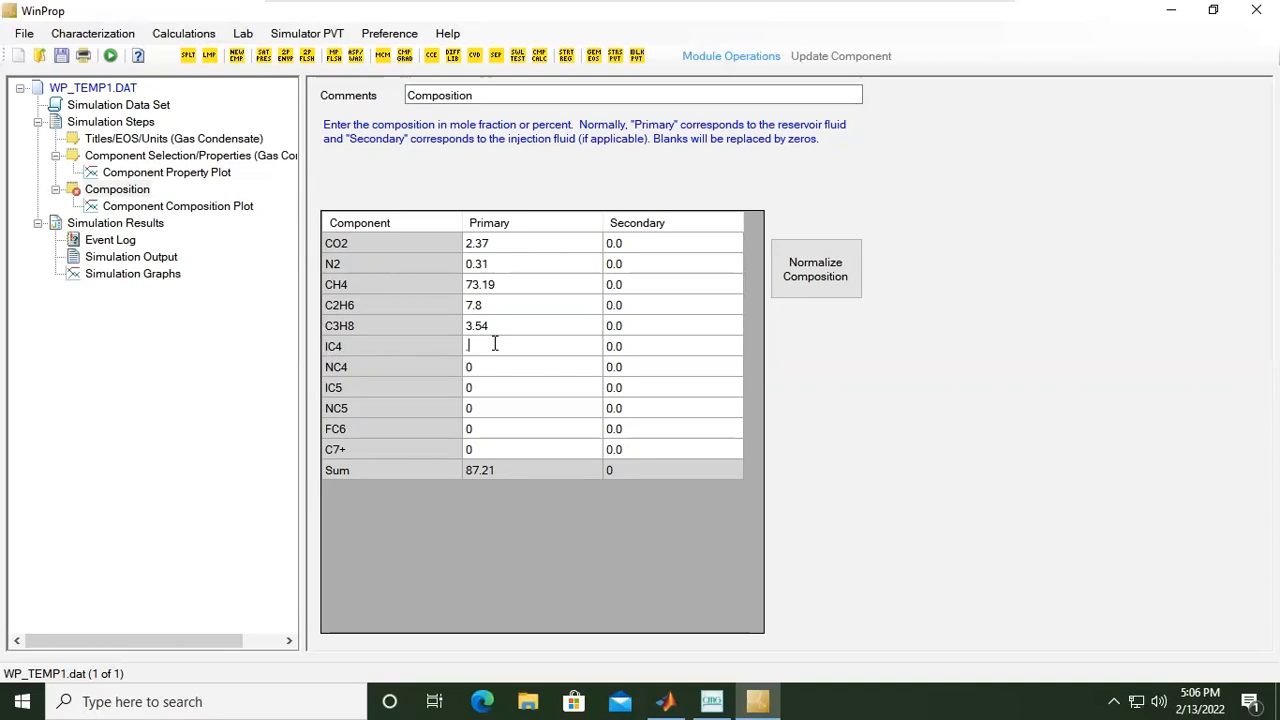
Enter the remaining fractions IC4 0.72, NC4, IC5 0.65, NC5 0.69, FC6 and C7+ 8.21
{"action": "type", "text": "0.72"}
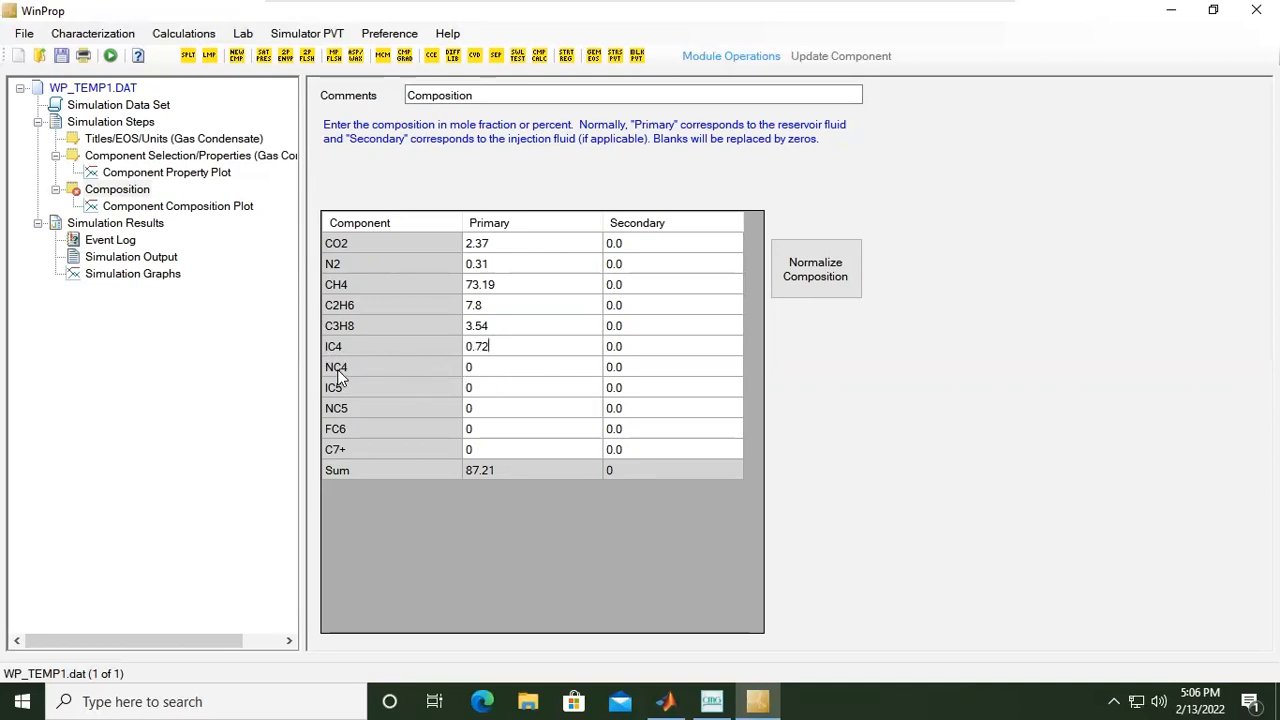
{"action": "left_click", "coordinate": [531, 367]}
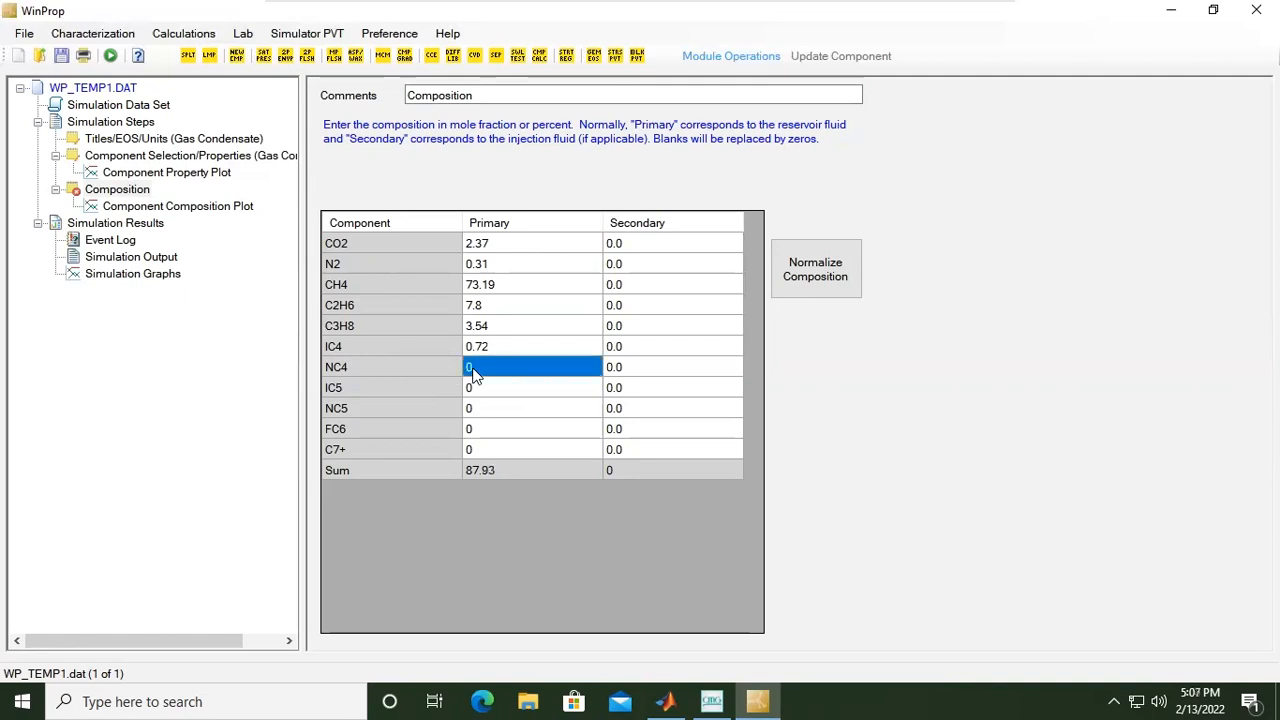
{"action": "type", "text": "1.44"}
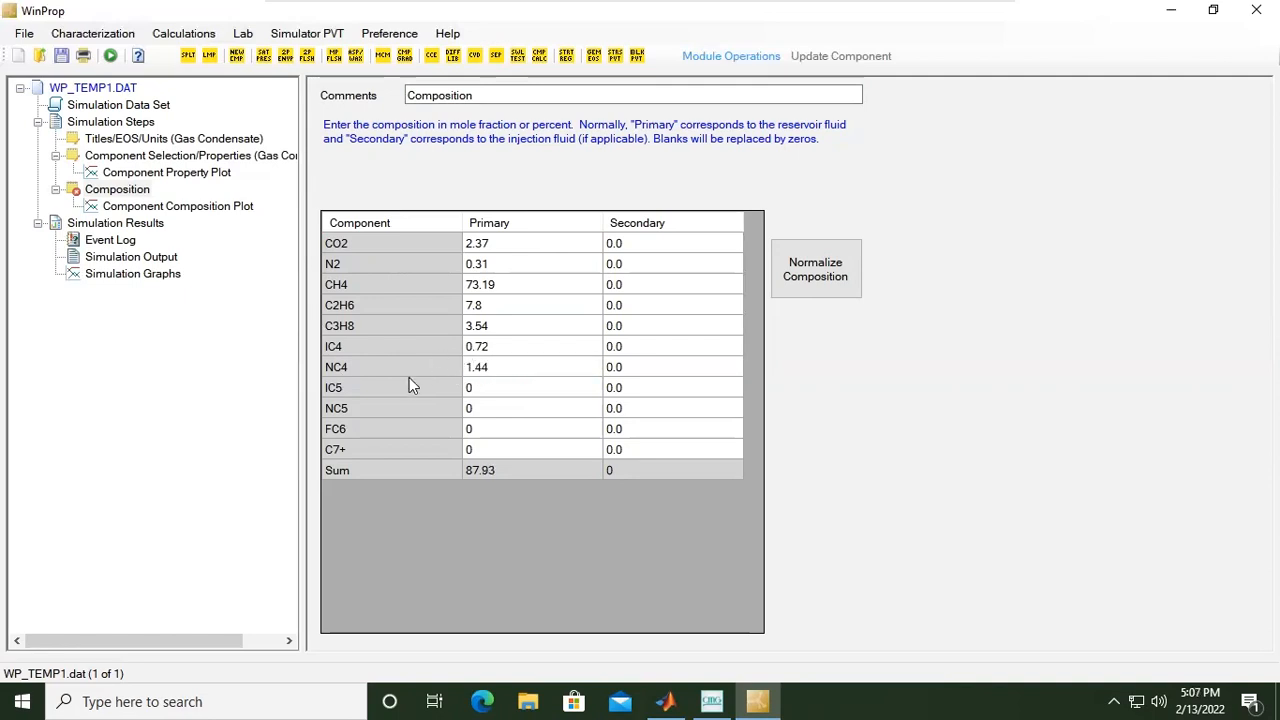
{"action": "mouse_move", "coordinate": [343, 400]}
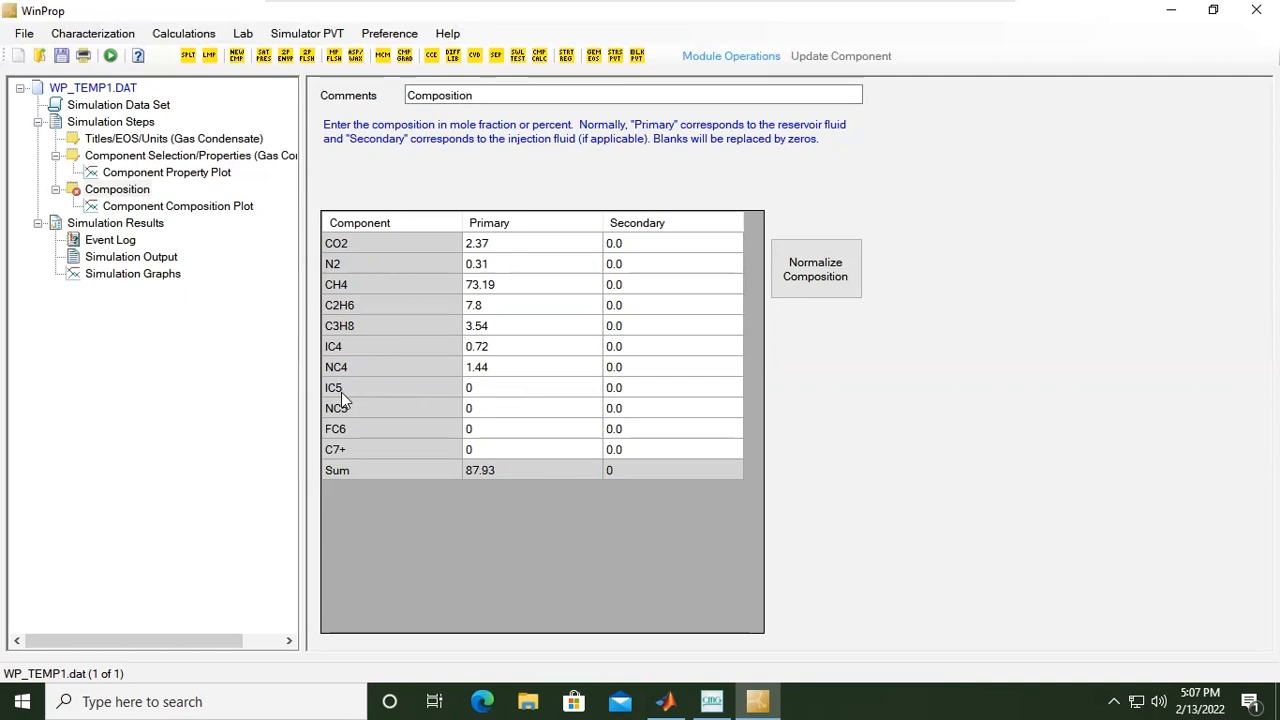
{"action": "left_click", "coordinate": [530, 387]}
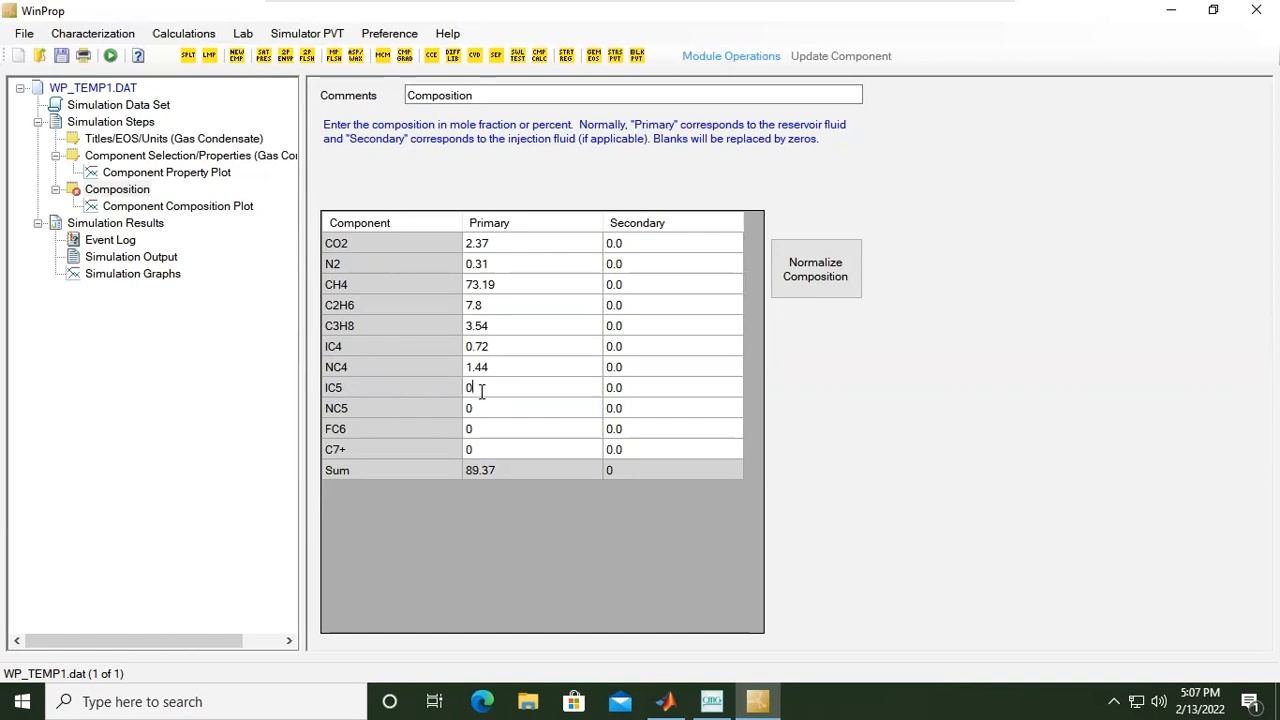
{"action": "type", "text": "0.65"}
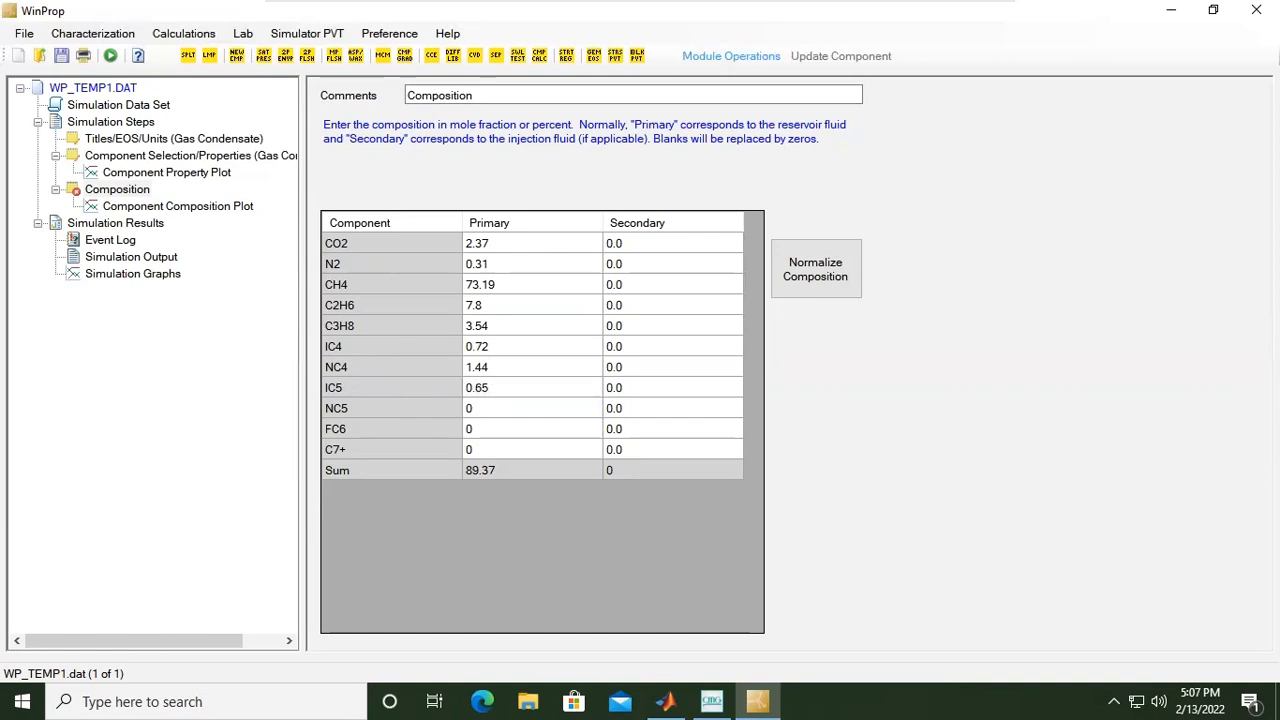
{"action": "left_click", "coordinate": [490, 387]}
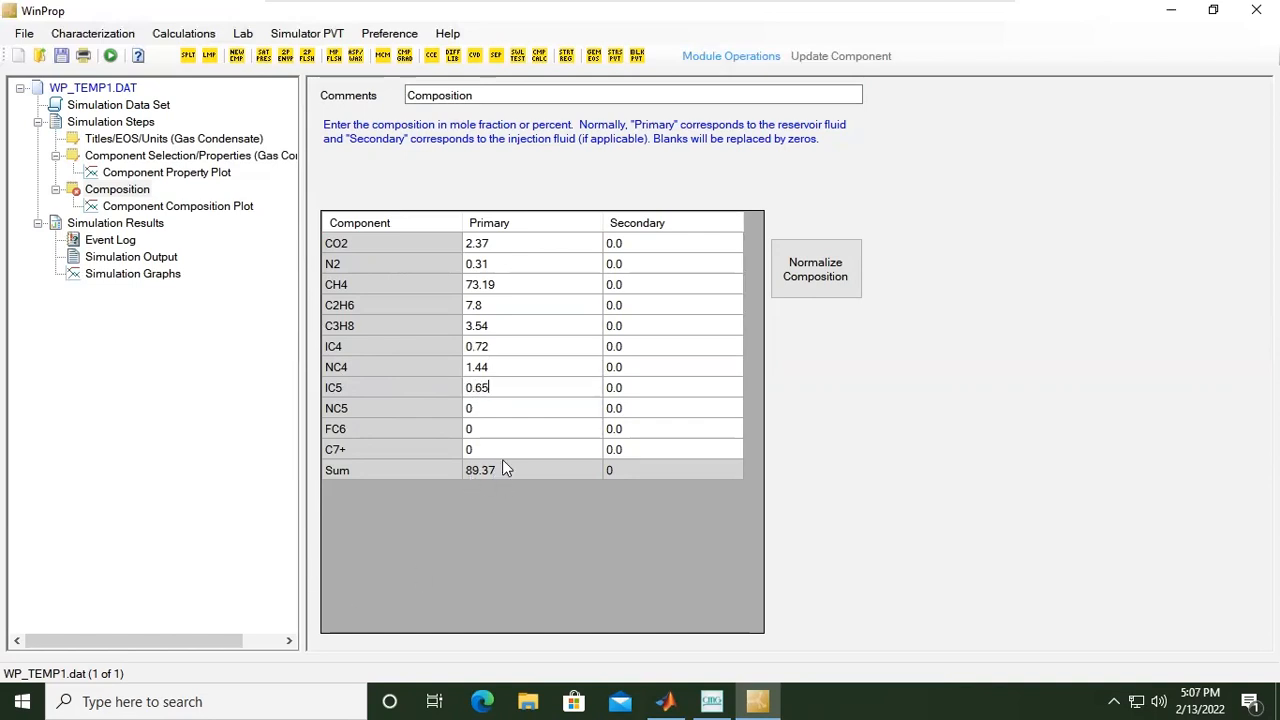
{"action": "mouse_move", "coordinate": [489, 417]}
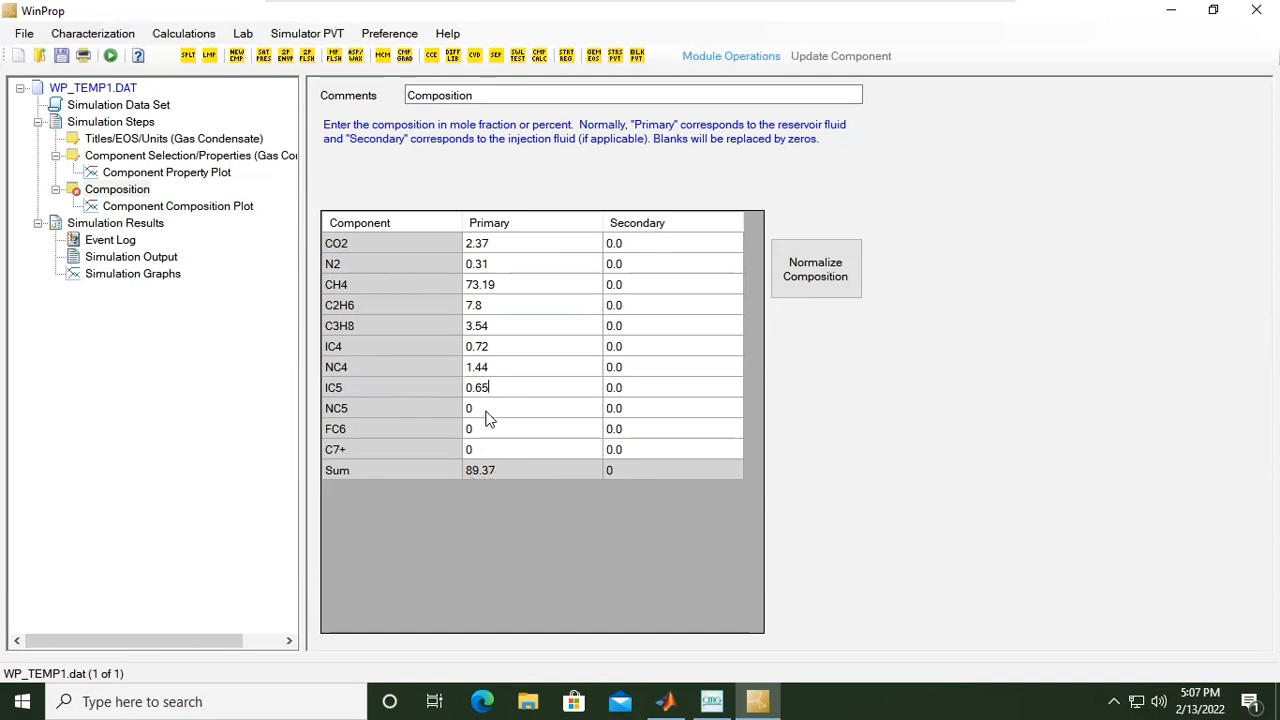
{"action": "left_click", "coordinate": [530, 408]}
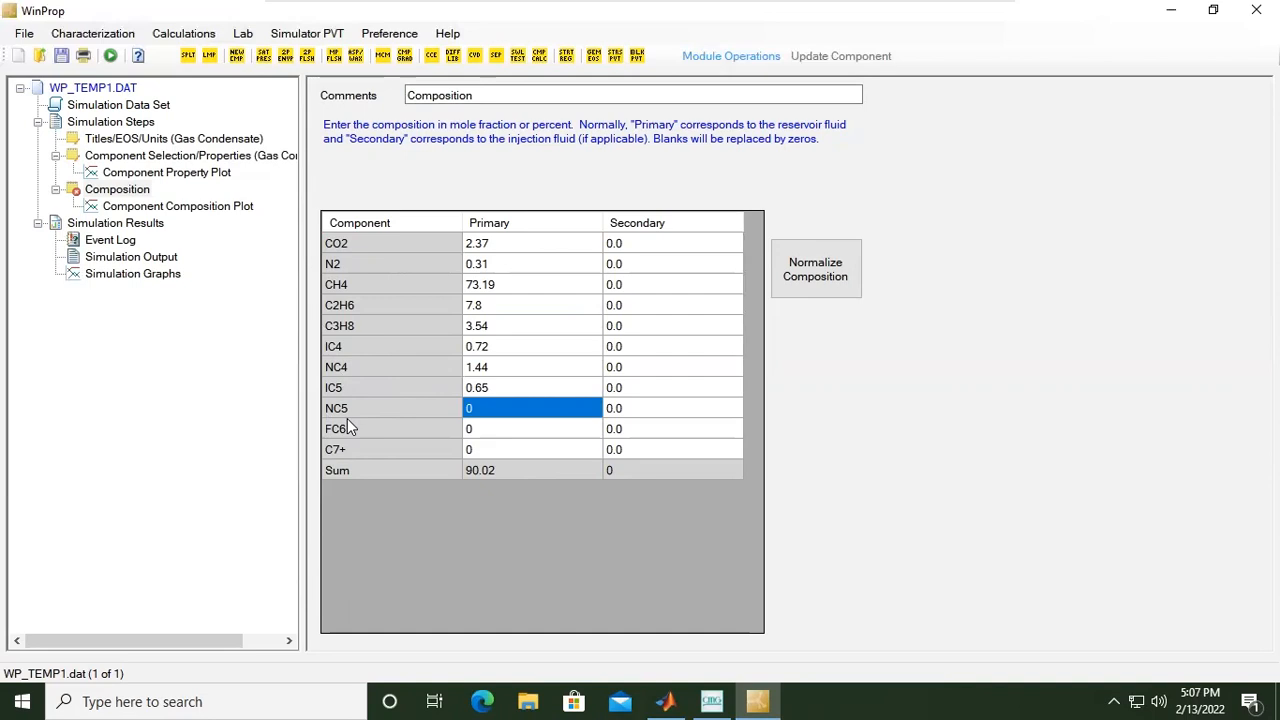
{"action": "type", "text": "0.6"}
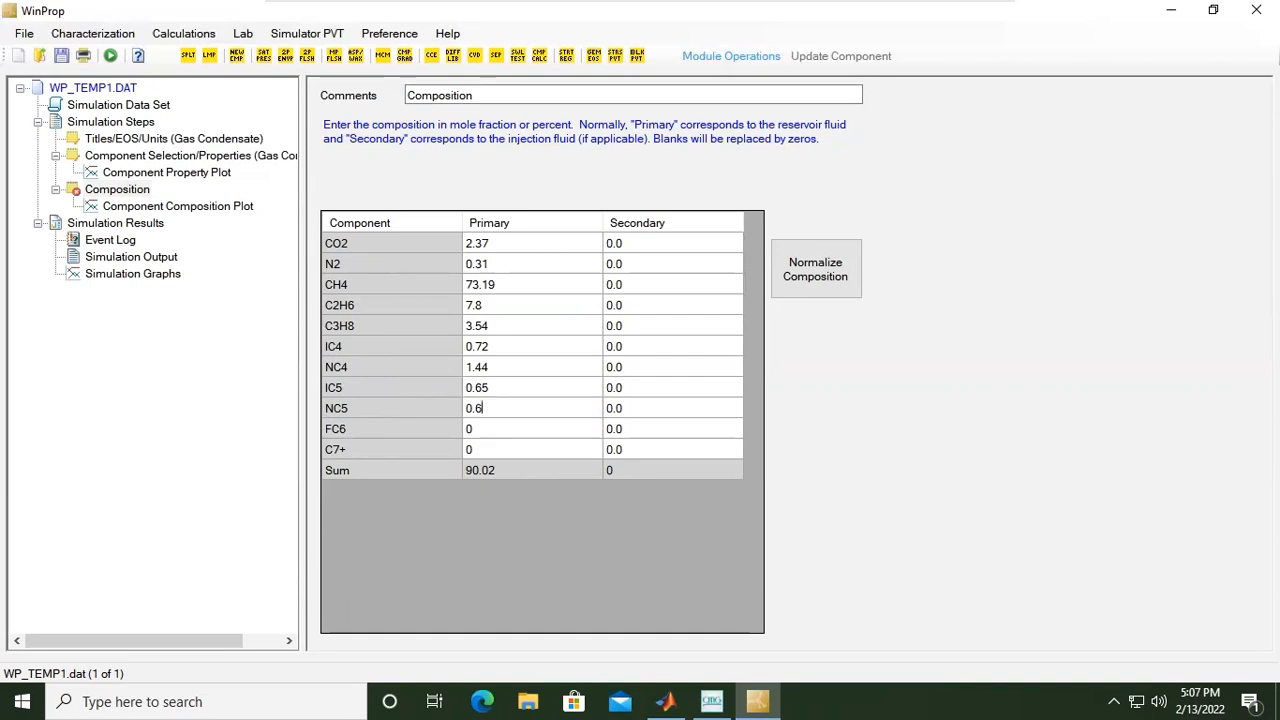
{"action": "type", "text": "9"}
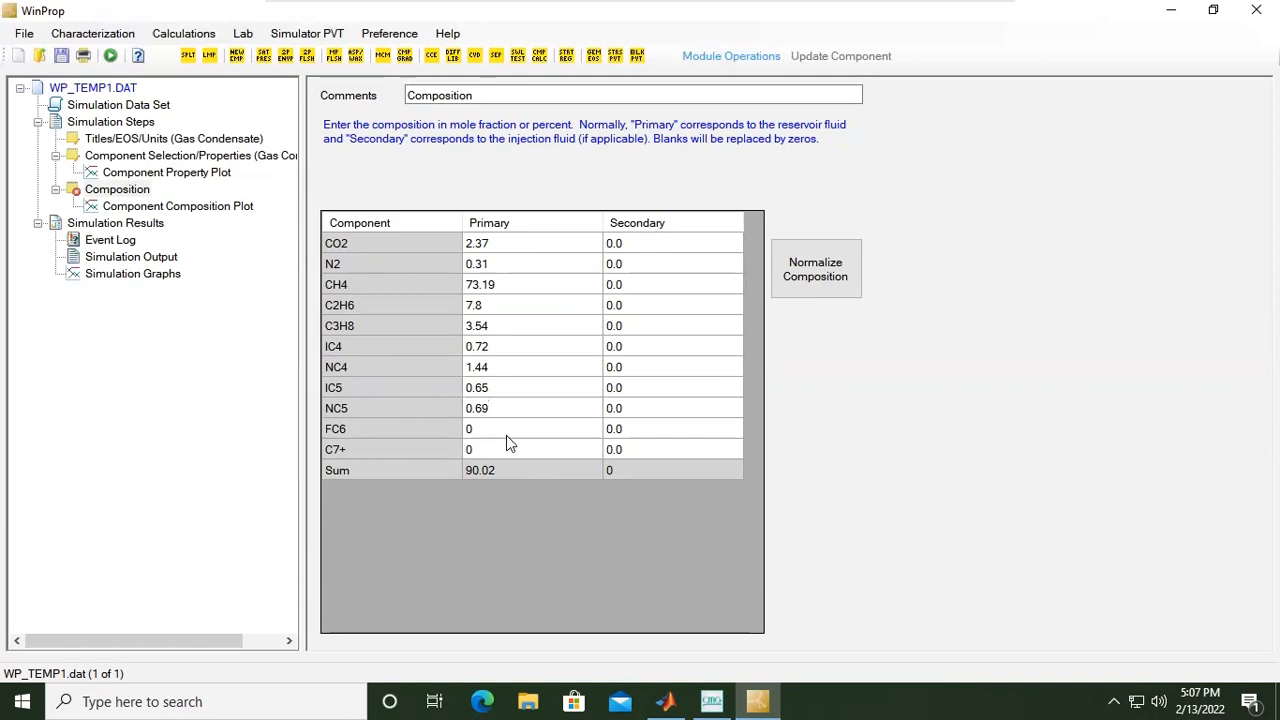
{"action": "left_click", "coordinate": [531, 428]}
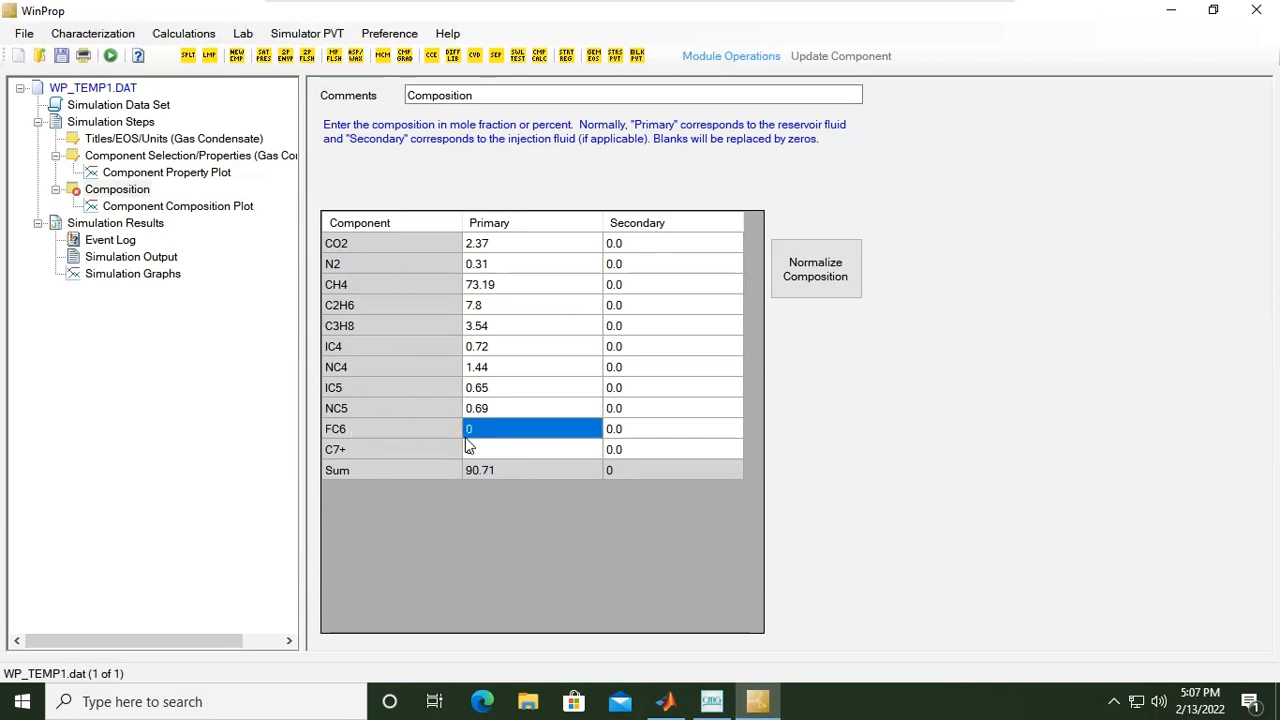
{"action": "type", "text": "1.08"}
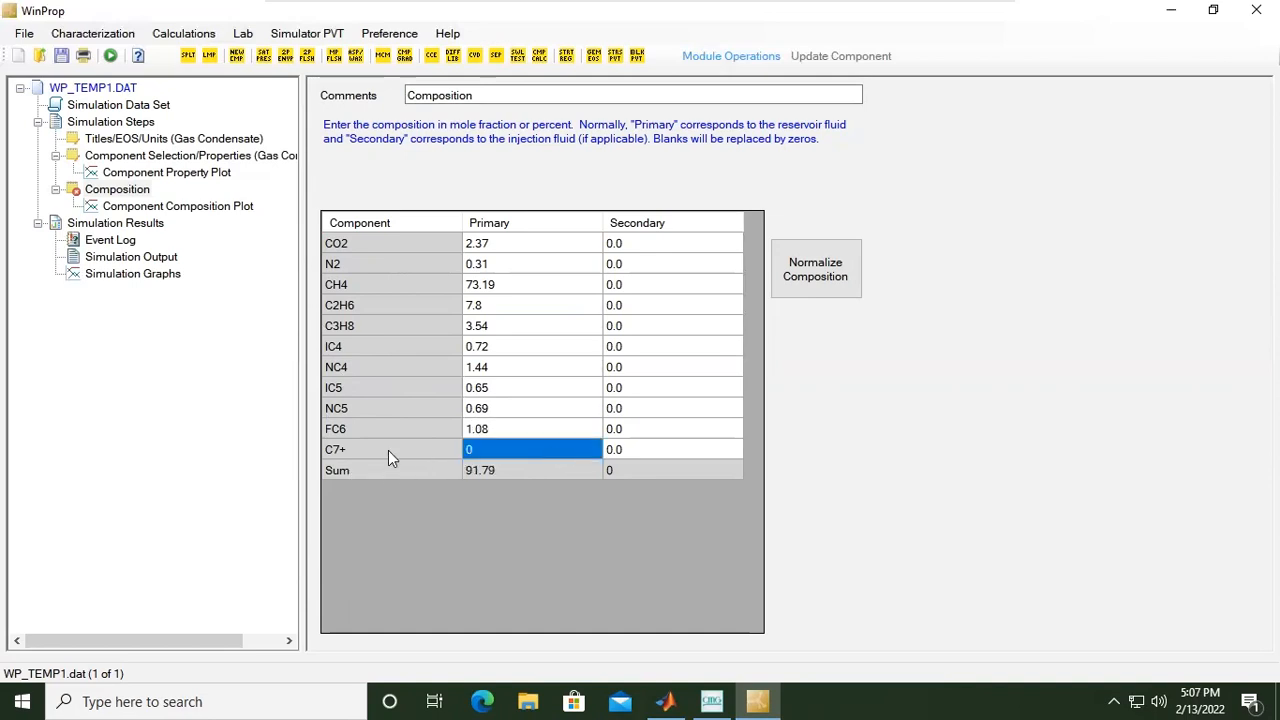
{"action": "mouse_move", "coordinate": [387, 447]}
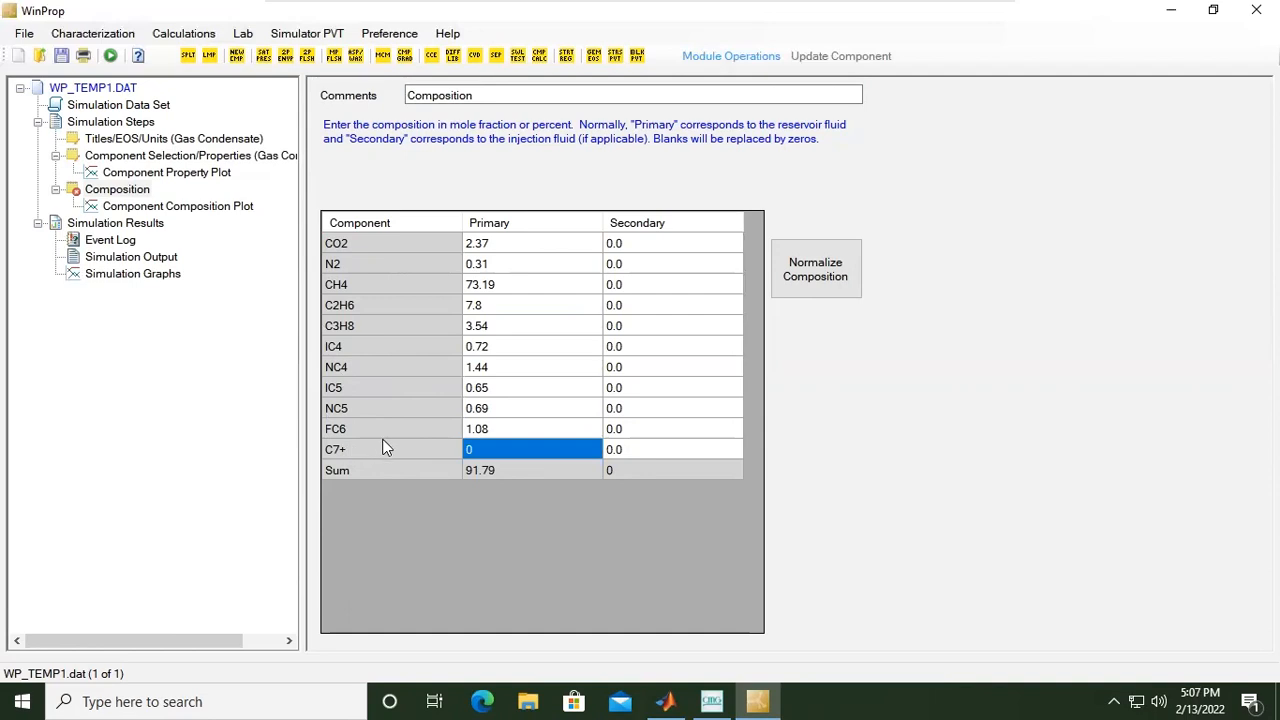
{"action": "type", "text": "8.21"}
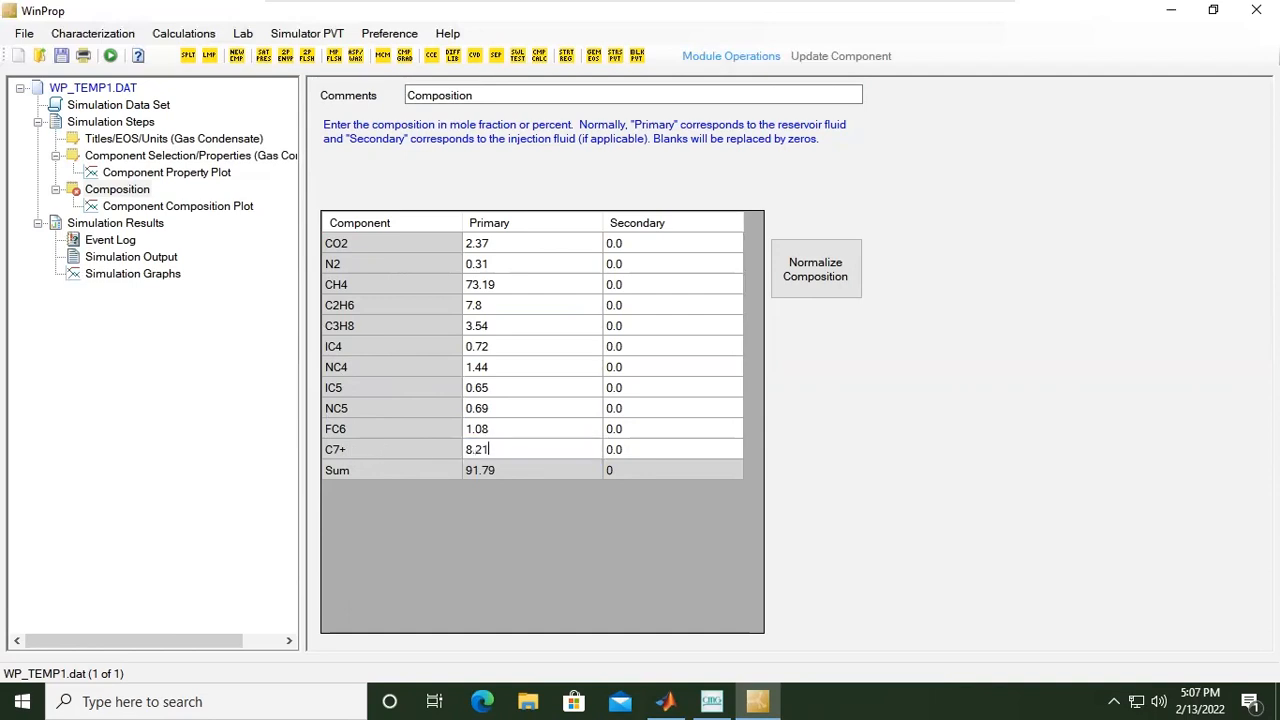
{"action": "left_click", "coordinate": [815, 269]}
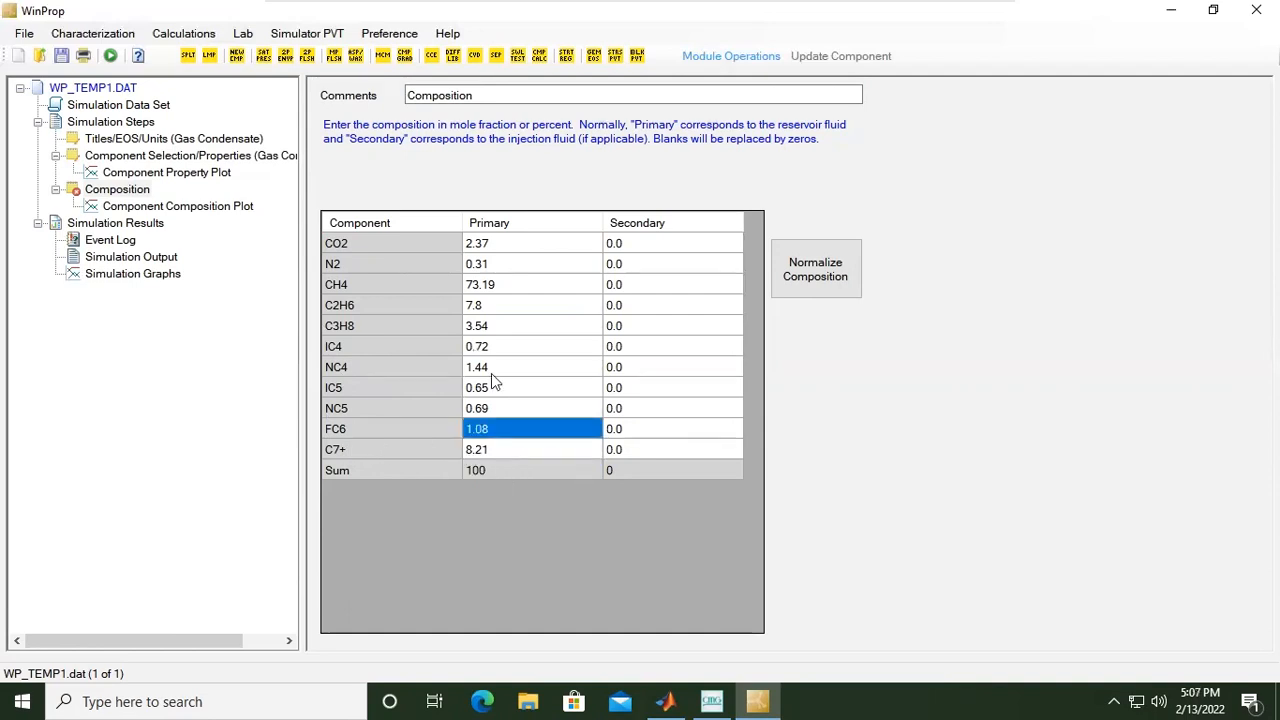
{"action": "mouse_move", "coordinate": [550, 336]}
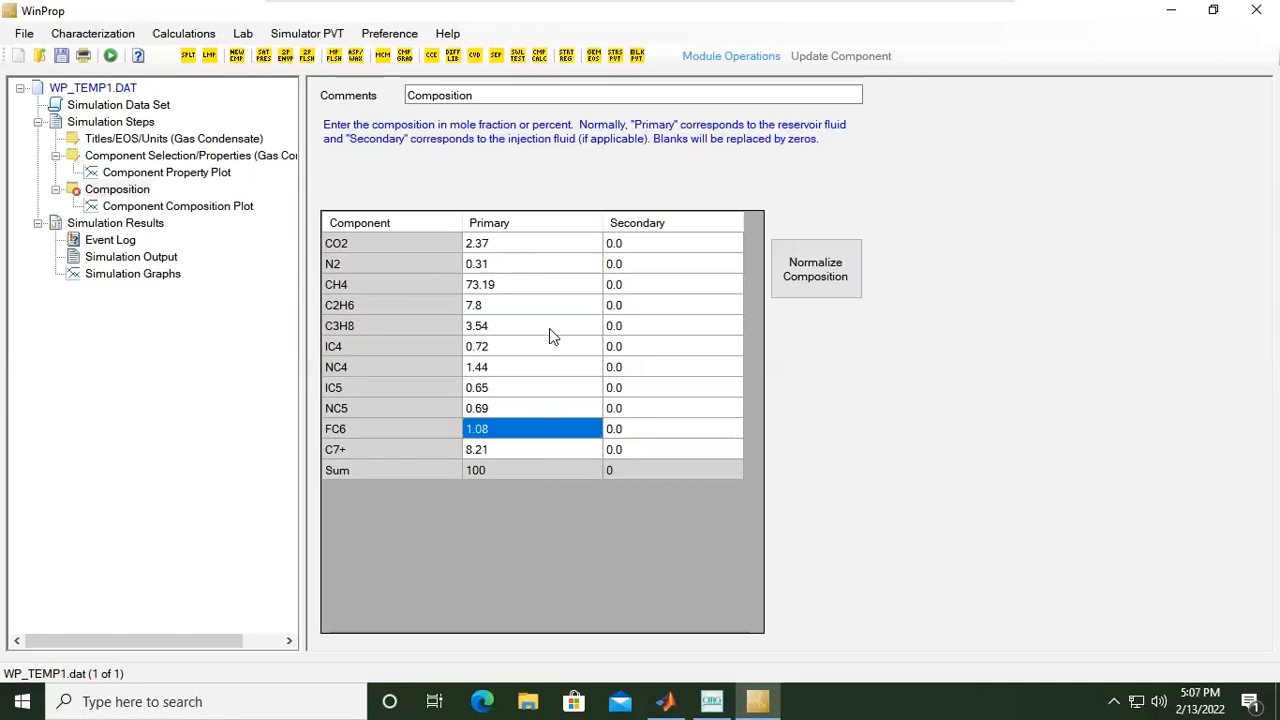
{"action": "mouse_move", "coordinate": [527, 482]}
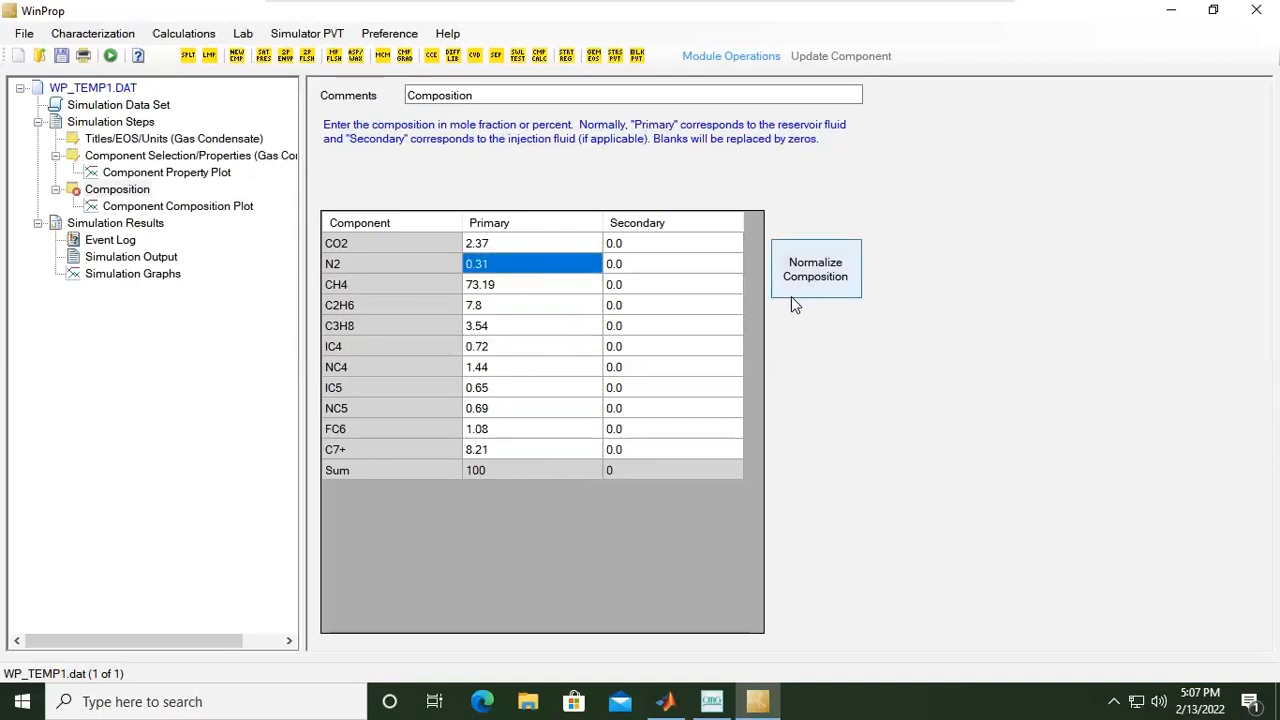
{"action": "mouse_move", "coordinate": [645, 305]}
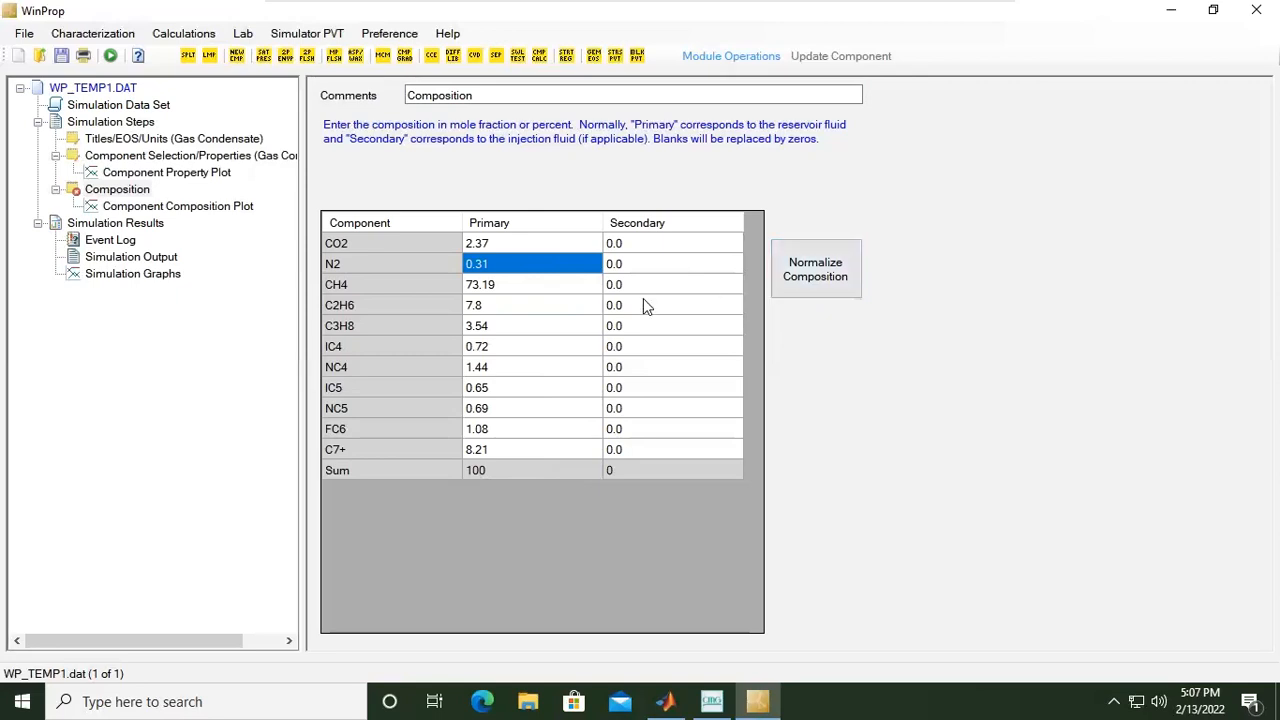
{"action": "mouse_move", "coordinate": [155, 220]}
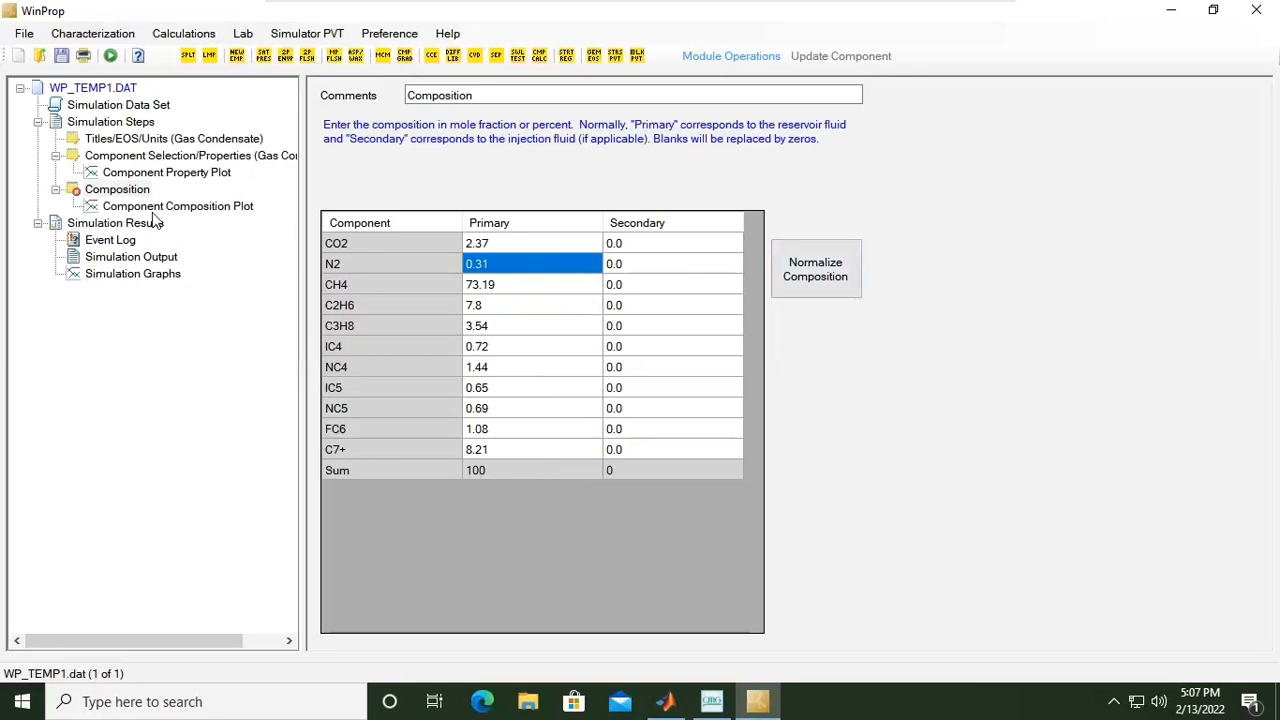
Show the composition bar chart, with CH4 the tallest bar
{"action": "left_click", "coordinate": [178, 205]}
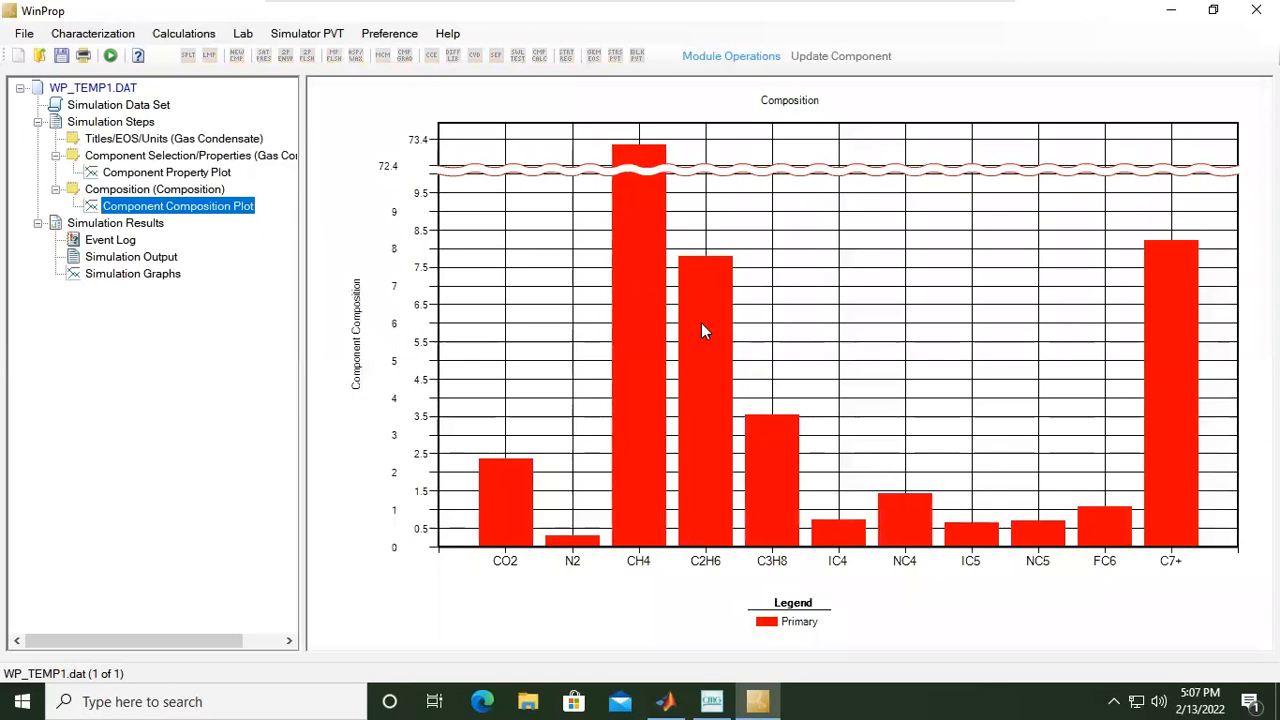
{"action": "mouse_move", "coordinate": [703, 331]}
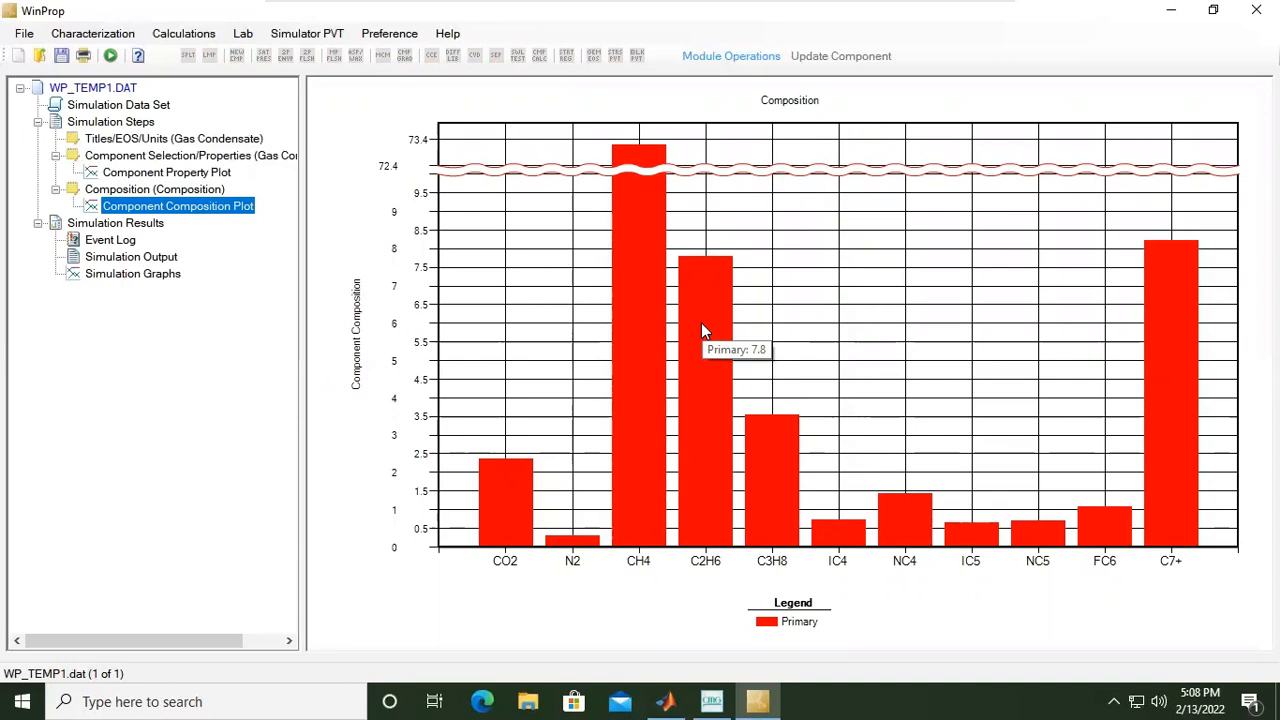
{"action": "mouse_move", "coordinate": [703, 331]}
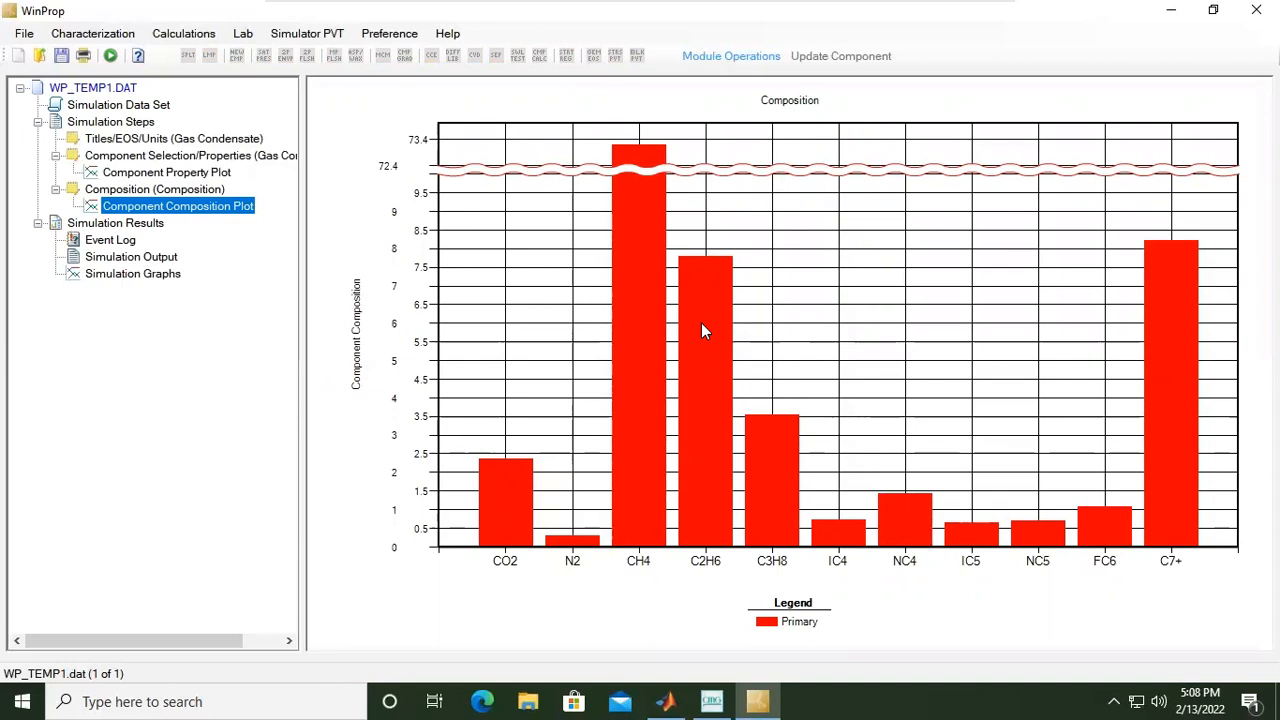
{"action": "mouse_move", "coordinate": [490, 588]}
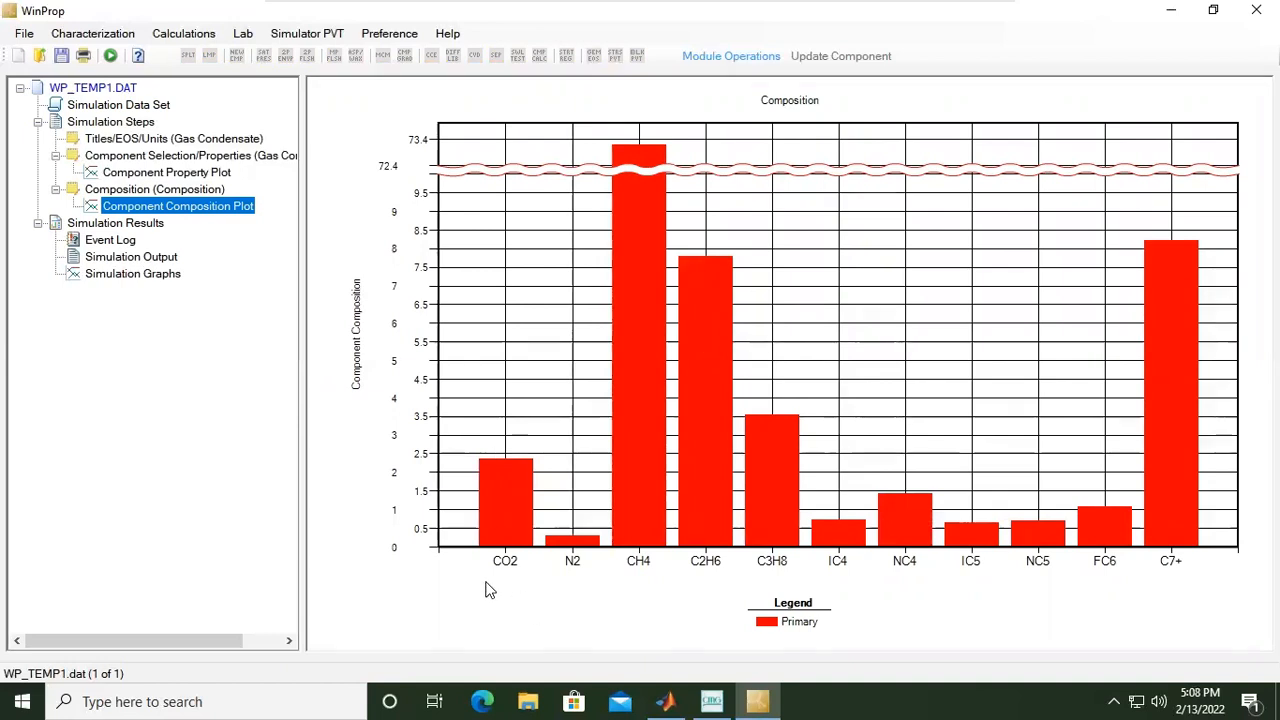
{"action": "mouse_move", "coordinate": [640, 580]}
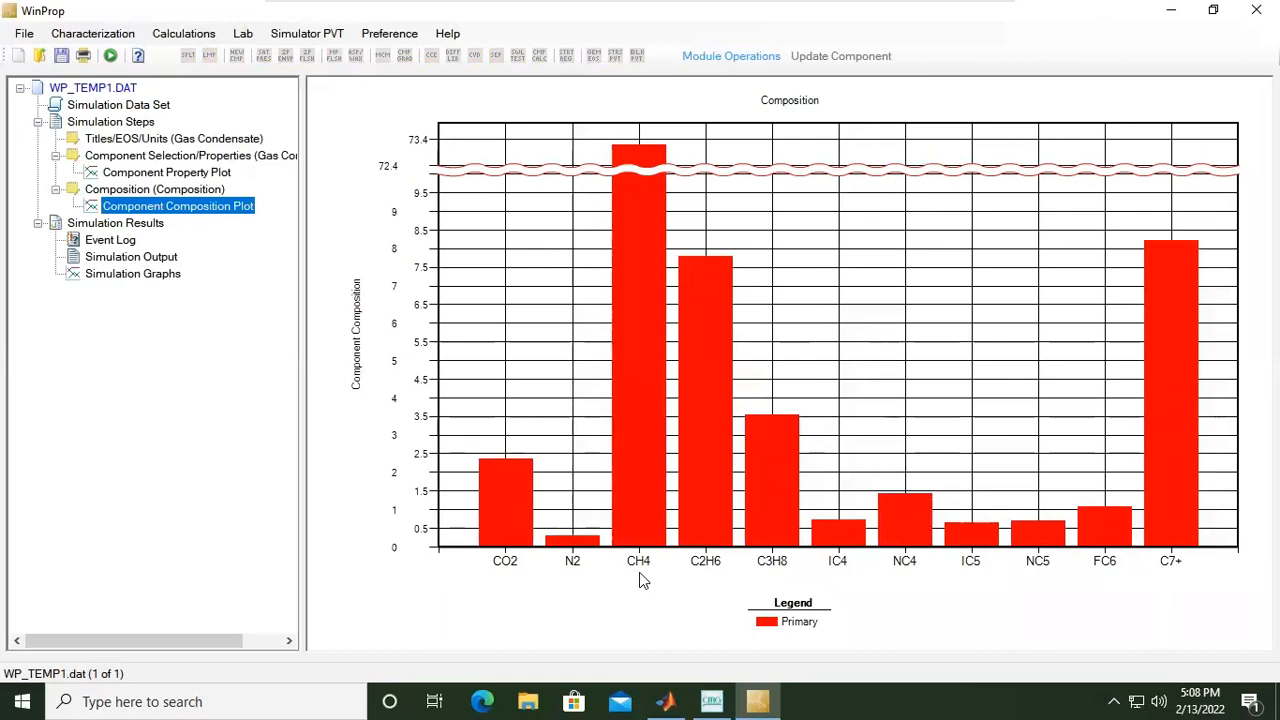
{"action": "mouse_move", "coordinate": [838, 570]}
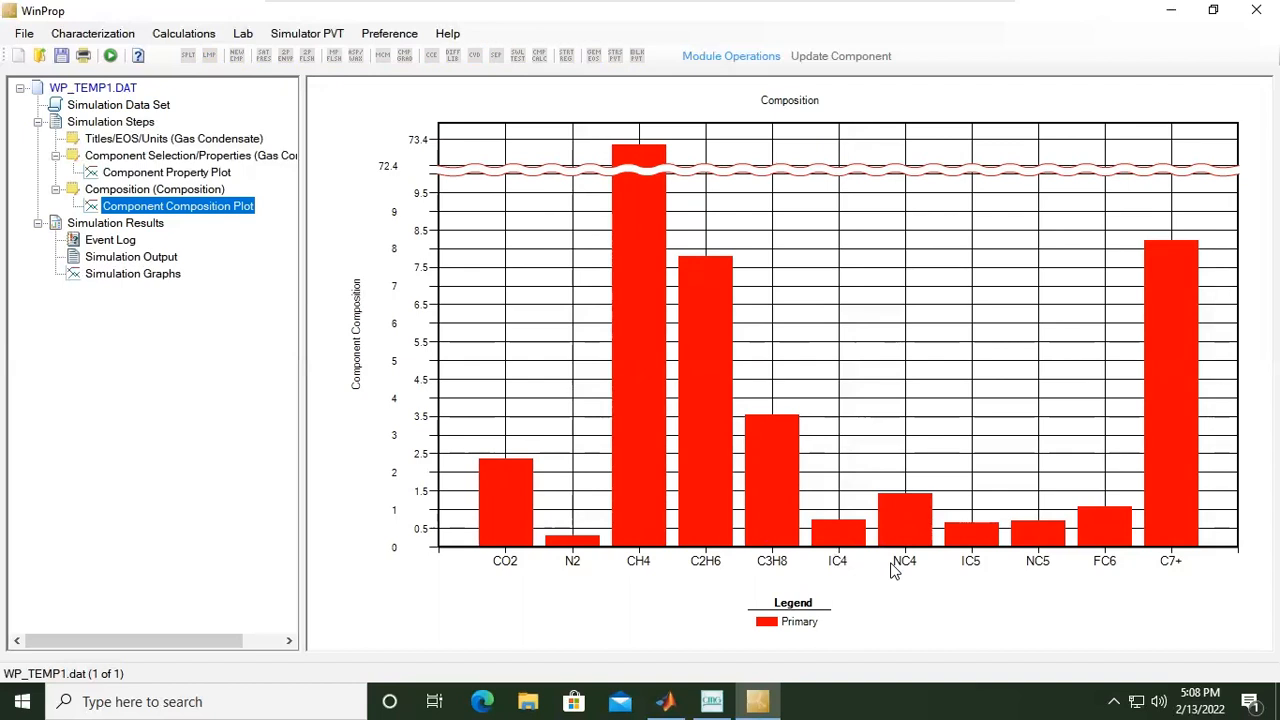
{"action": "mouse_move", "coordinate": [980, 575]}
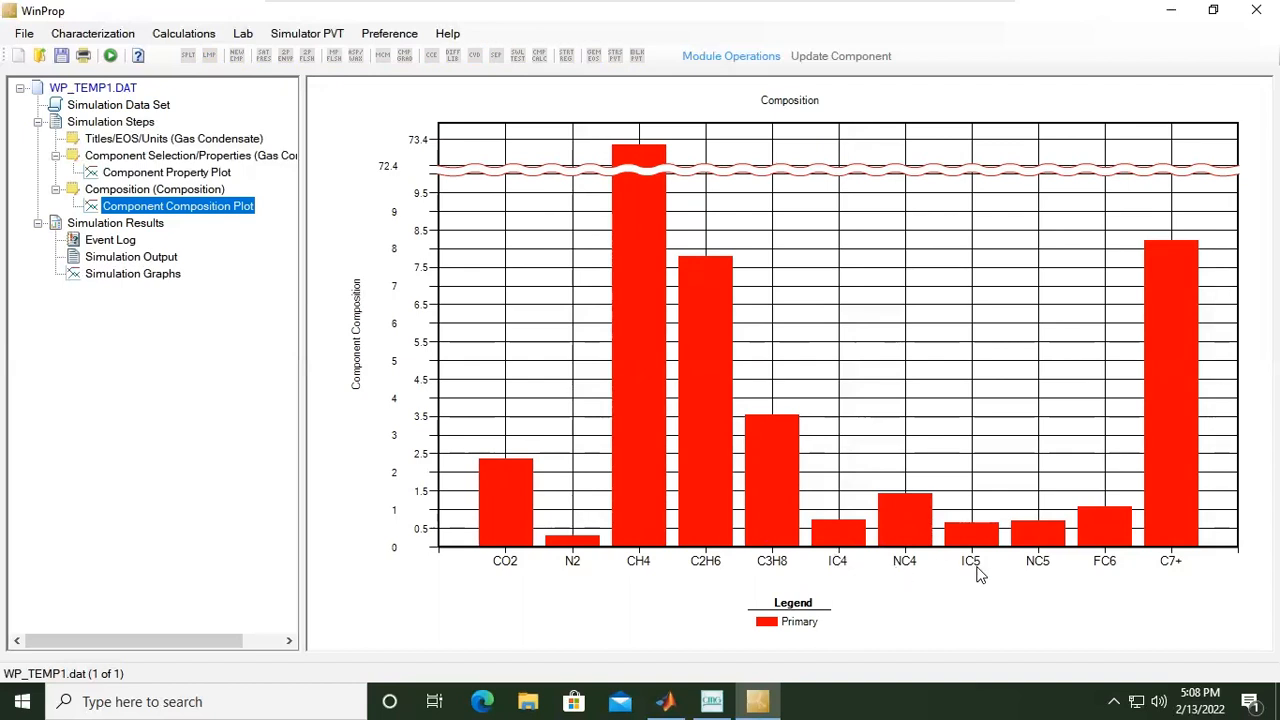
{"action": "mouse_move", "coordinate": [1059, 581]}
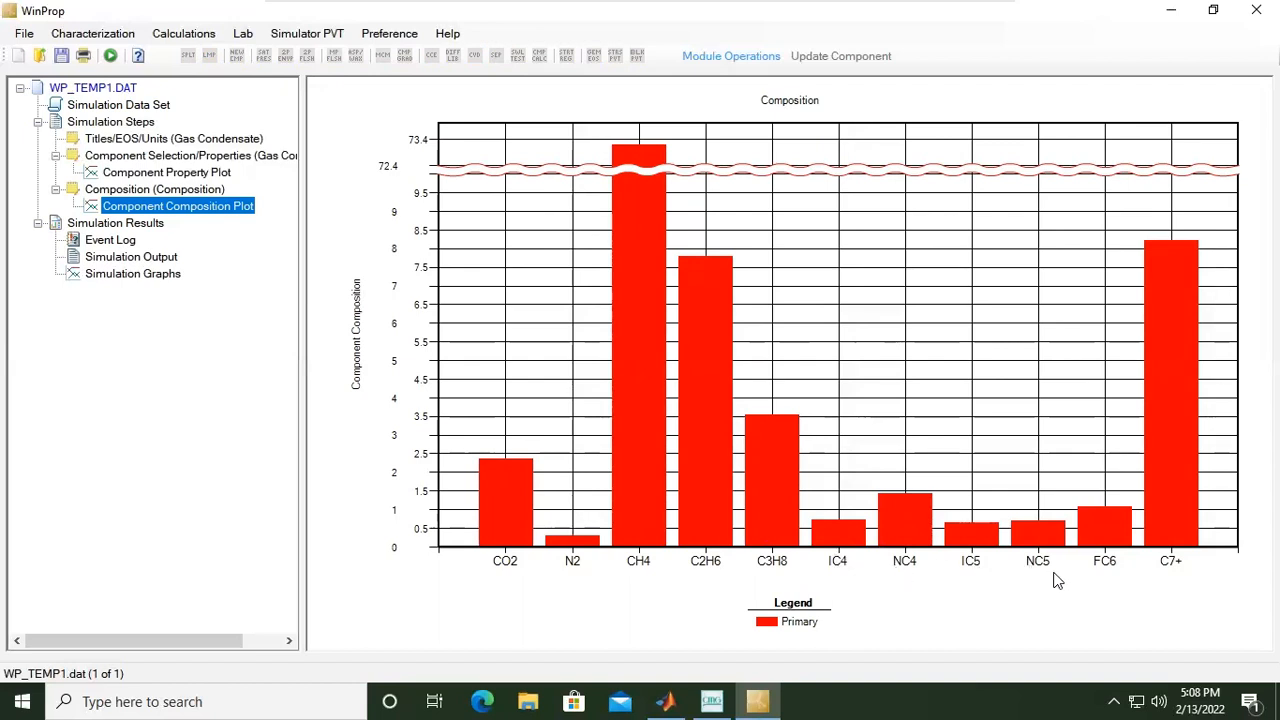
{"action": "mouse_move", "coordinate": [1172, 574]}
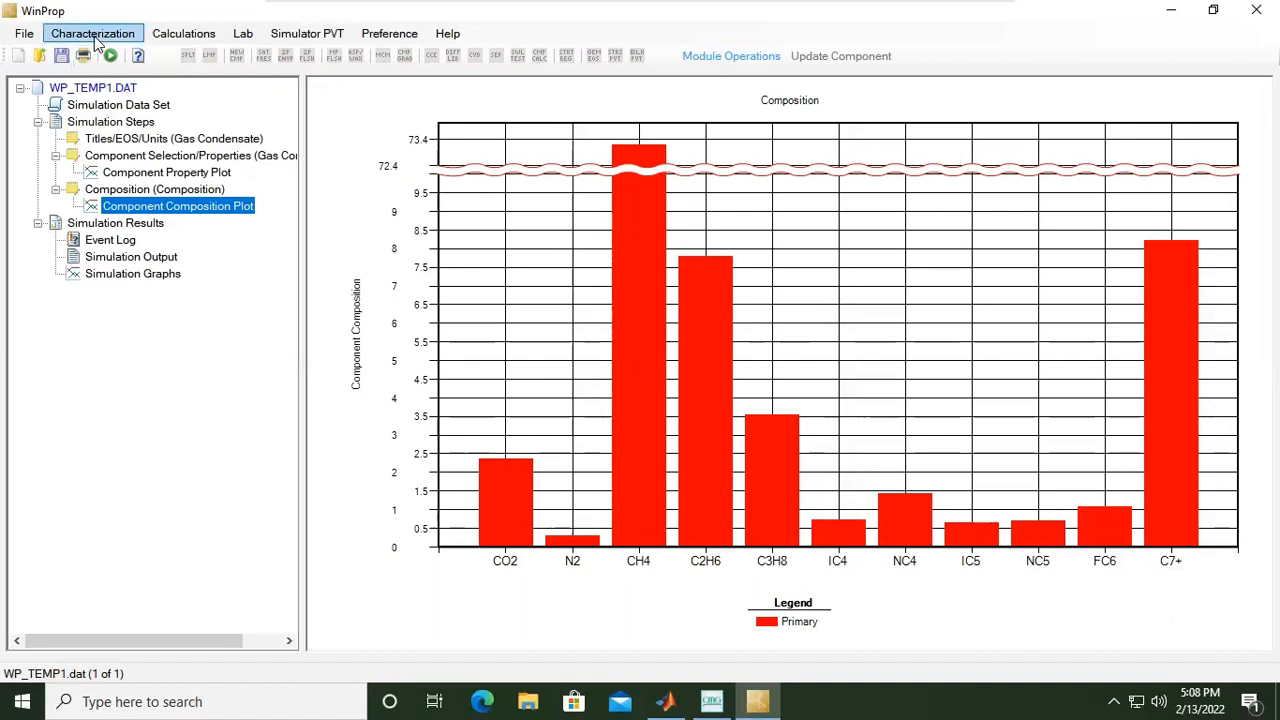
Browse the Characterization and Calculations menus, then return to the composition table
{"action": "left_click", "coordinate": [92, 33]}
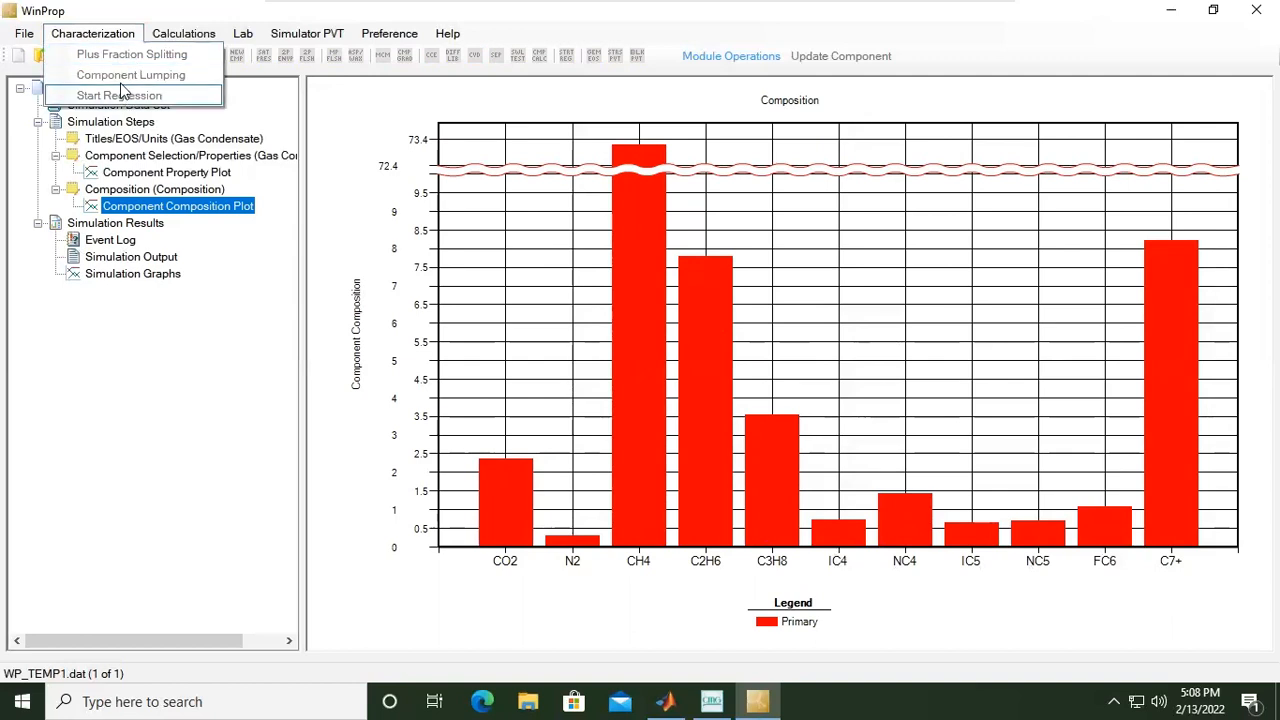
{"action": "mouse_move", "coordinate": [131, 75]}
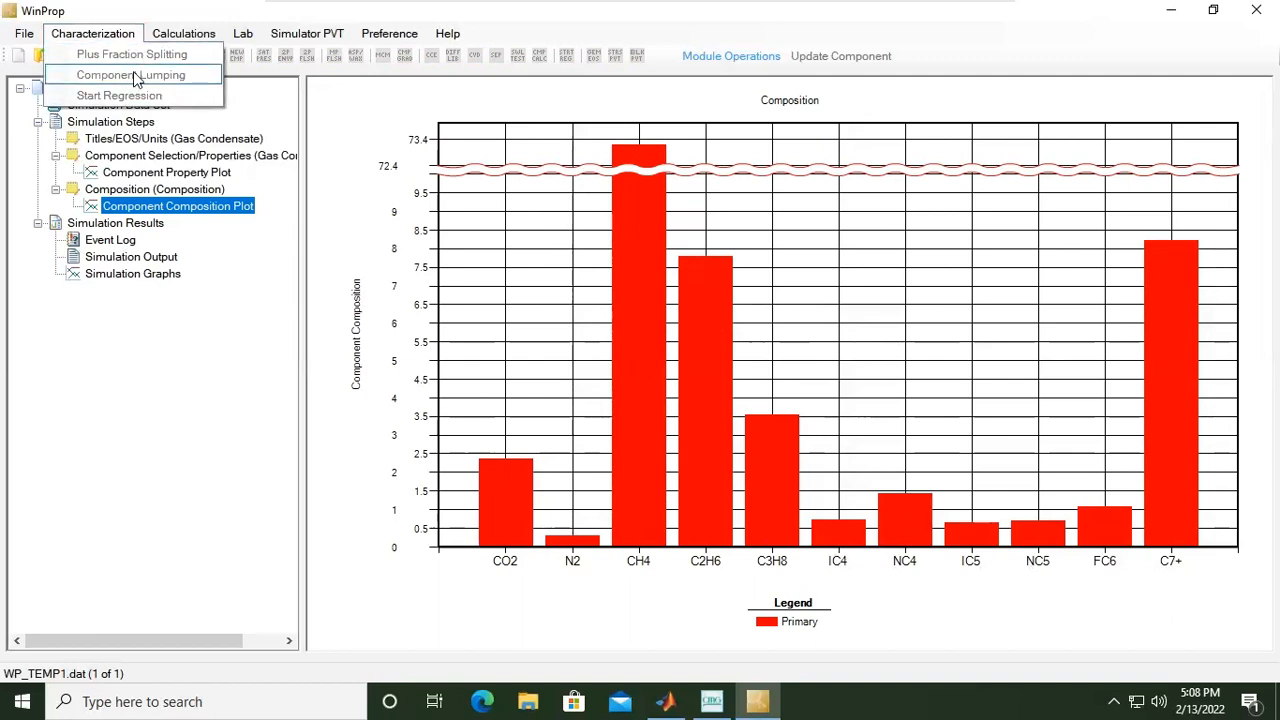
{"action": "left_click", "coordinate": [183, 33]}
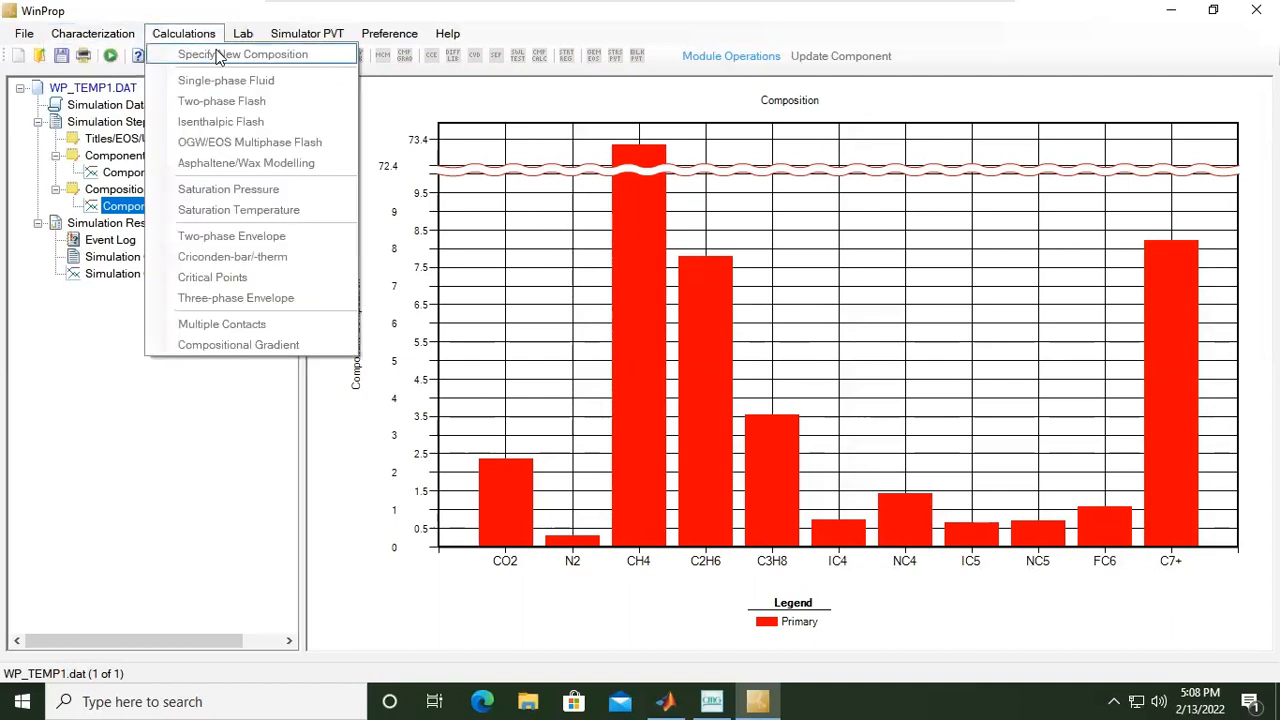
{"action": "mouse_move", "coordinate": [265, 256]}
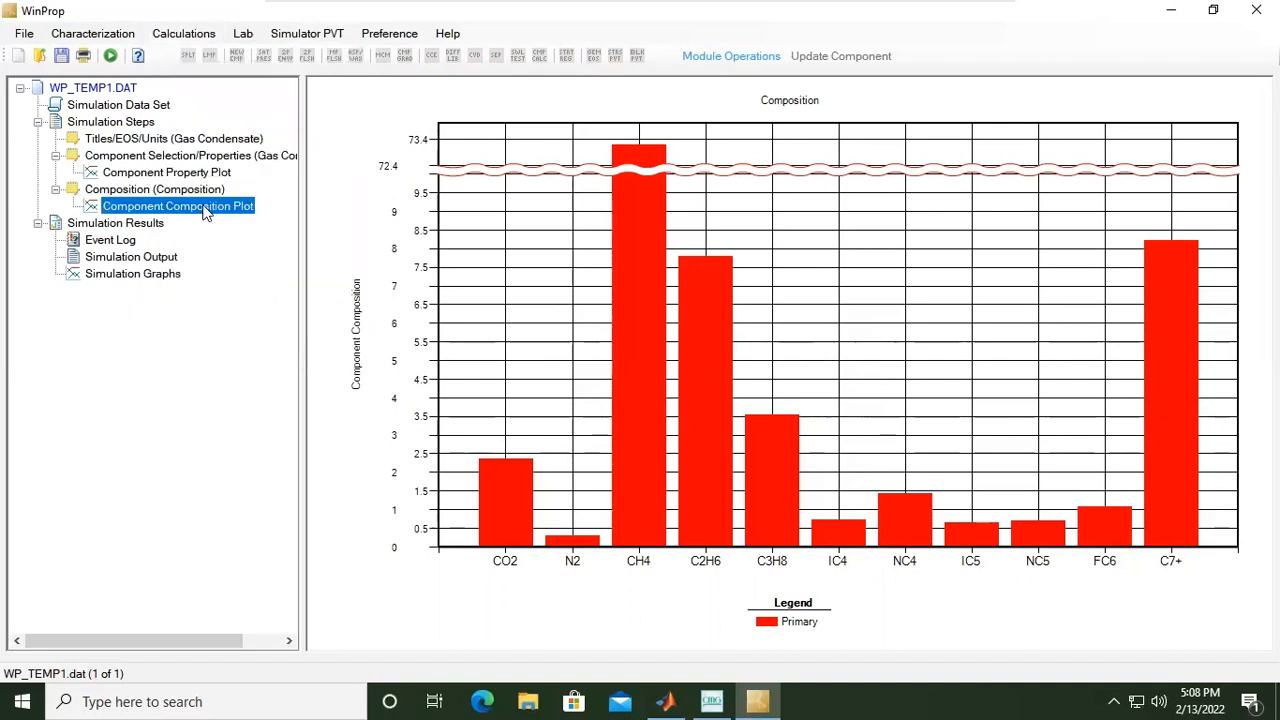
{"action": "left_click", "coordinate": [155, 189]}
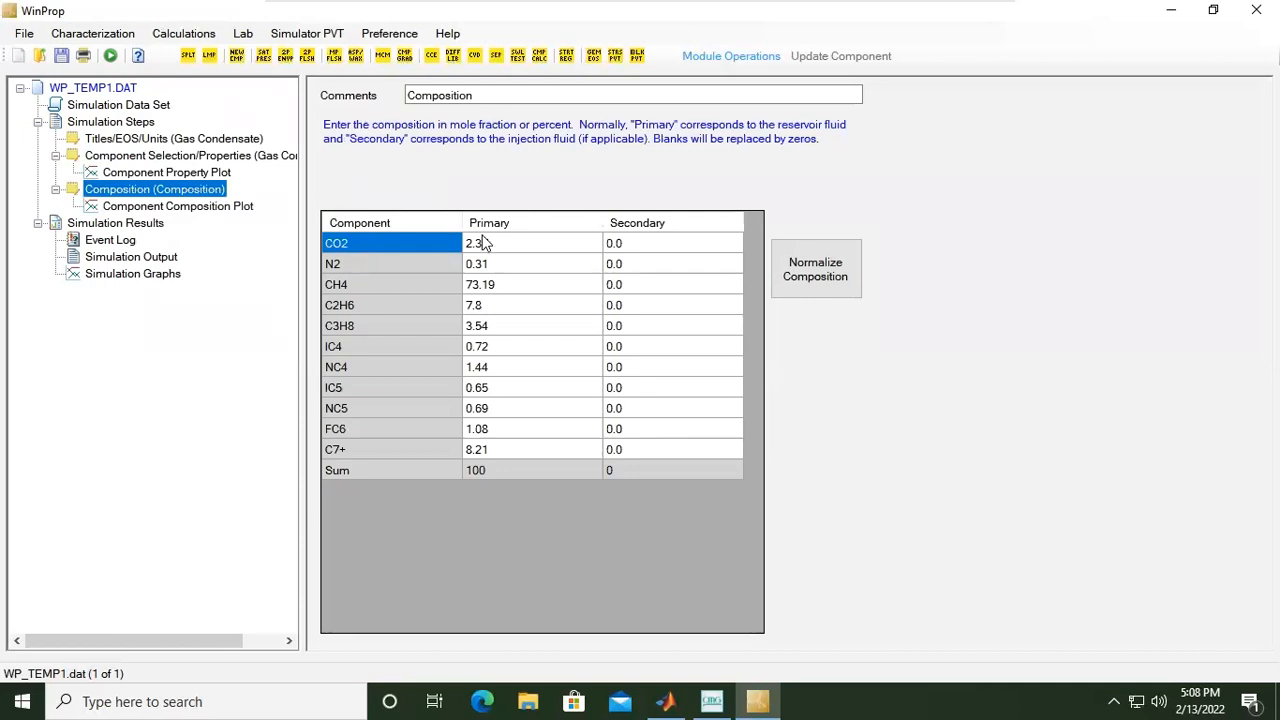
{"action": "left_click", "coordinate": [92, 33]}
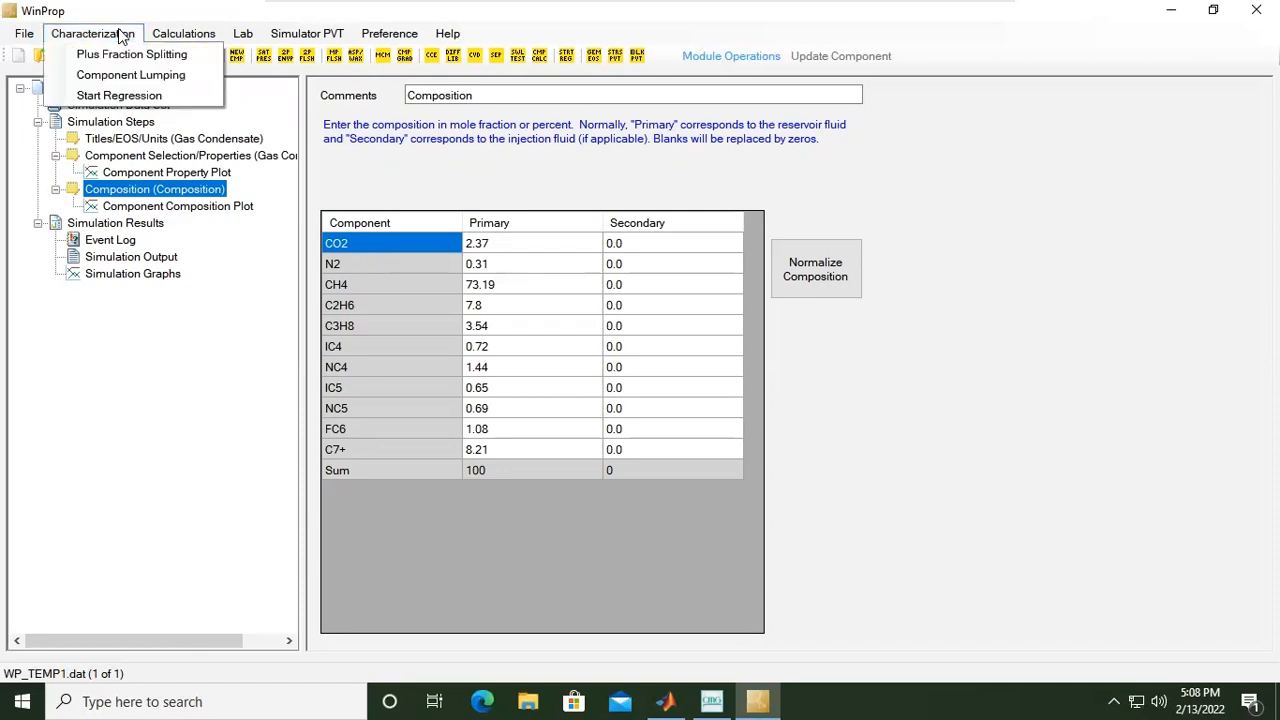
{"action": "mouse_move", "coordinate": [130, 74]}
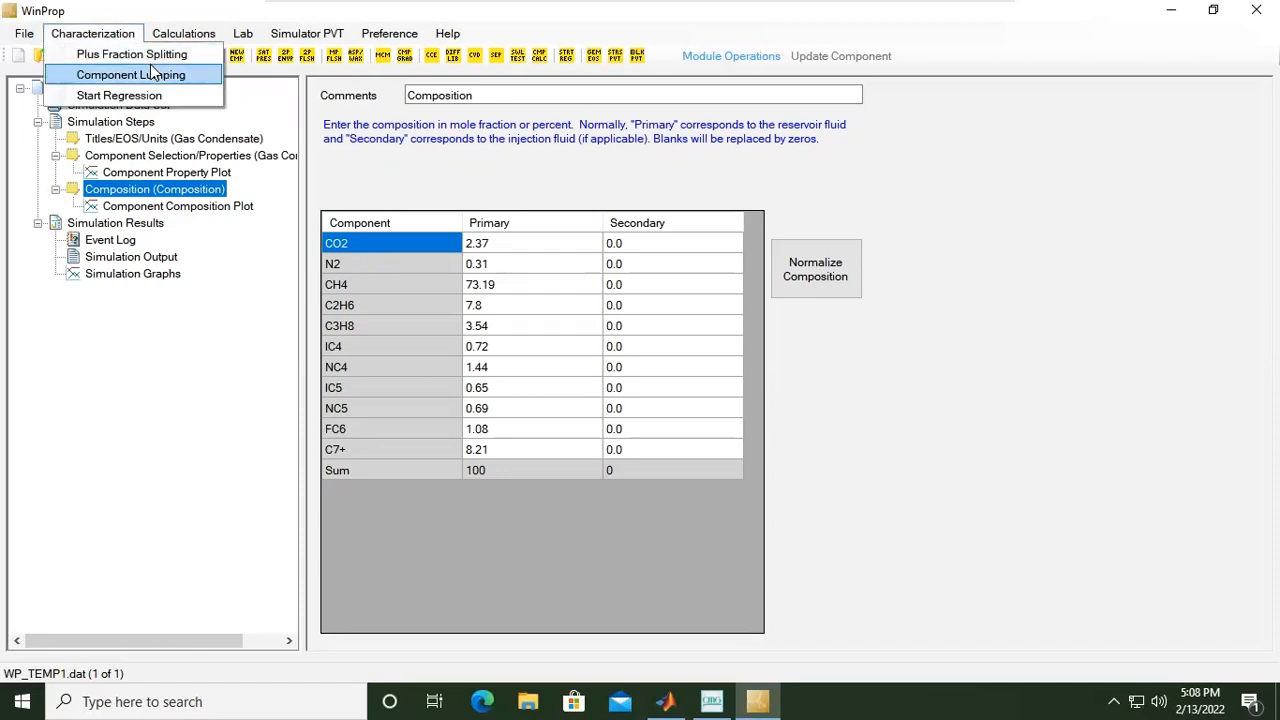
{"action": "mouse_move", "coordinate": [155, 54]}
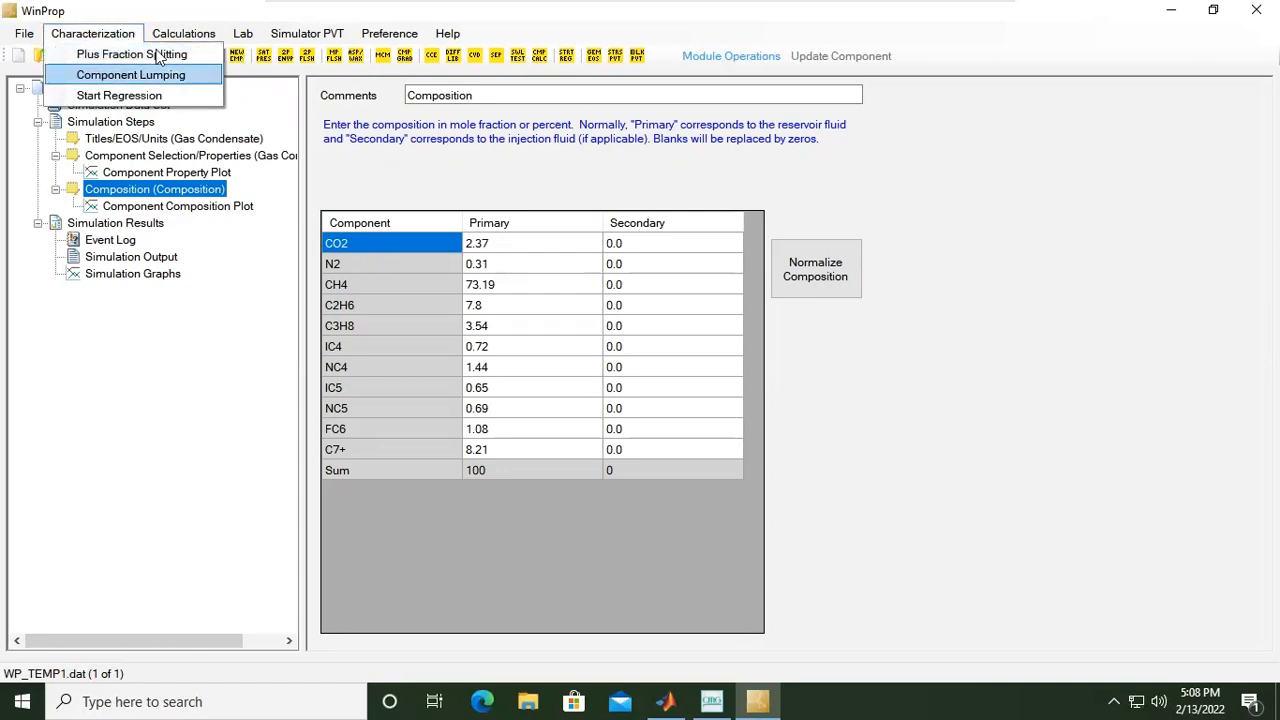
{"action": "left_click", "coordinate": [184, 33]}
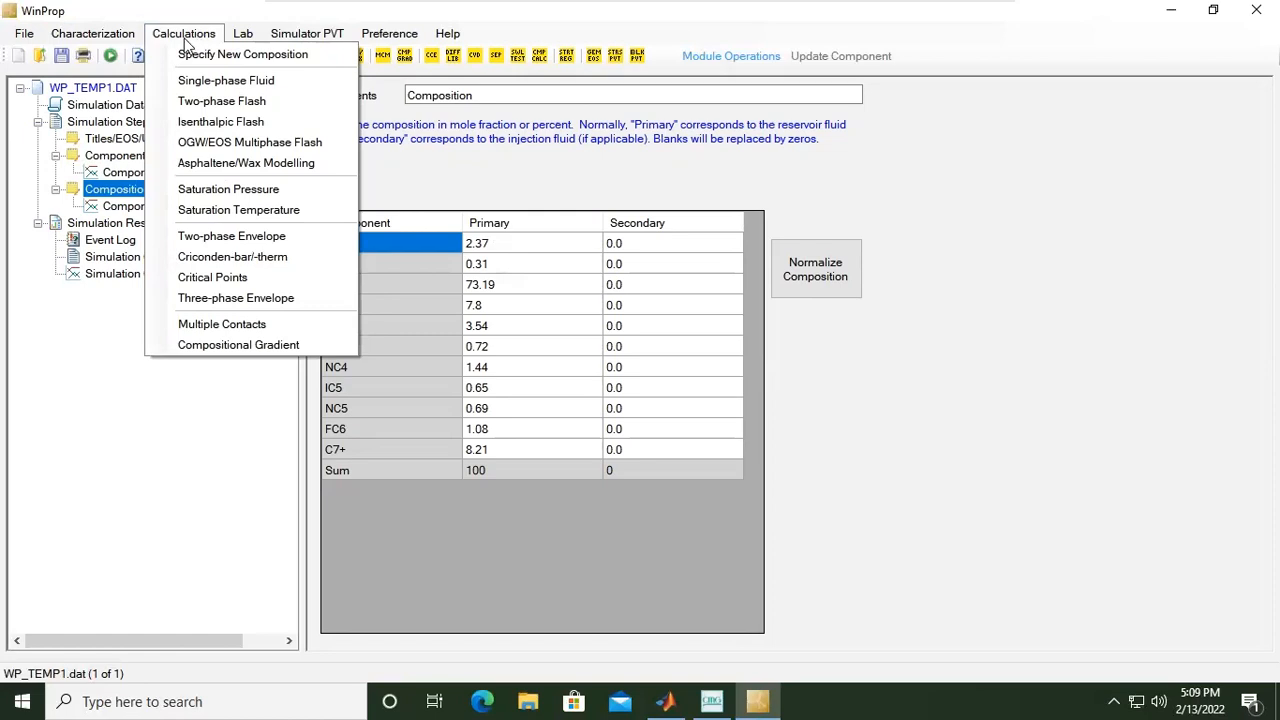
{"action": "mouse_move", "coordinate": [249, 142]}
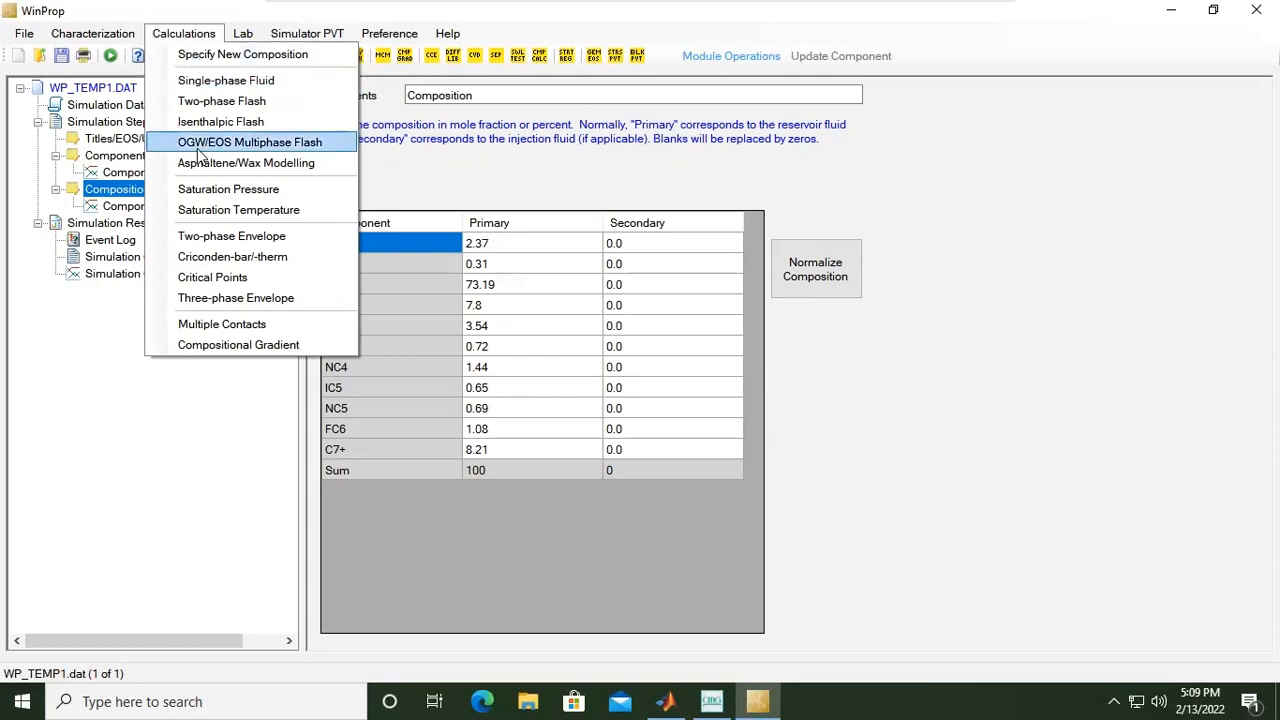
{"action": "left_click", "coordinate": [242, 33]}
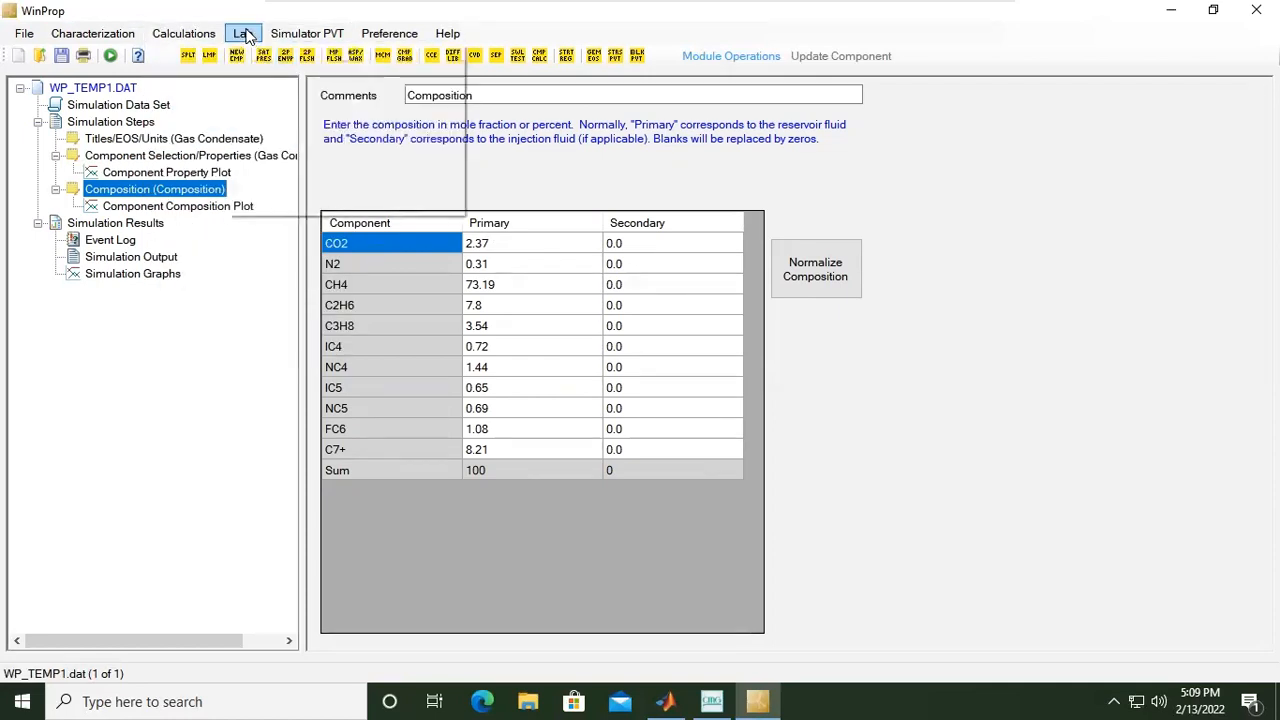
{"action": "left_click", "coordinate": [242, 33]}
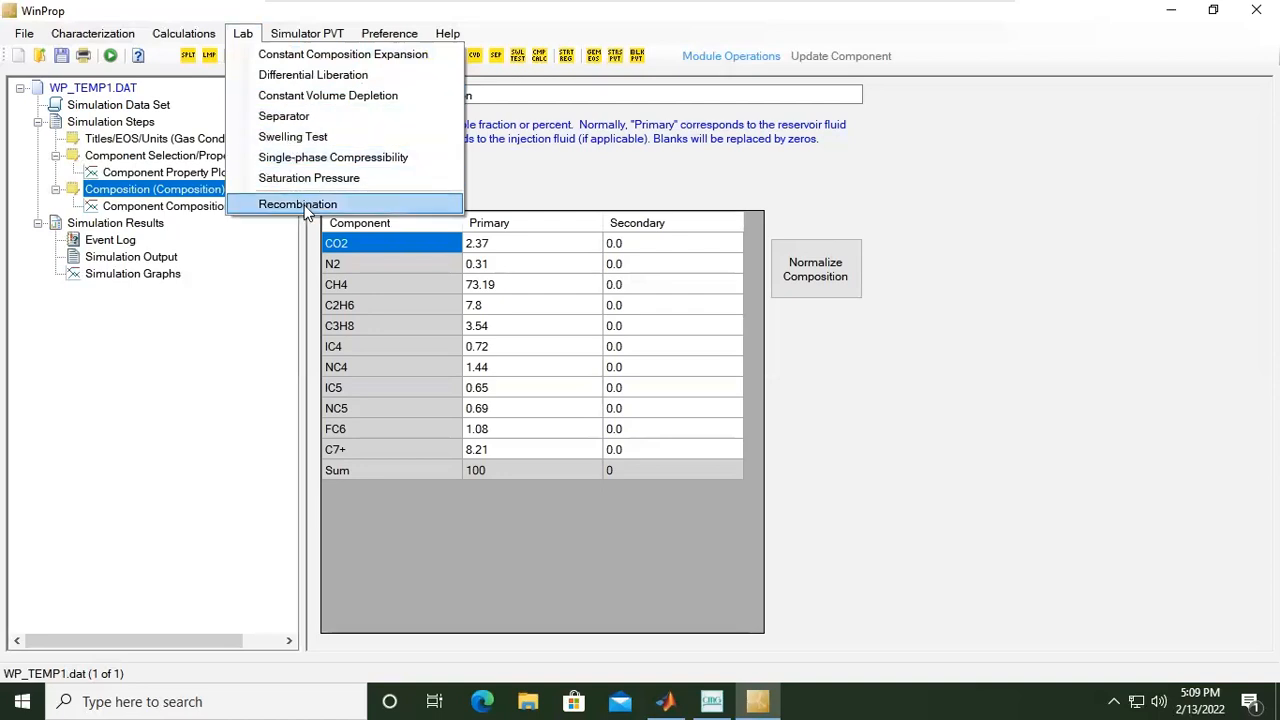
{"action": "left_click", "coordinate": [307, 33]}
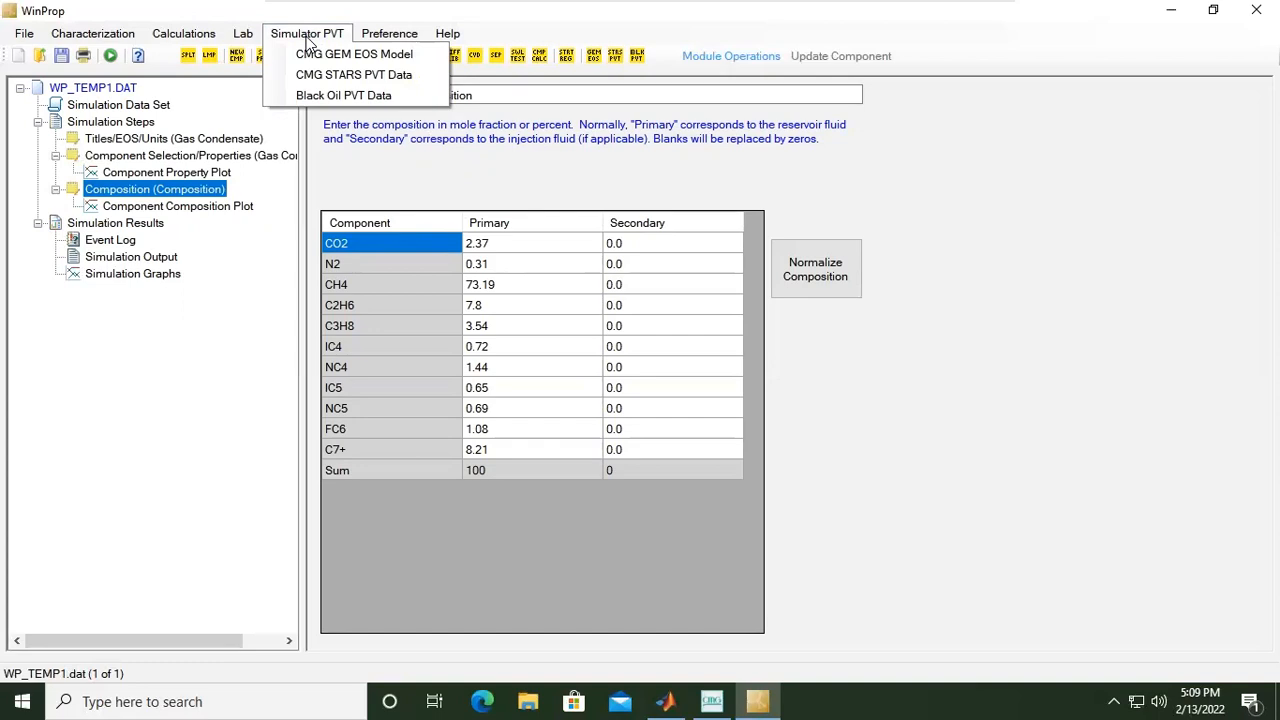
{"action": "mouse_move", "coordinate": [343, 95]}
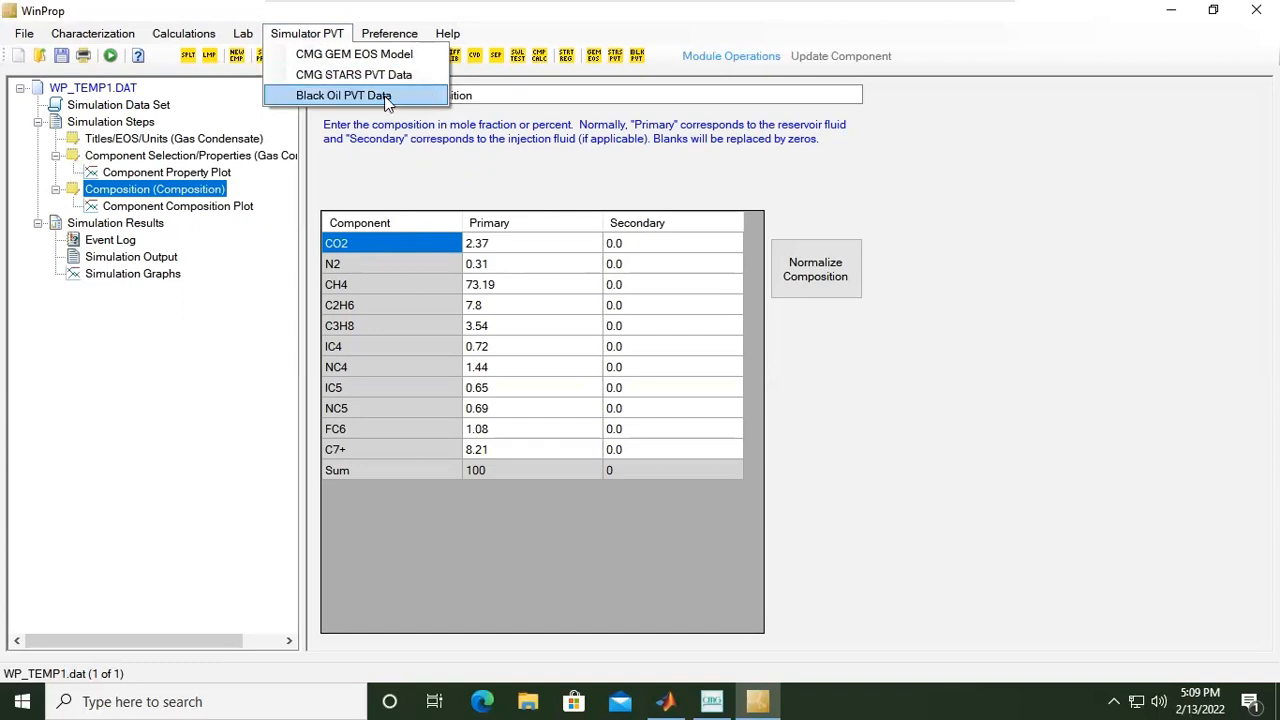
{"action": "mouse_move", "coordinate": [405, 95]}
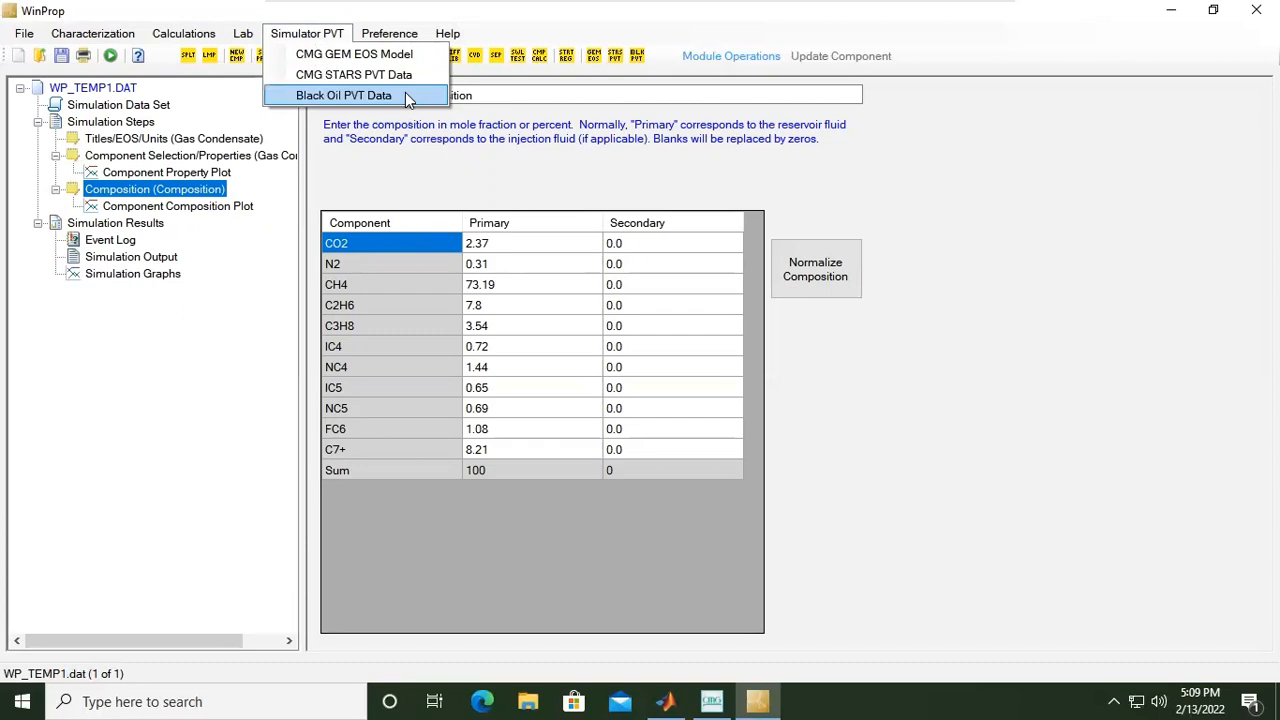
{"action": "mouse_move", "coordinate": [356, 53]}
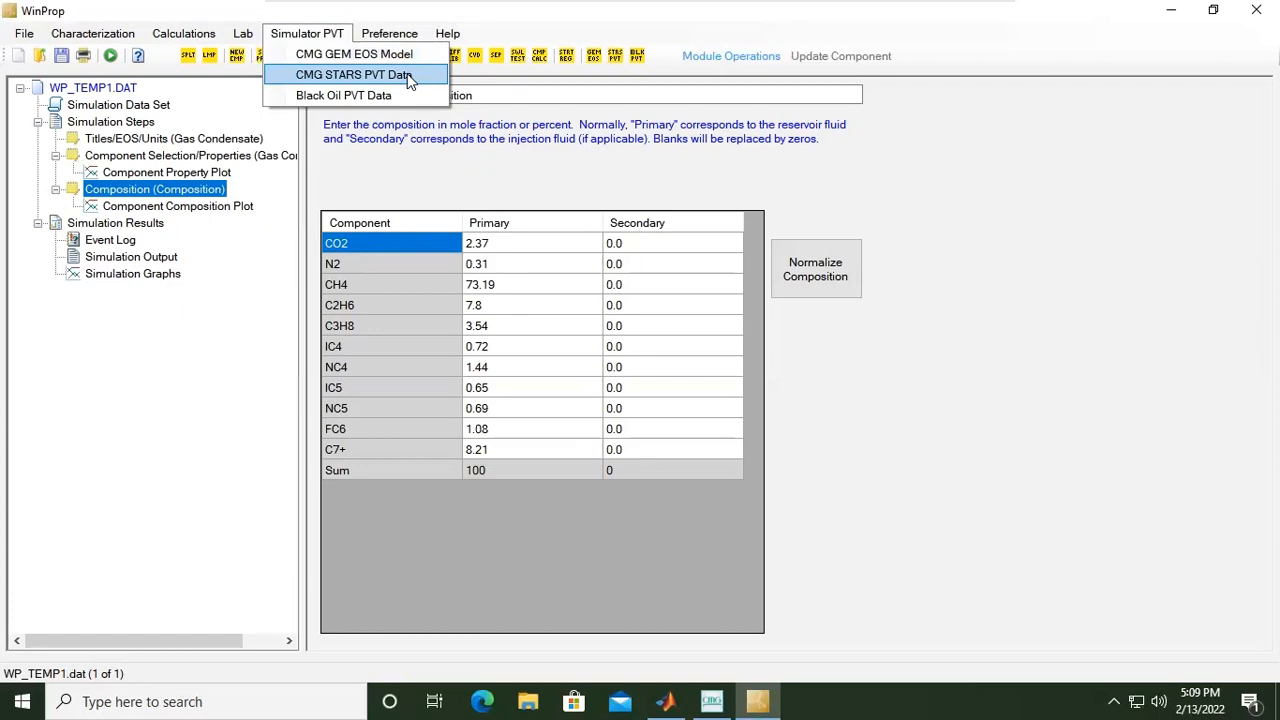
{"action": "left_click", "coordinate": [183, 33]}
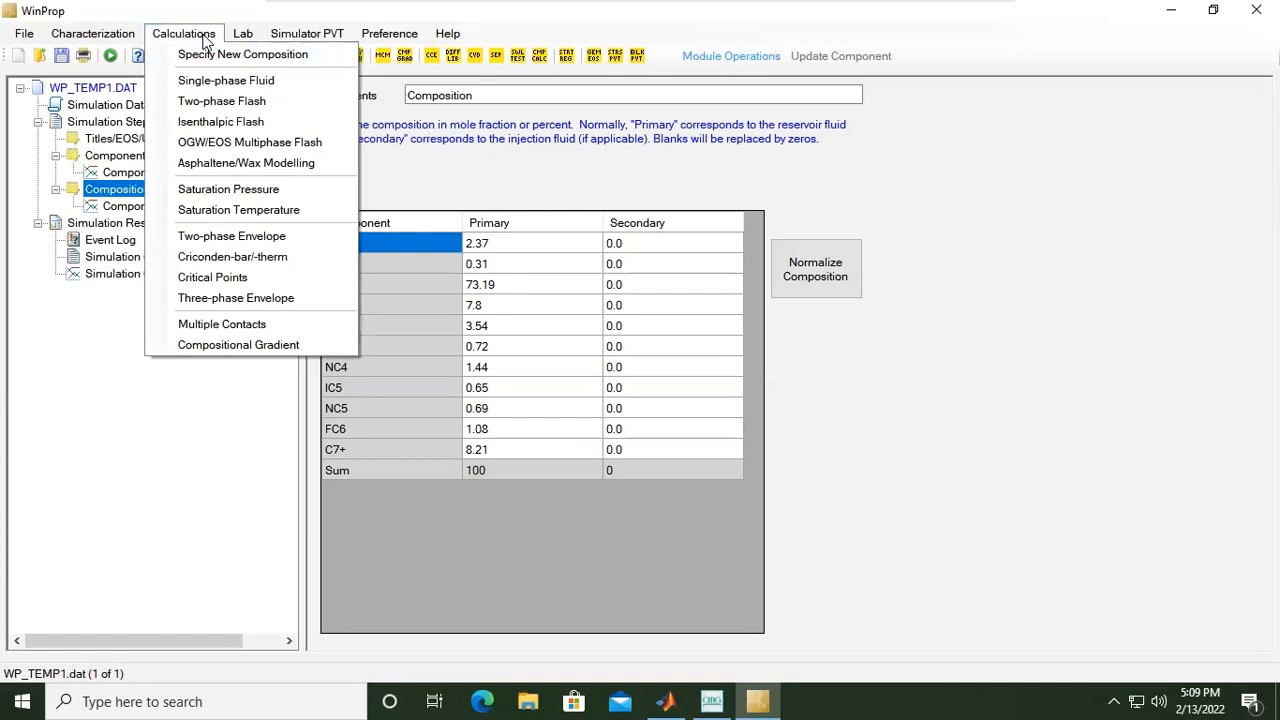
{"action": "mouse_move", "coordinate": [248, 189]}
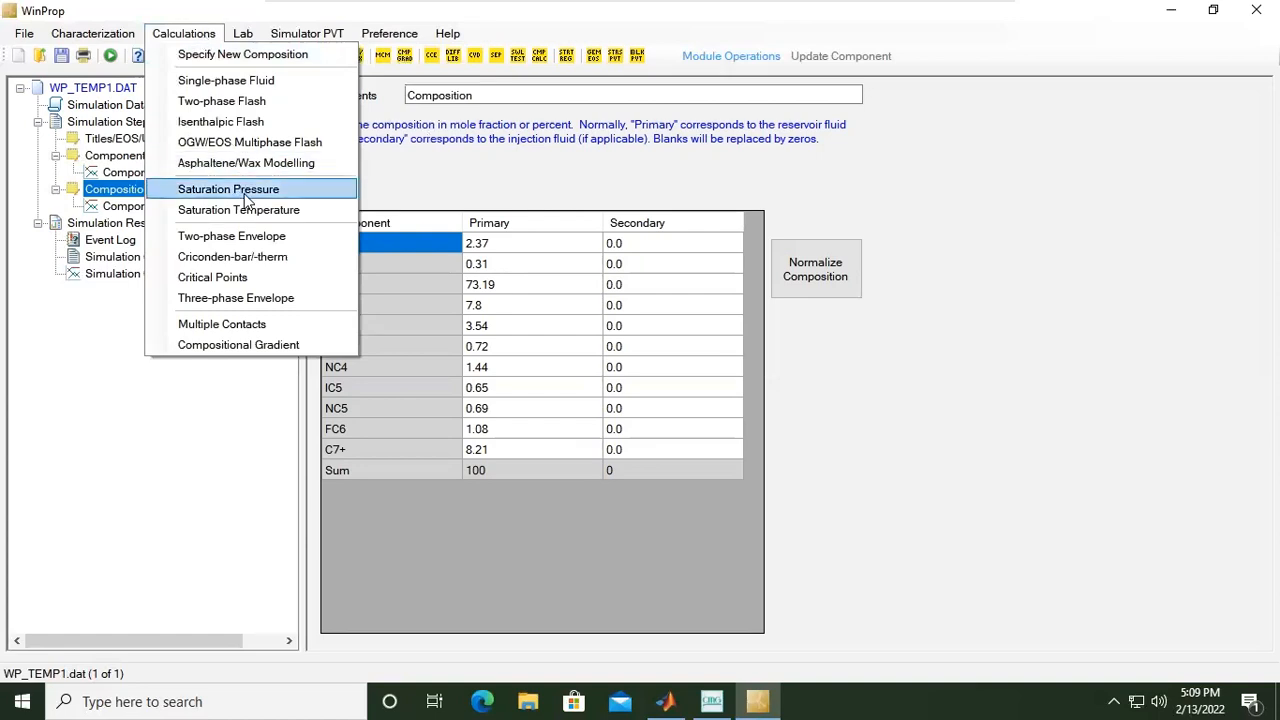
Add a Saturation Pressure calculation module from the Calculations menu
{"action": "left_click", "coordinate": [228, 189]}
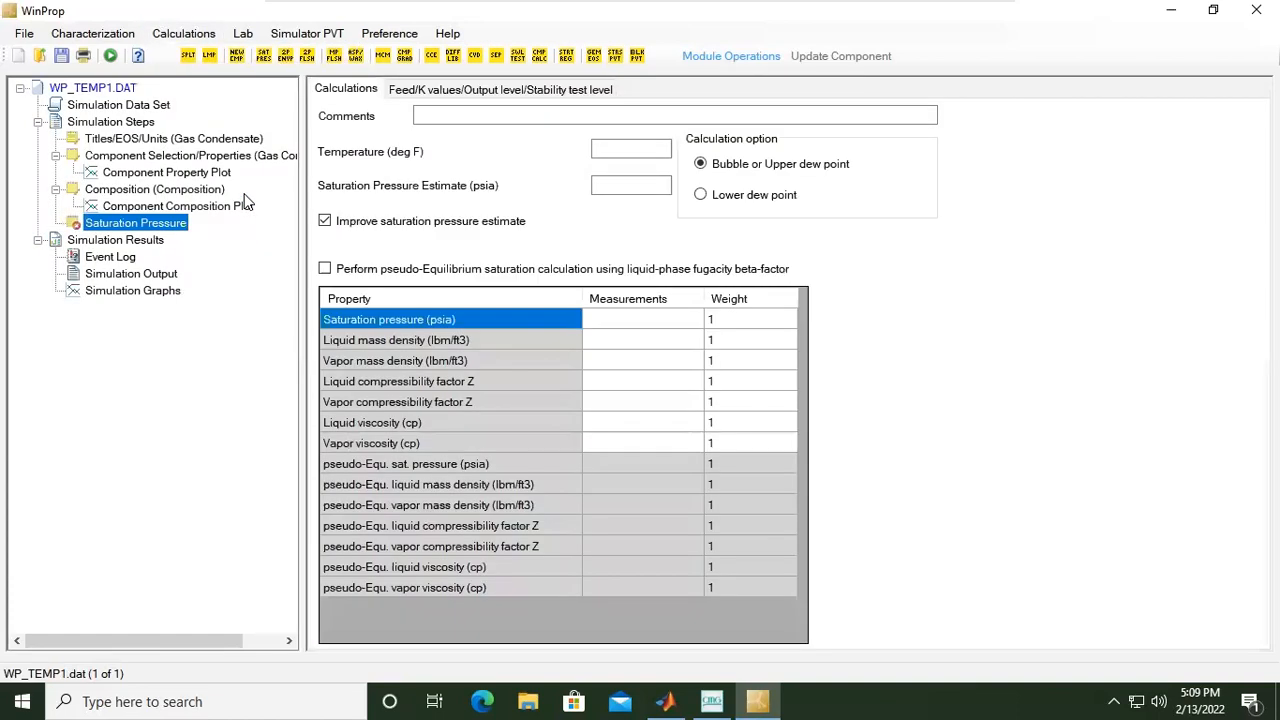
{"action": "mouse_move", "coordinate": [135, 222]}
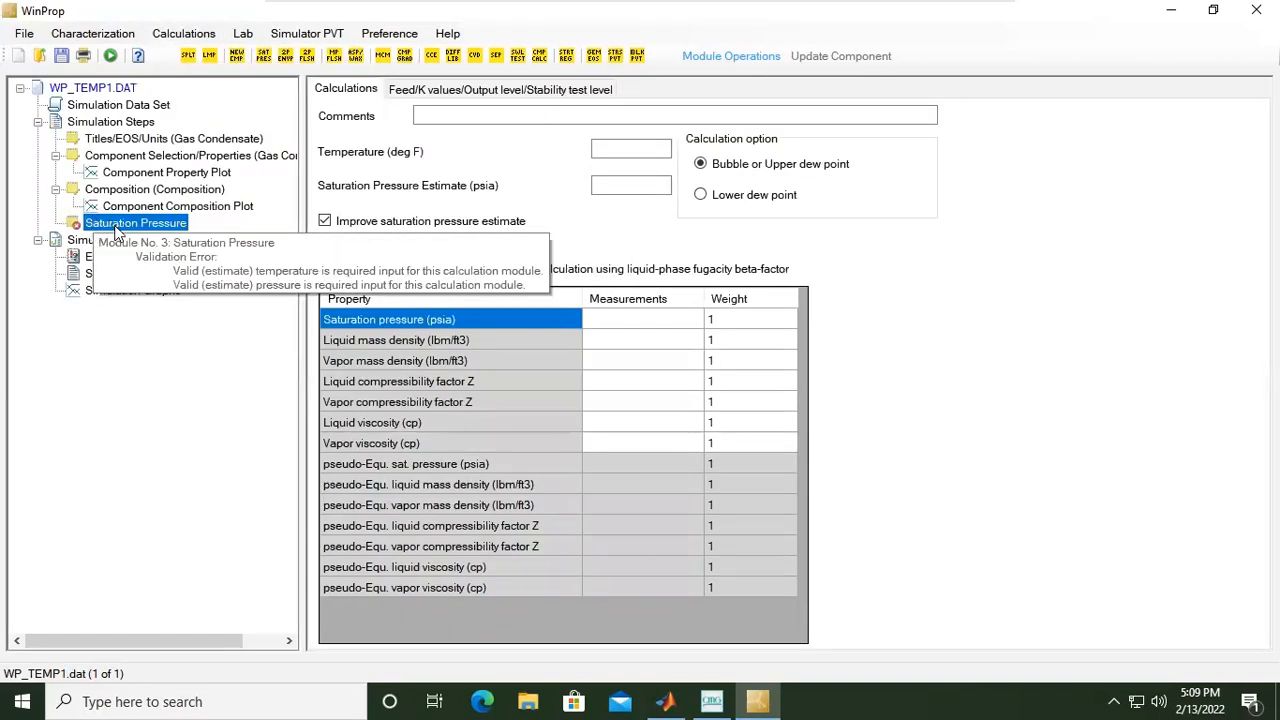